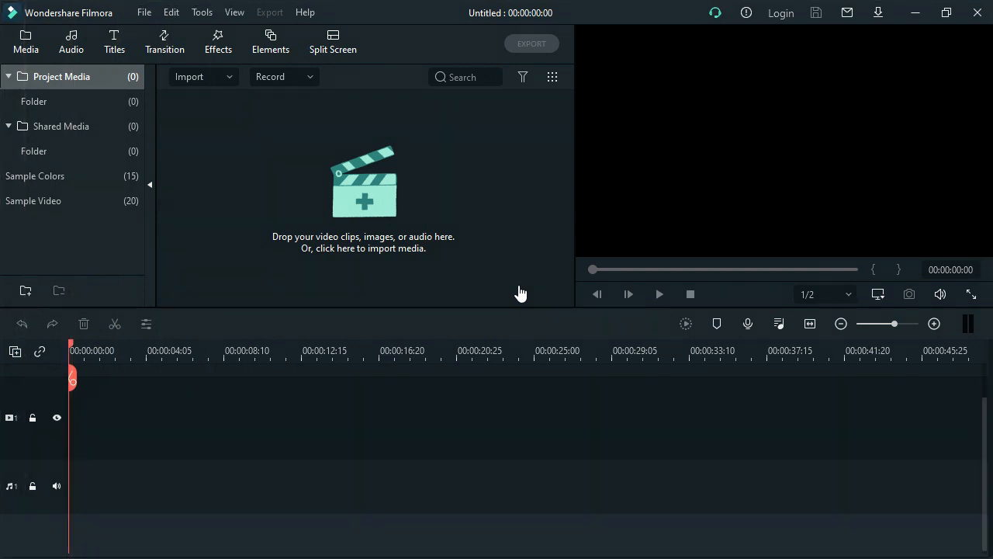
{"action": "mouse_move", "coordinate": [381, 261]}
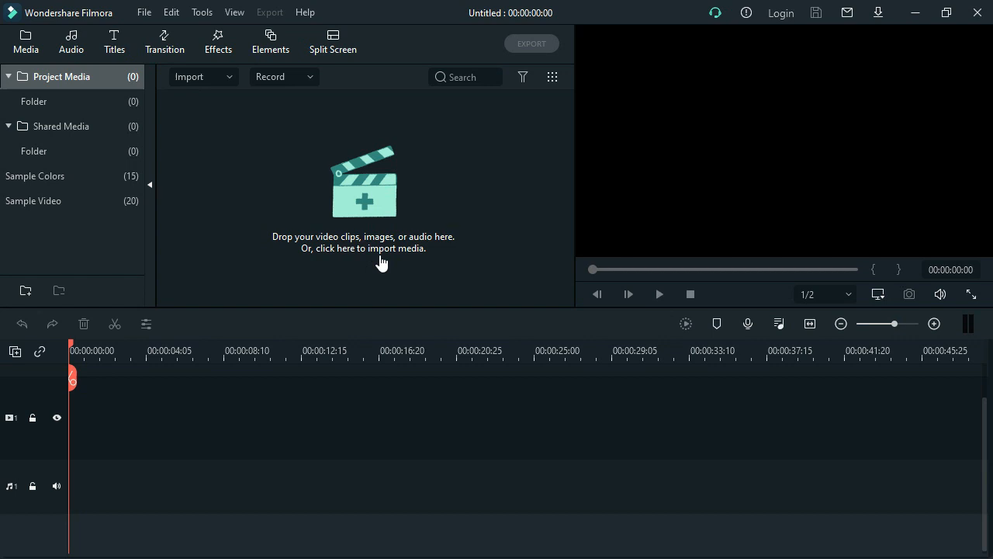
{"action": "mouse_move", "coordinate": [216, 109]}
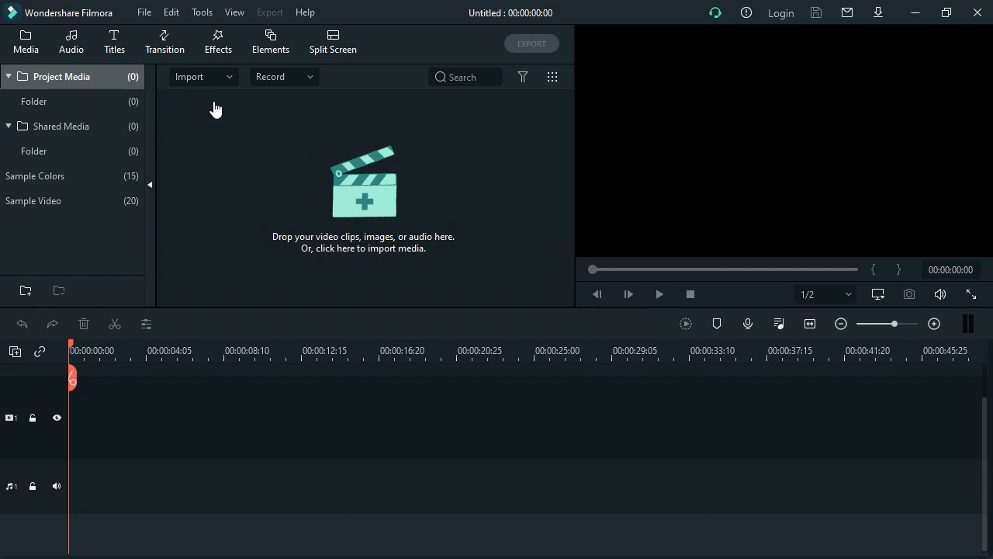
{"action": "mouse_move", "coordinate": [202, 88]}
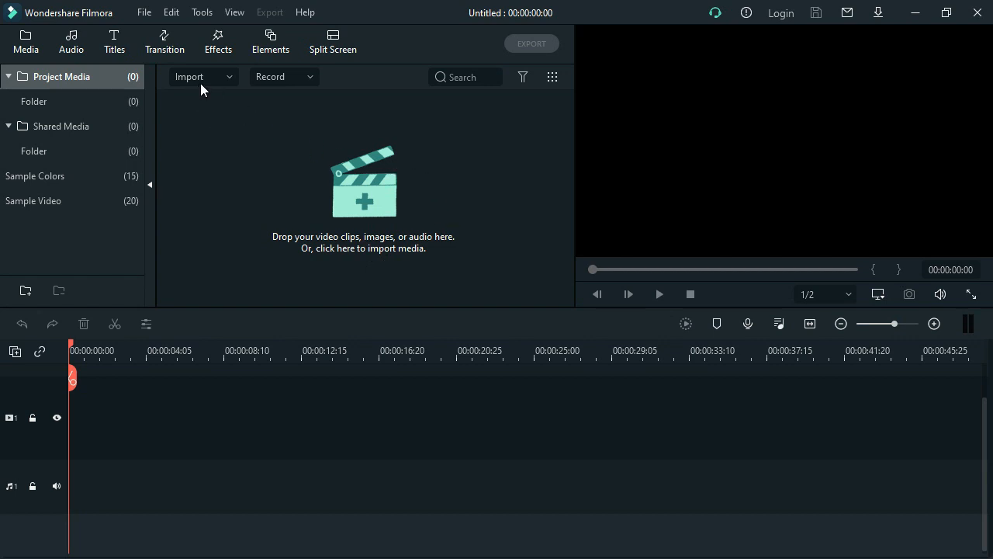
{"action": "left_click", "coordinate": [189, 76]}
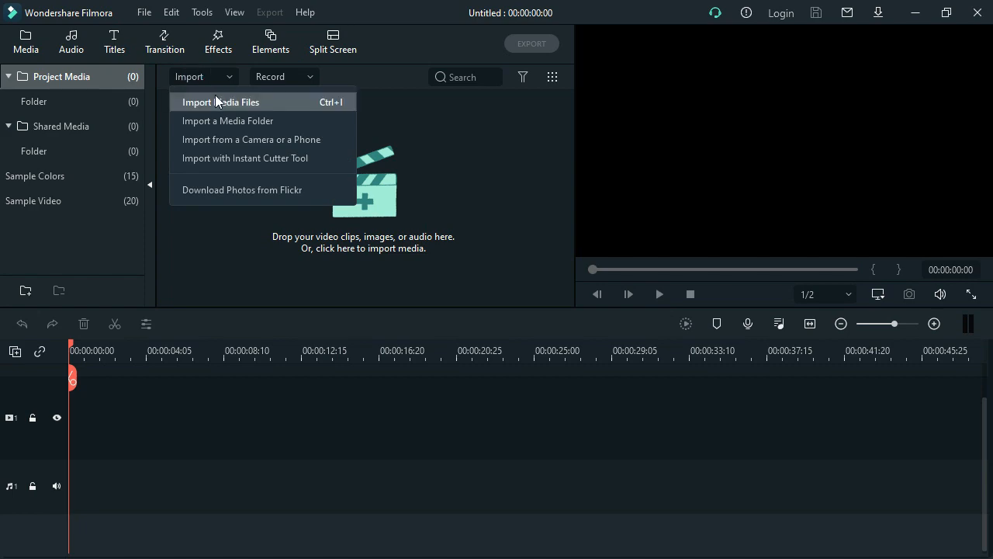
{"action": "left_click", "coordinate": [220, 102]}
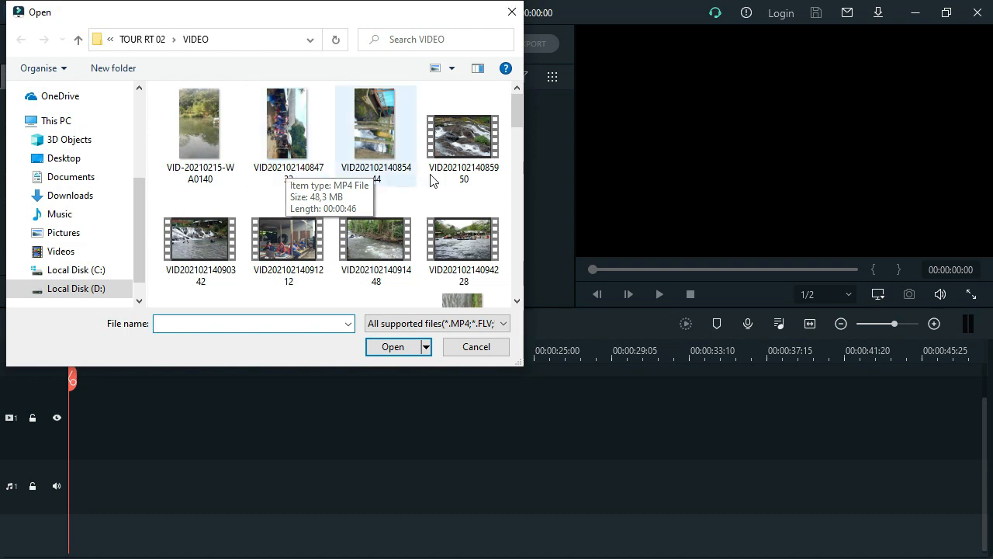
{"action": "left_click", "coordinate": [375, 239]}
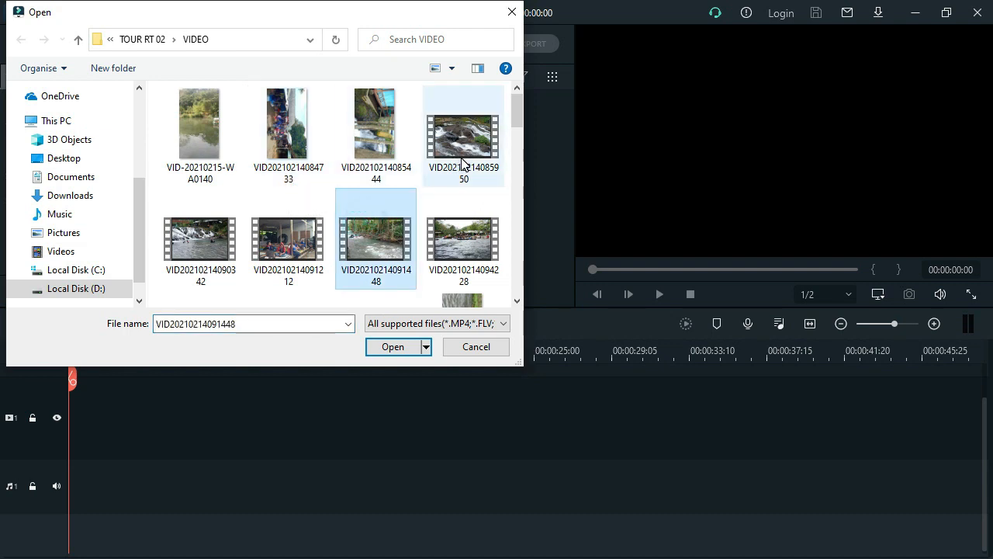
{"action": "left_click", "coordinate": [462, 132]}
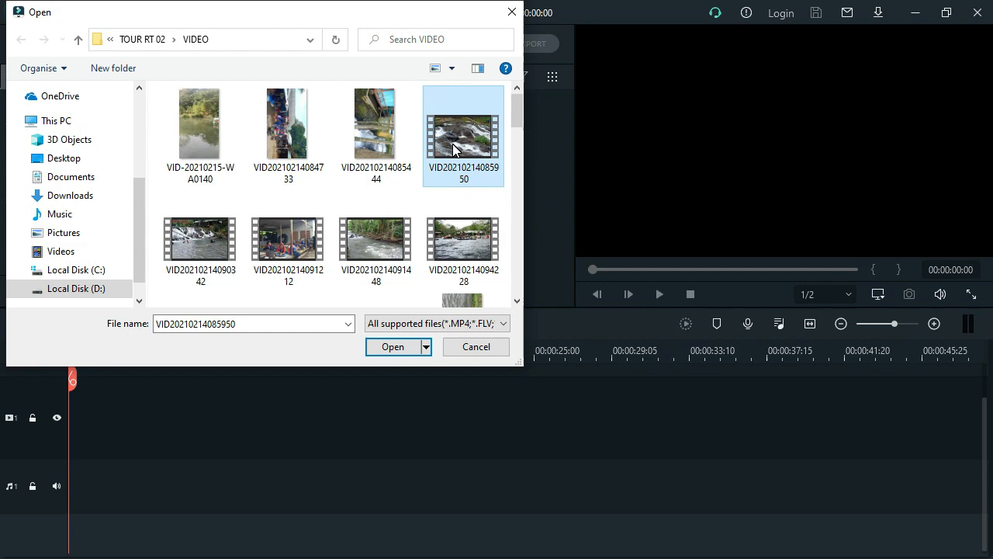
{"action": "mouse_move", "coordinate": [449, 174]}
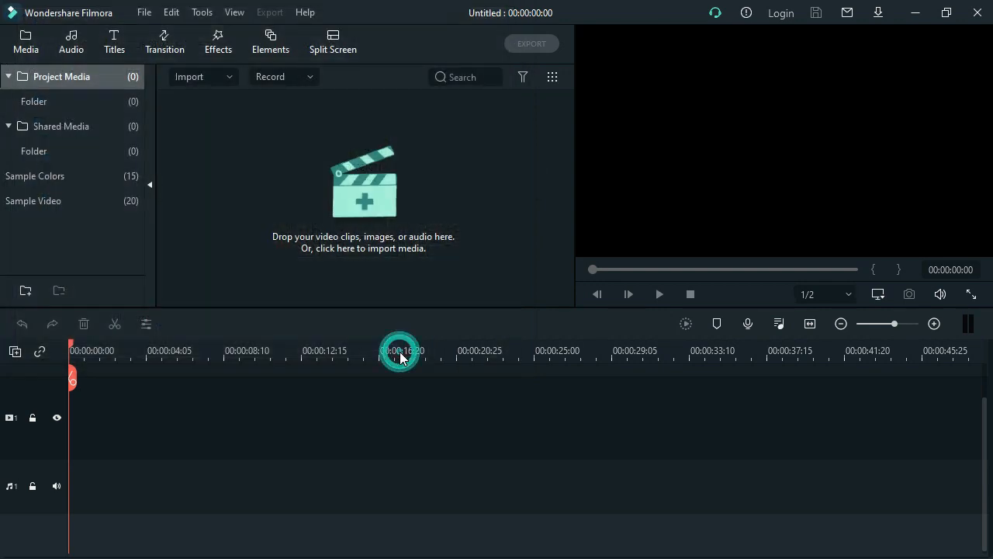
Place the waterfall clip on the timeline and match the project to 1280 x 720 30fps
{"action": "left_click", "coordinate": [363, 242]}
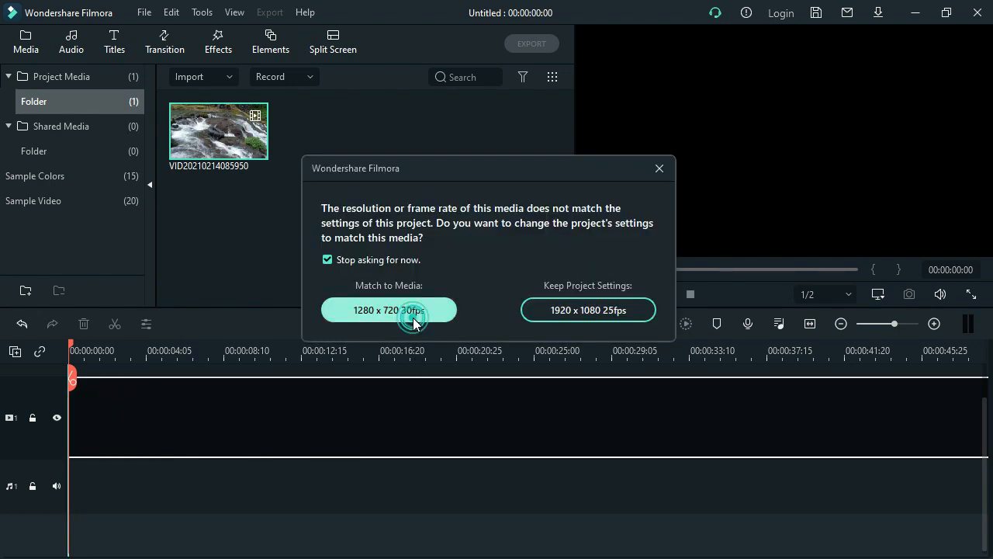
{"action": "left_click", "coordinate": [388, 310]}
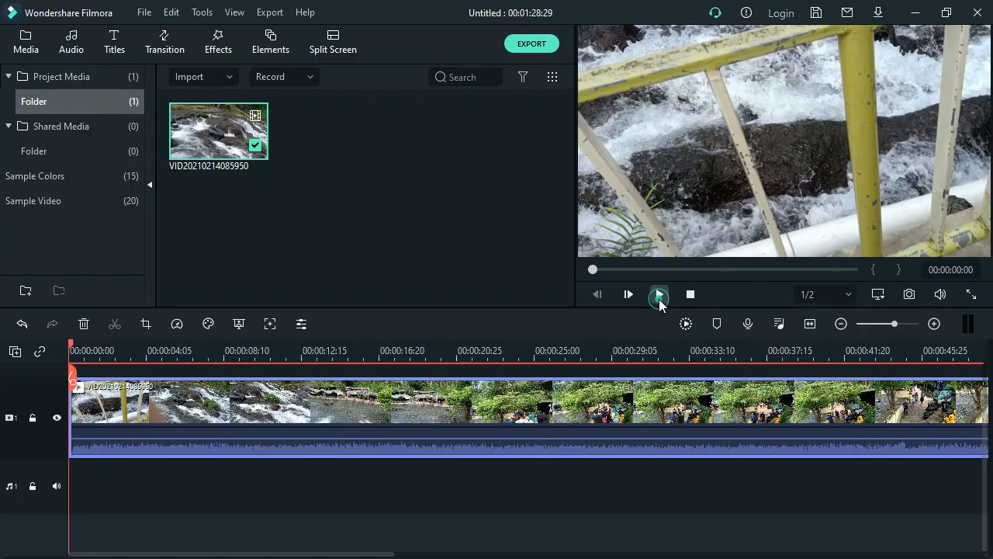
Preview the clip, set the playhead to 00:00:10:02 and delete everything before it
{"action": "left_click", "coordinate": [658, 295]}
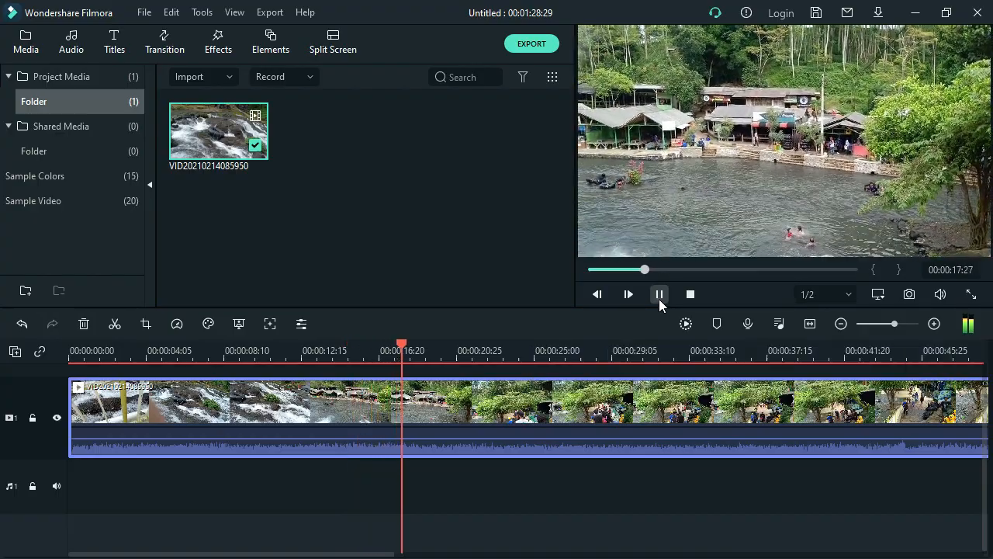
{"action": "left_click", "coordinate": [658, 295]}
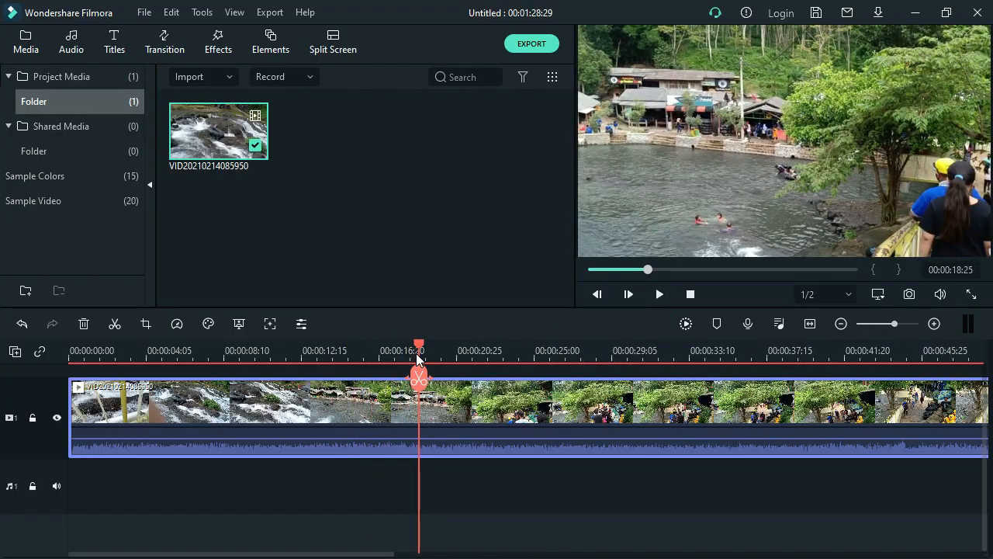
{"action": "left_click_drag", "start_coordinate": [419, 377], "coordinate": [255, 377]}
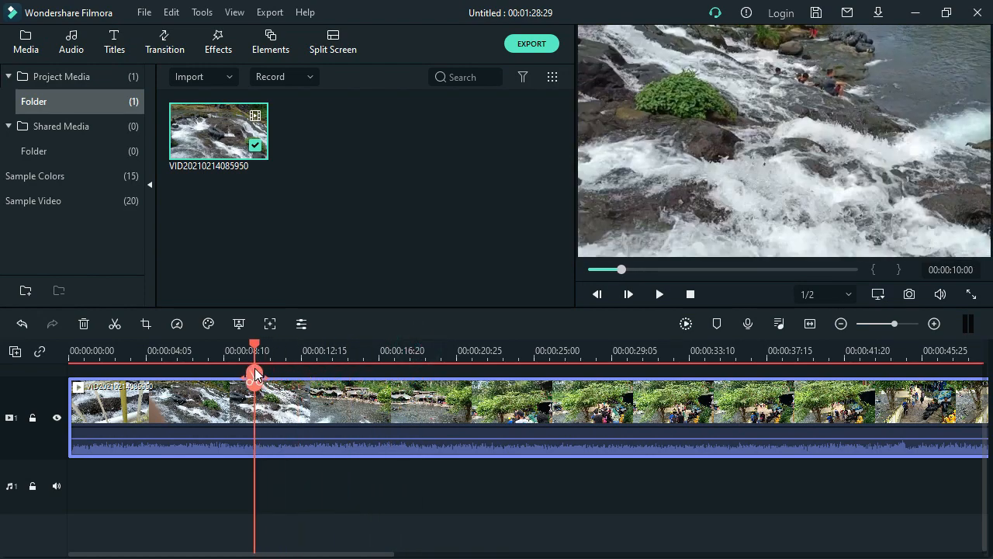
{"action": "left_click_drag", "start_coordinate": [254, 374], "coordinate": [237, 374]}
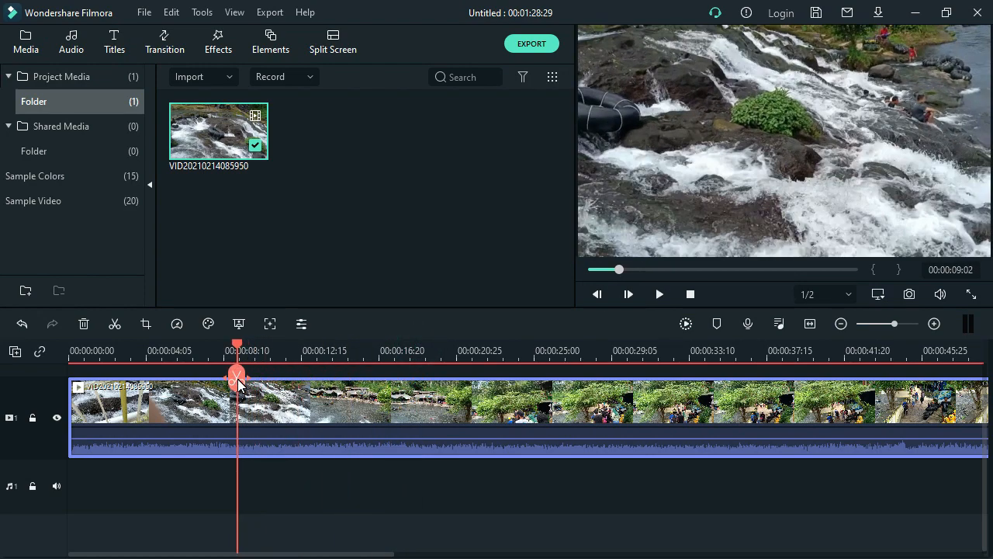
{"action": "left_click_drag", "start_coordinate": [239, 374], "coordinate": [256, 374]}
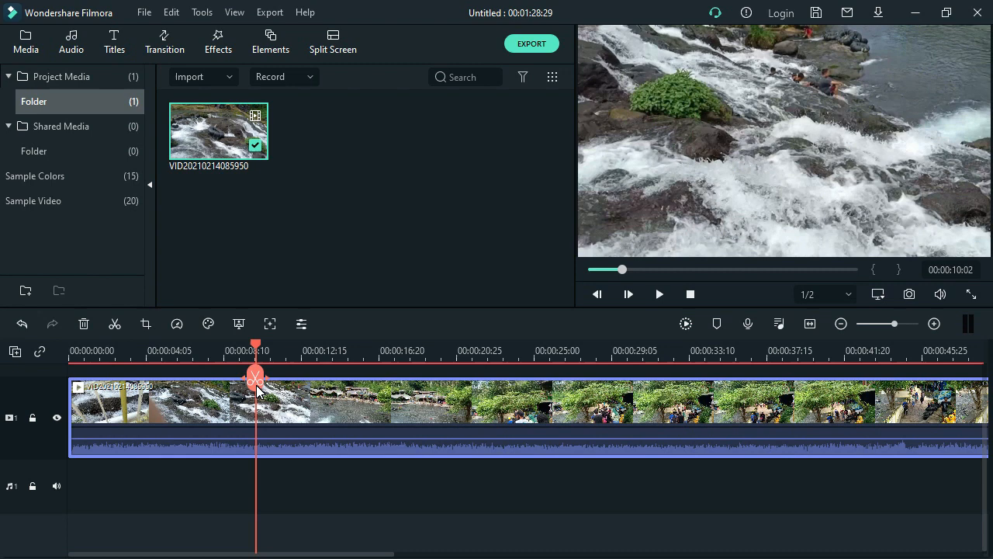
{"action": "mouse_move", "coordinate": [258, 385]}
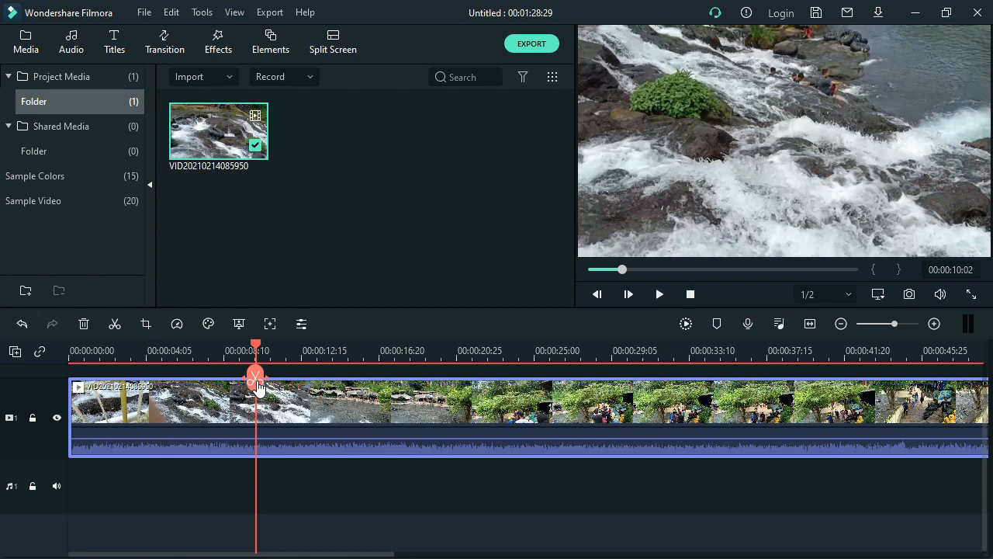
{"action": "left_click", "coordinate": [115, 325]}
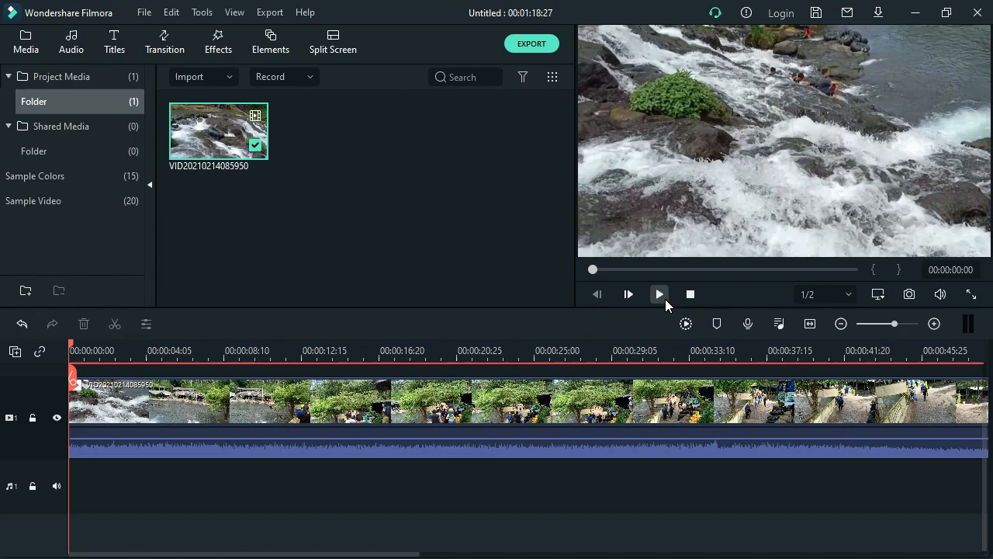
{"action": "mouse_move", "coordinate": [658, 295]}
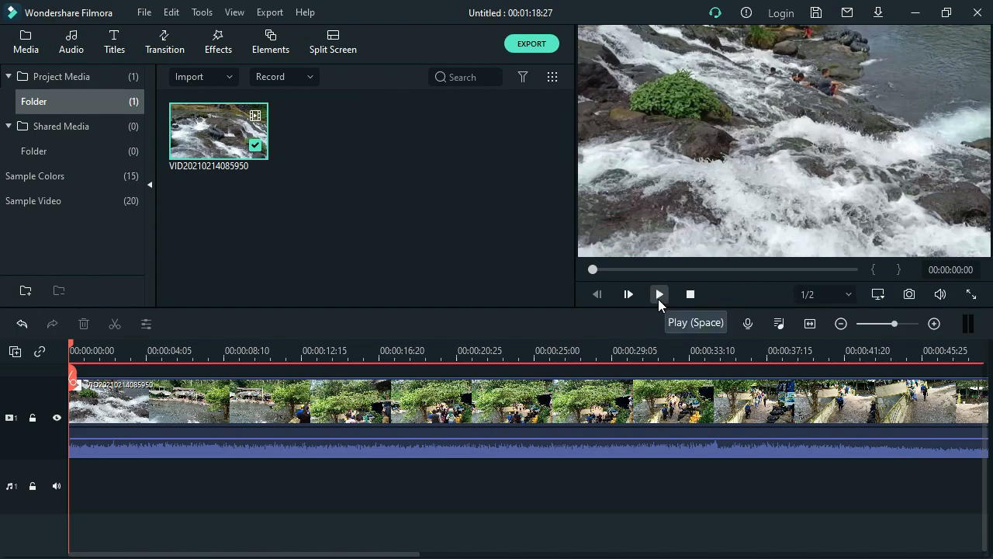
Preview the trimmed clip and split it at 00:00:08:07 where the waterfall shot ends
{"action": "left_click", "coordinate": [658, 294]}
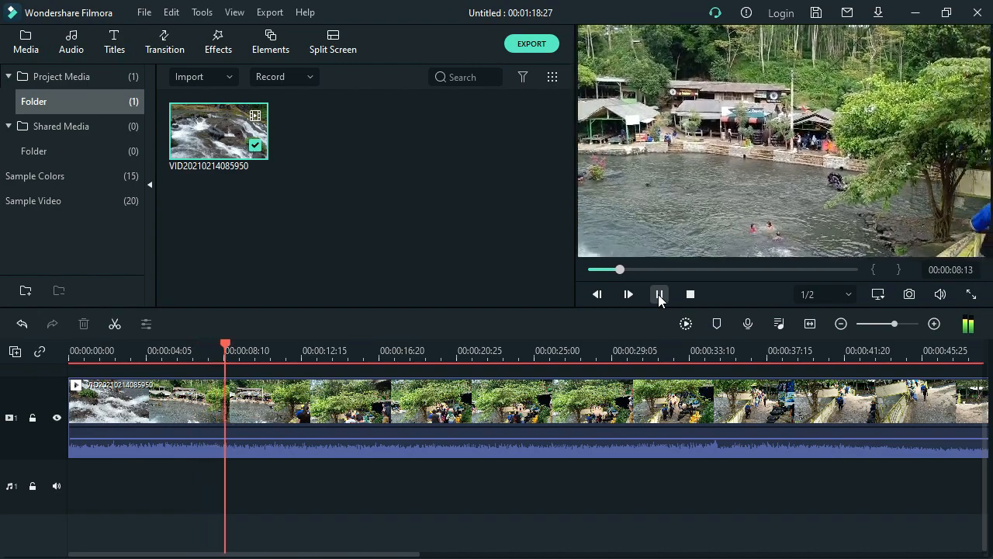
{"action": "left_click", "coordinate": [659, 293]}
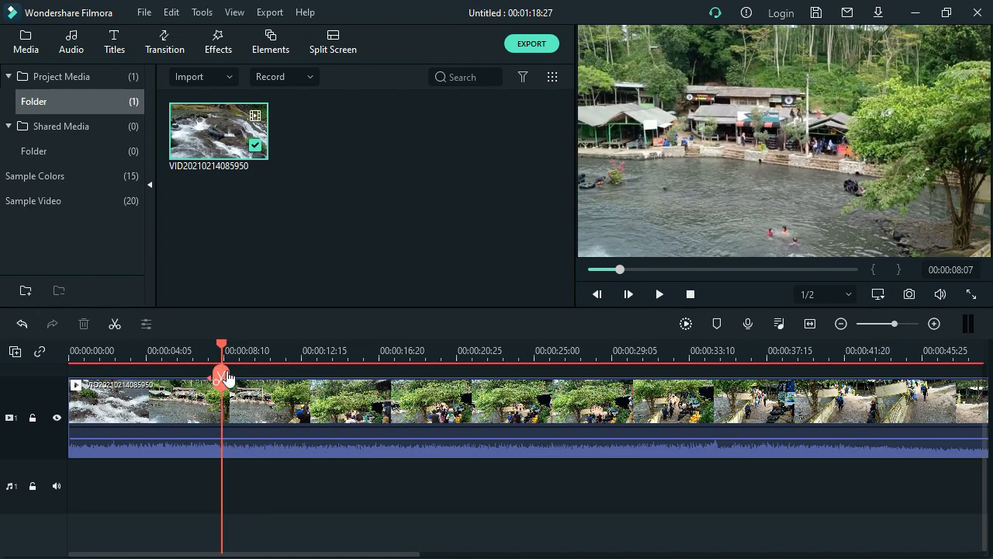
{"action": "mouse_move", "coordinate": [224, 385]}
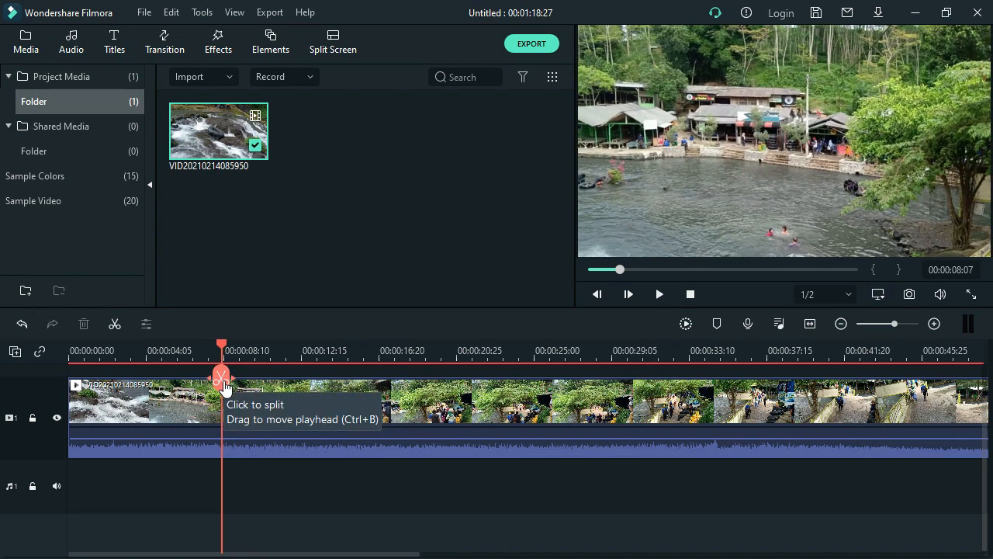
{"action": "left_click", "coordinate": [221, 384]}
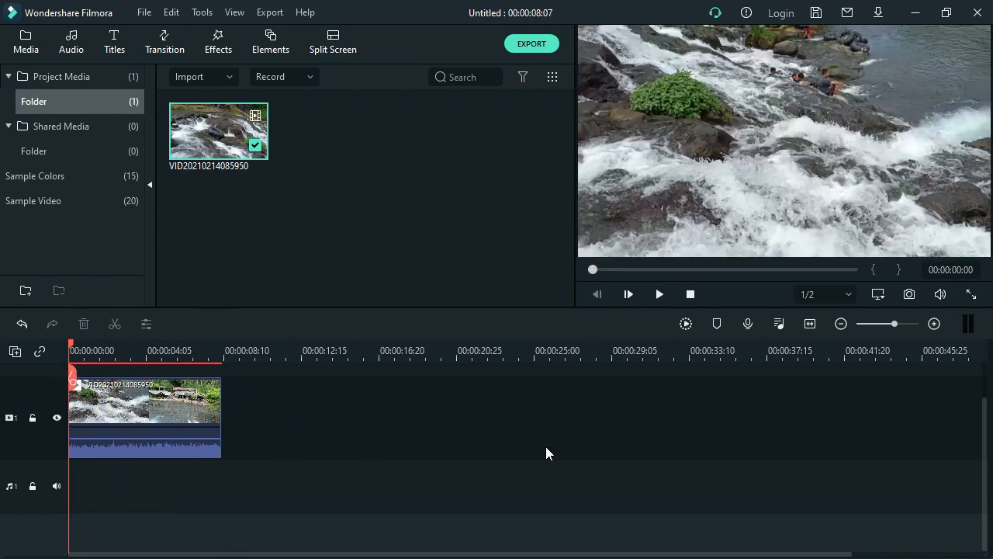
{"action": "left_click", "coordinate": [658, 293]}
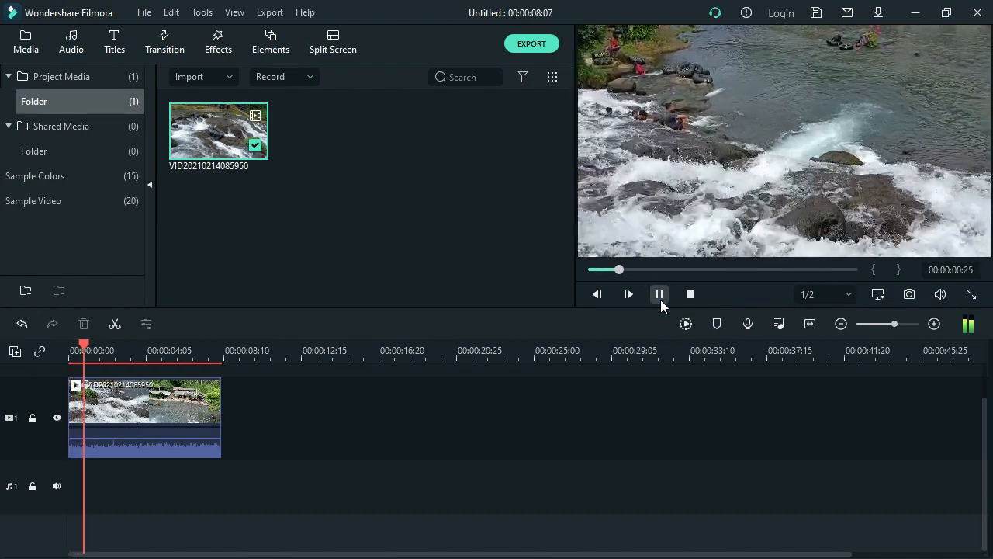
{"action": "left_click", "coordinate": [658, 293]}
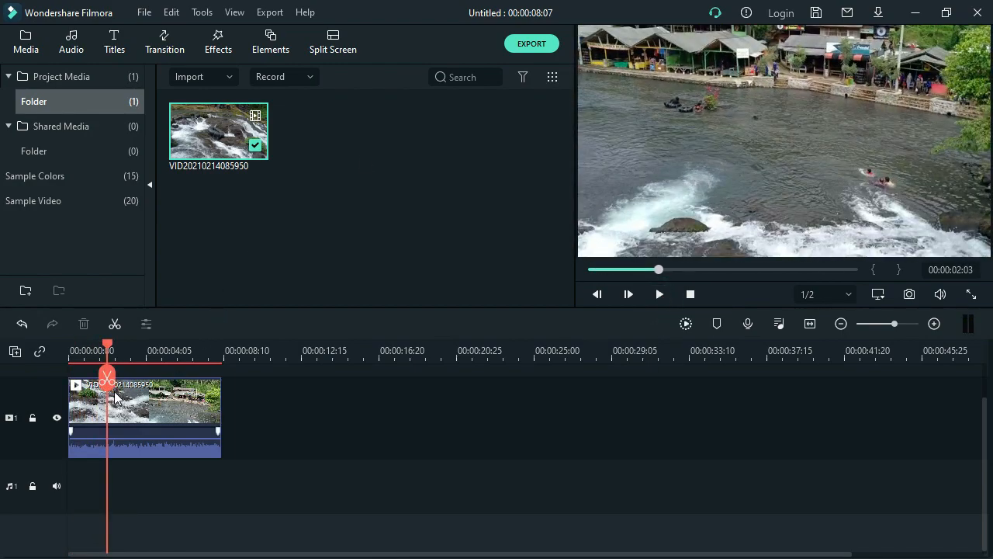
{"action": "left_click", "coordinate": [158, 420]}
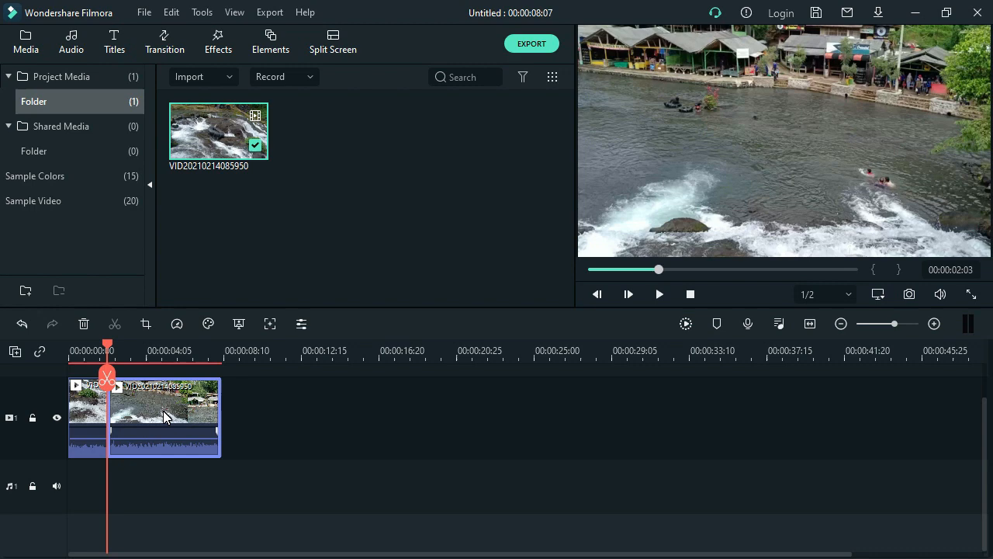
{"action": "right_click", "coordinate": [163, 416]}
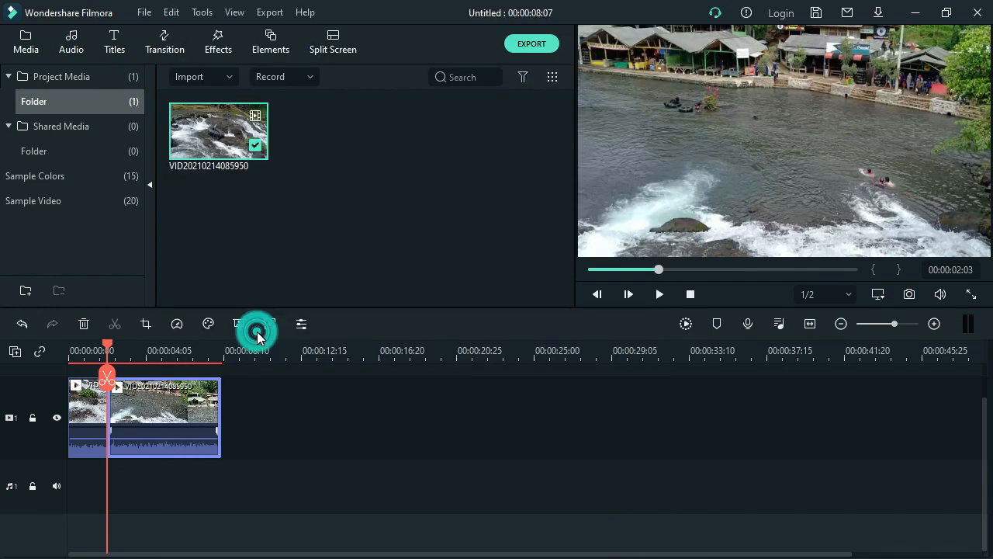
Set a custom speed of 0.21x so the clip stretches to about 31 seconds
{"action": "left_click", "coordinate": [257, 324]}
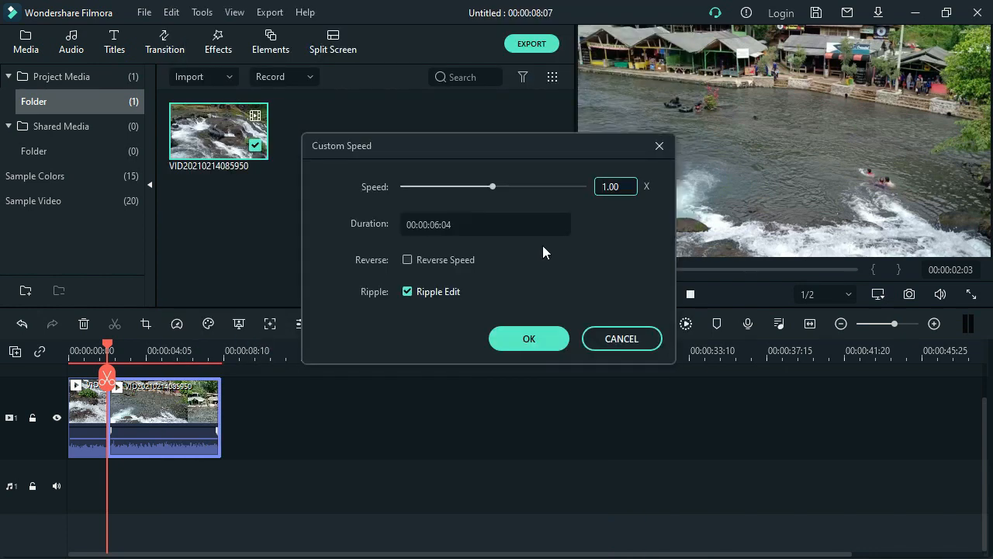
{"action": "left_click_drag", "start_coordinate": [492, 186], "coordinate": [422, 186]}
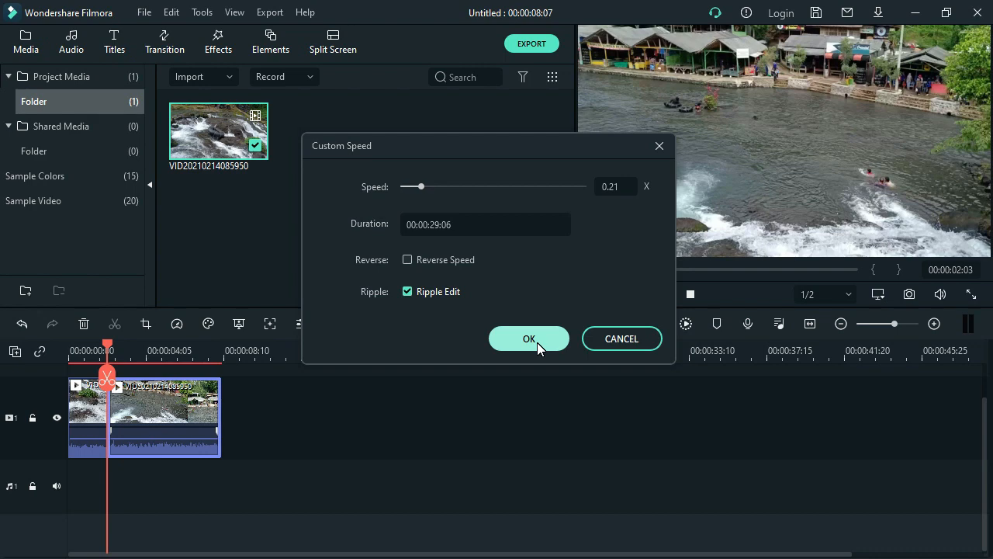
{"action": "left_click", "coordinate": [529, 338]}
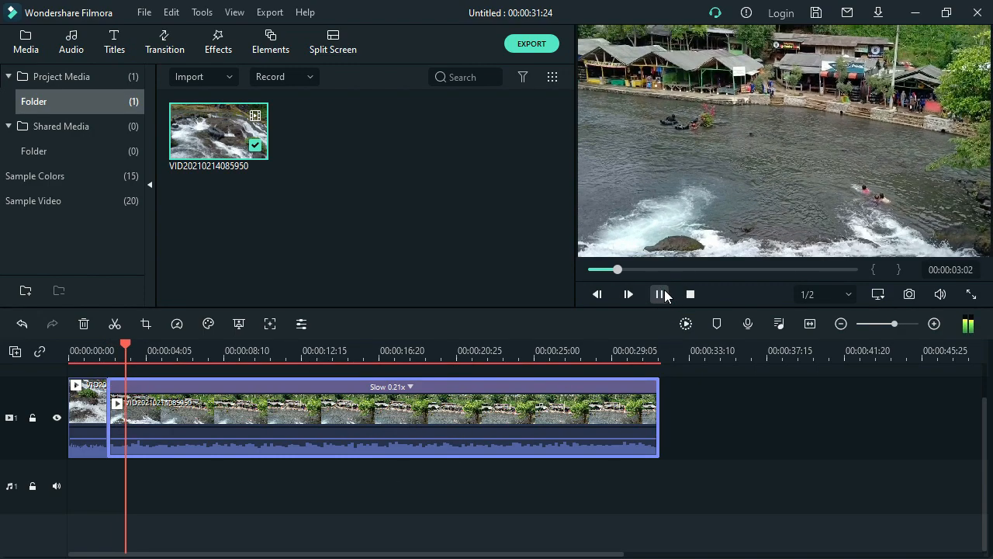
{"action": "left_click", "coordinate": [658, 293]}
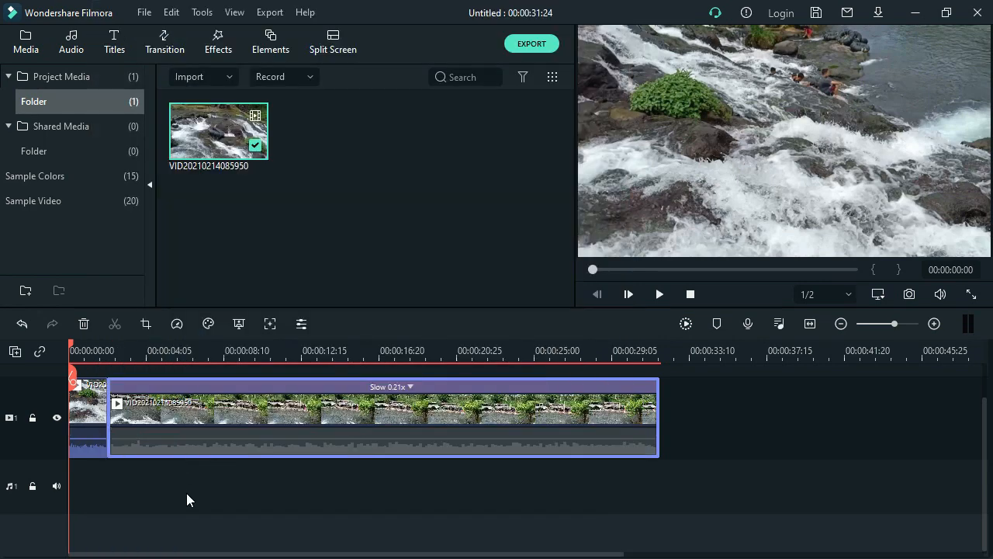
{"action": "right_click", "coordinate": [381, 420]}
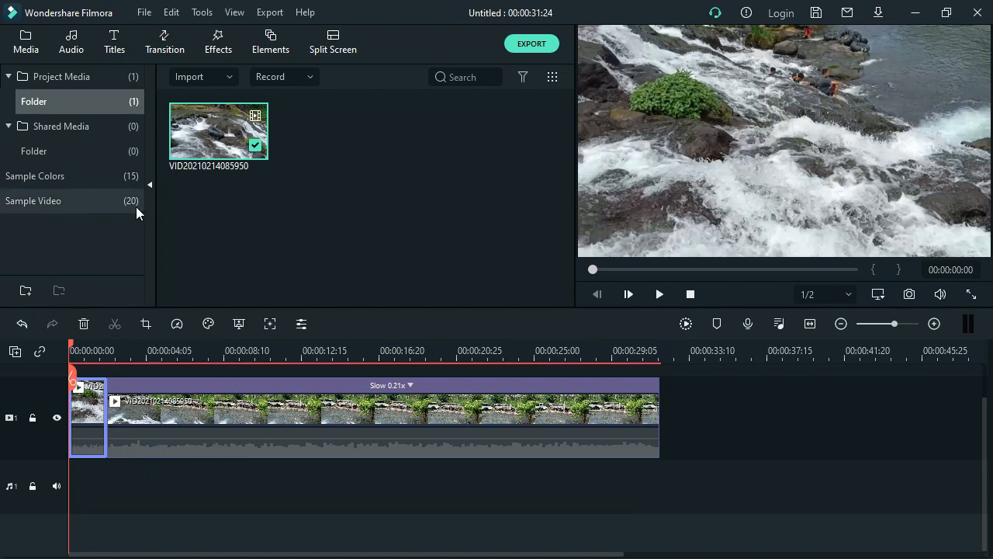
Add the UFO Drone 2 sound and trim it to end with the video at about 31 seconds
{"action": "left_click", "coordinate": [71, 42]}
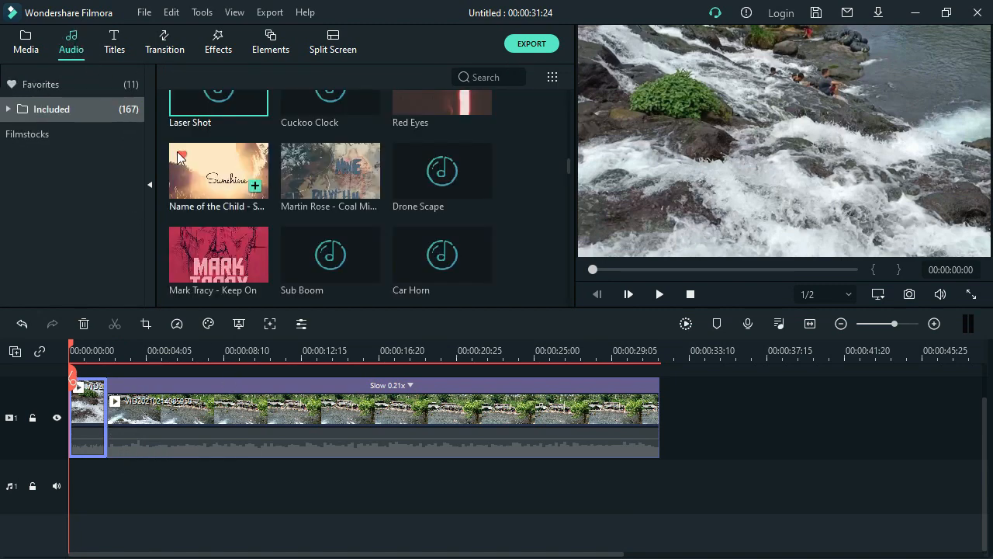
{"action": "mouse_move", "coordinate": [329, 171]}
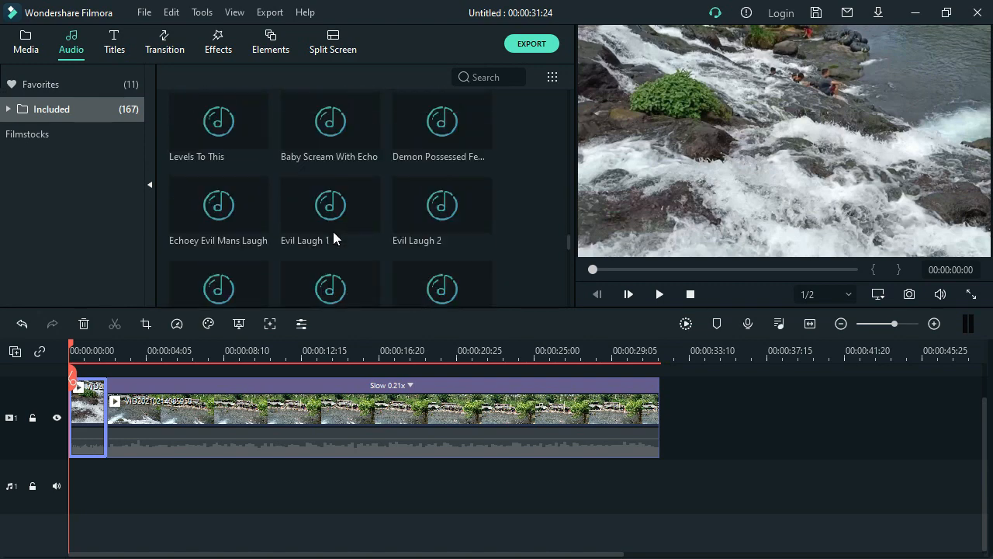
{"action": "scroll", "scroll_direction": "down", "scroll_amount": 3}
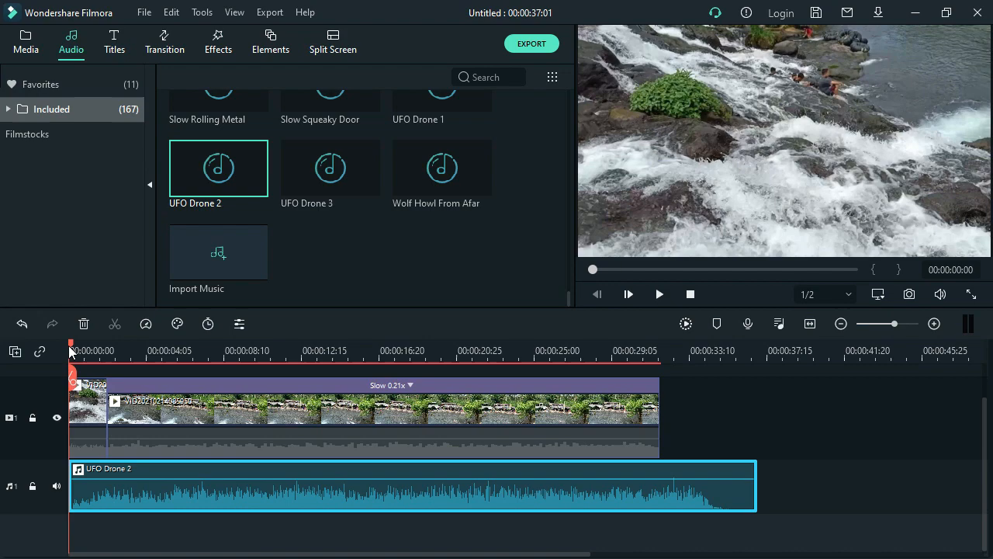
{"action": "left_click", "coordinate": [665, 351]}
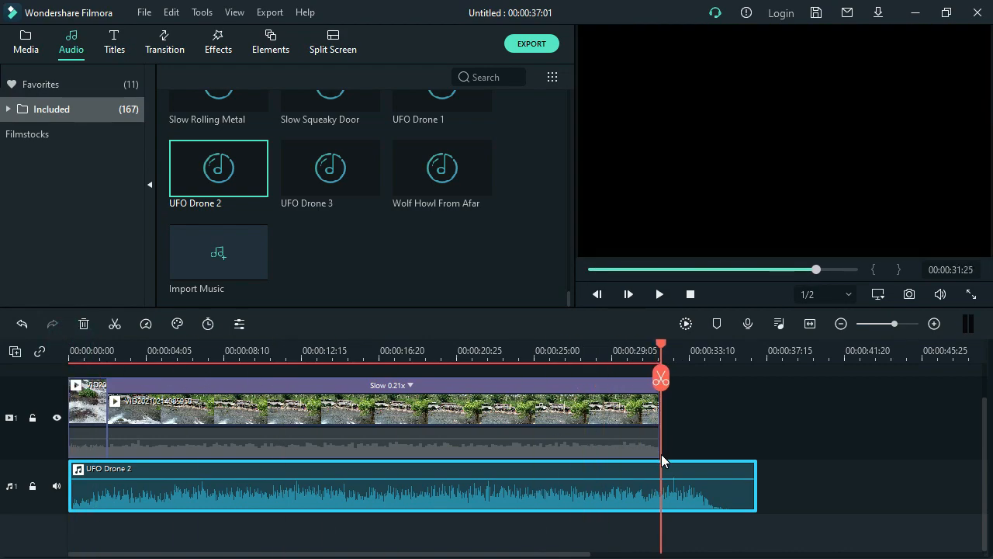
{"action": "left_click_drag", "start_coordinate": [757, 485], "coordinate": [733, 489]}
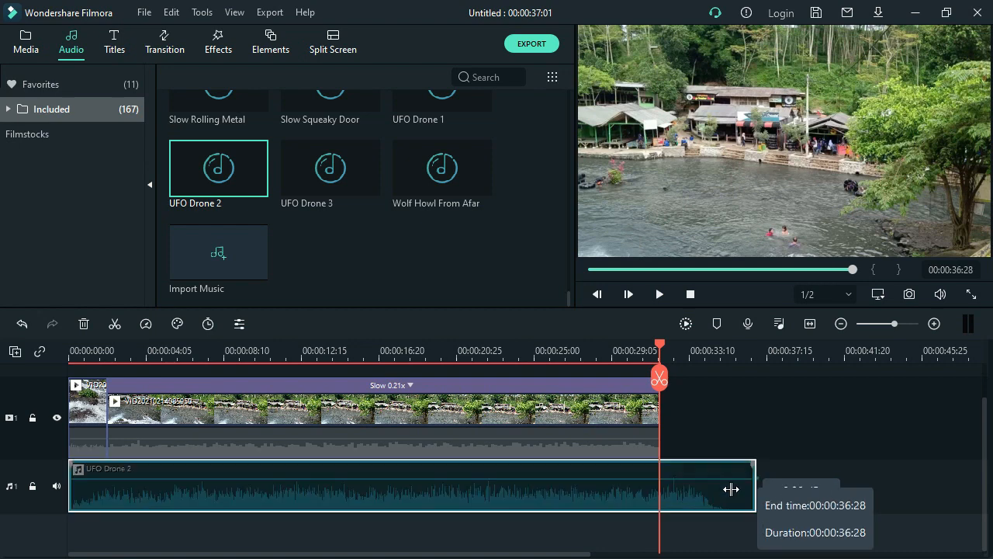
{"action": "left_click_drag", "start_coordinate": [753, 484], "coordinate": [658, 485]}
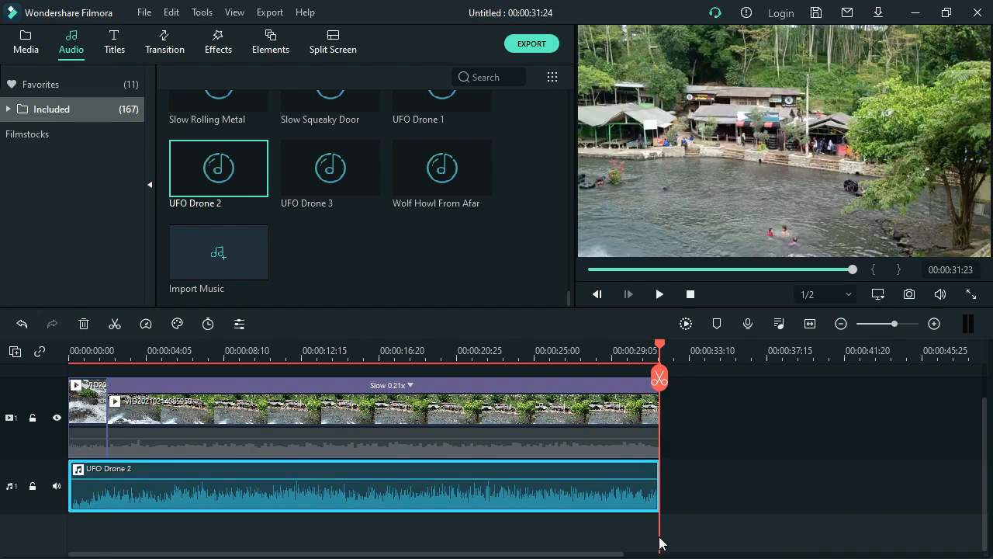
{"action": "mouse_move", "coordinate": [692, 432]}
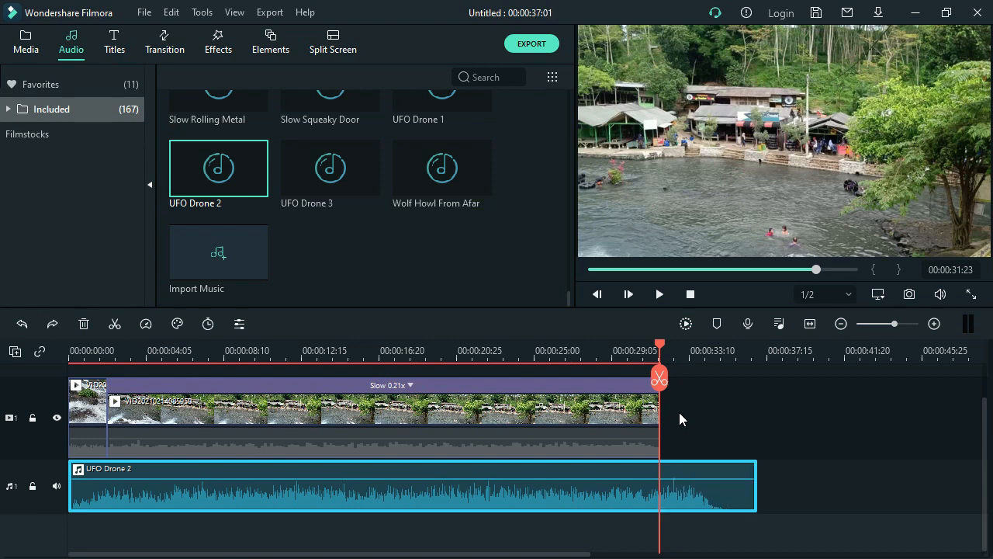
{"action": "left_click", "coordinate": [659, 379]}
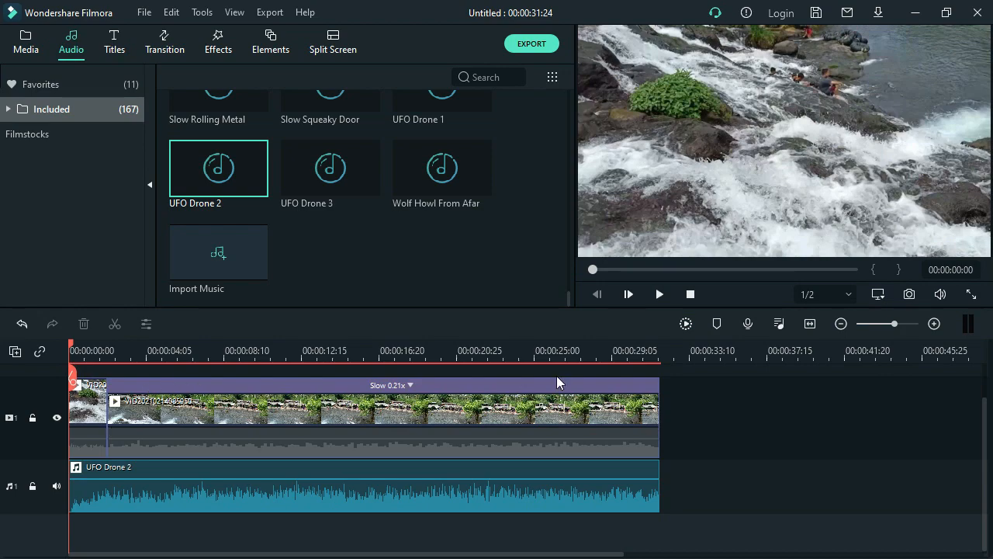
{"action": "mouse_move", "coordinate": [658, 295]}
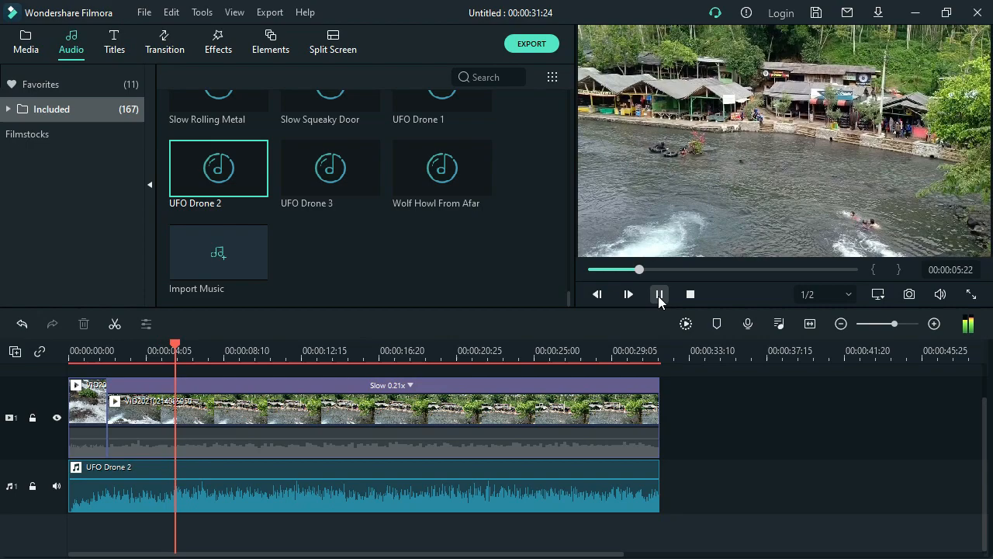
{"action": "left_click", "coordinate": [659, 293]}
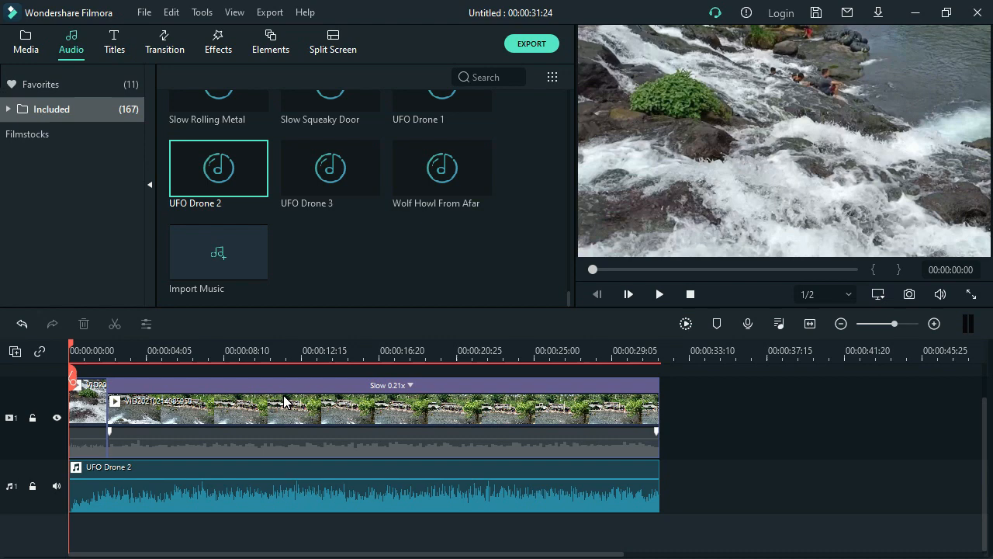
{"action": "mouse_move", "coordinate": [351, 435]}
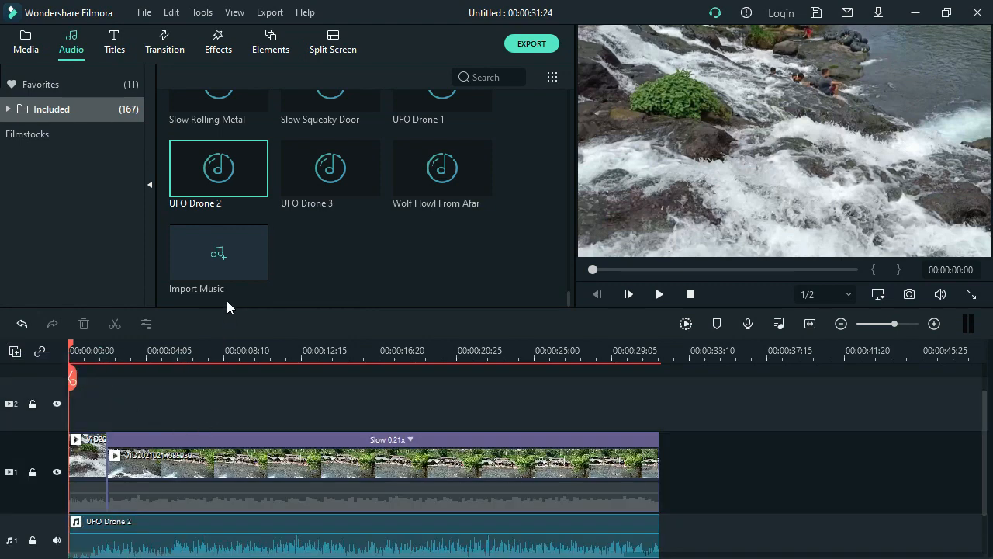
{"action": "mouse_move", "coordinate": [217, 252]}
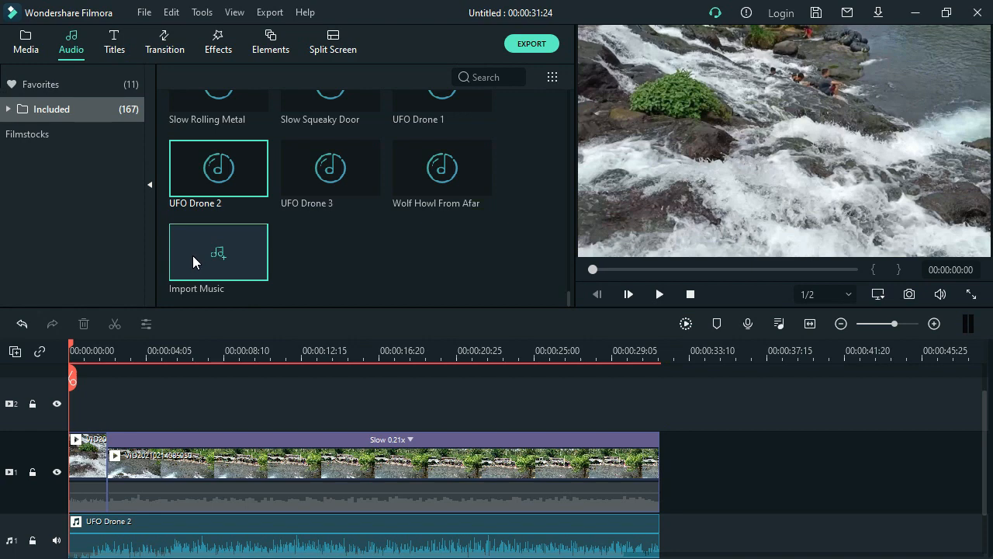
{"action": "mouse_move", "coordinate": [128, 65]}
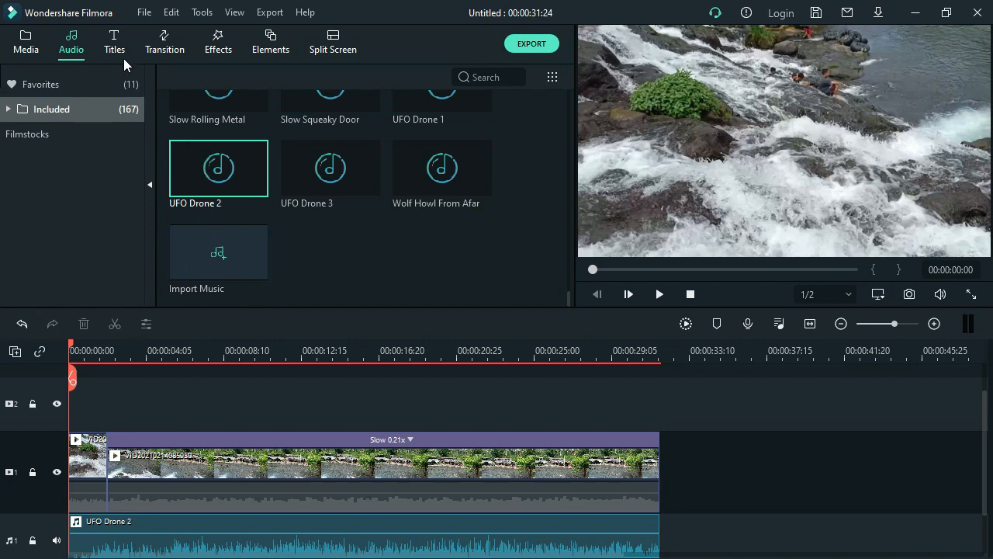
Browse the Effects library down to the Moody filter presets
{"action": "left_click", "coordinate": [218, 41]}
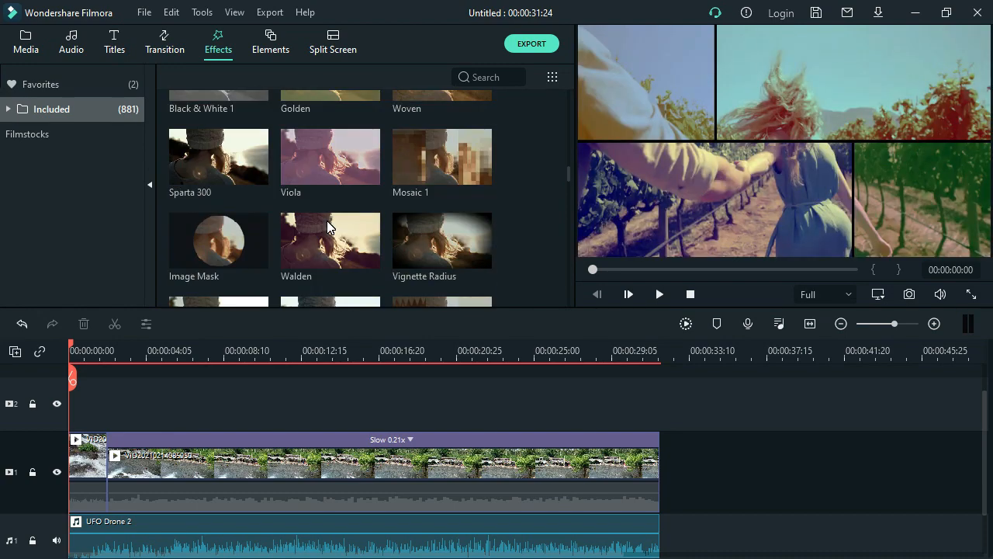
{"action": "scroll", "scroll_direction": "down", "scroll_amount": 3}
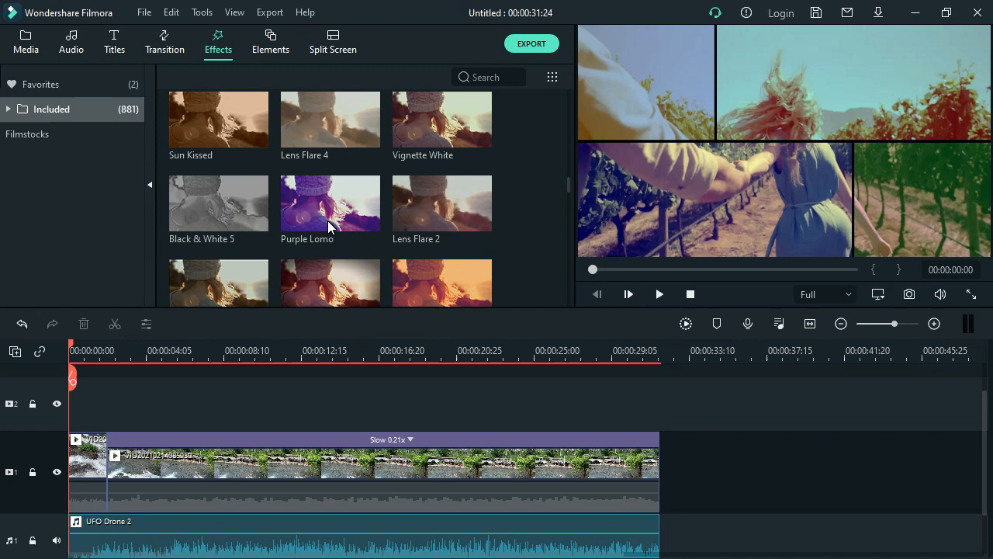
{"action": "scroll", "scroll_direction": "down", "scroll_amount": 3}
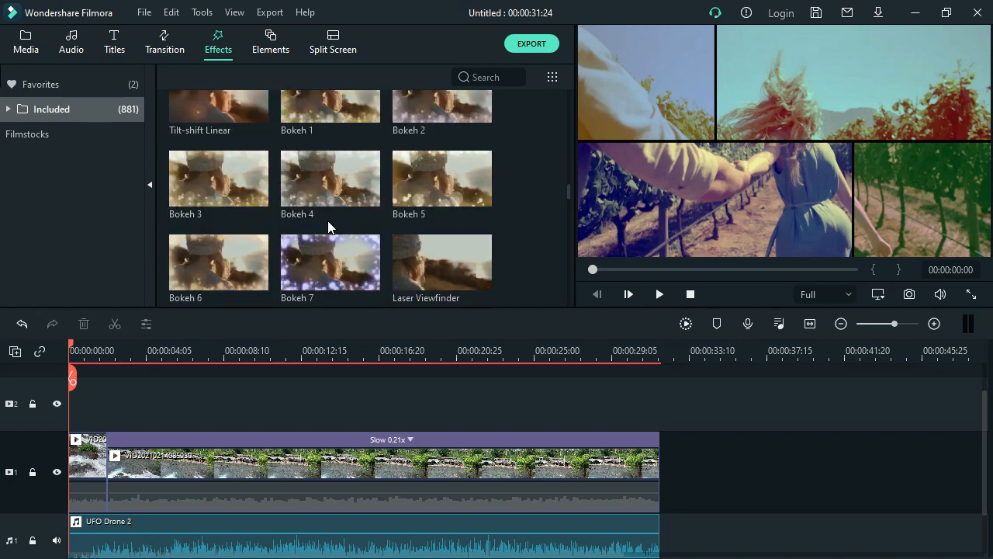
{"action": "scroll", "scroll_direction": "up", "scroll_amount": 3}
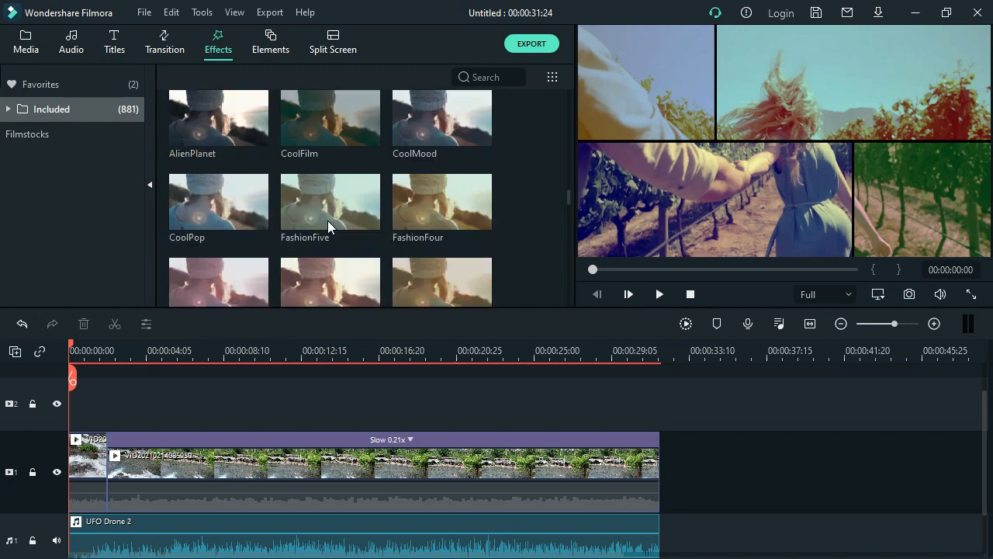
{"action": "scroll", "scroll_direction": "down", "scroll_amount": 3}
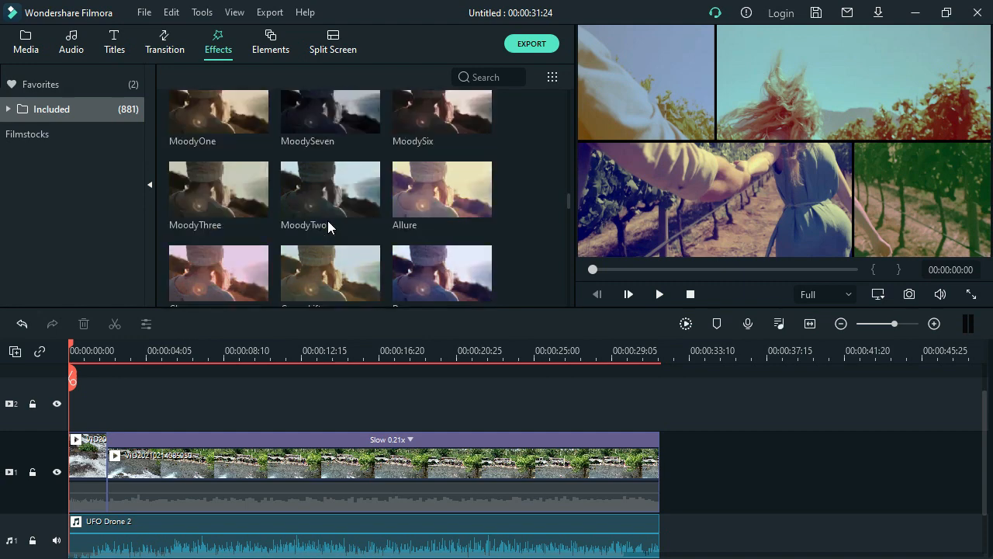
Search effects for 'THU' and place Thunderdome after the waterfall clip, extending the project to 38 seconds
{"action": "left_click", "coordinate": [484, 77]}
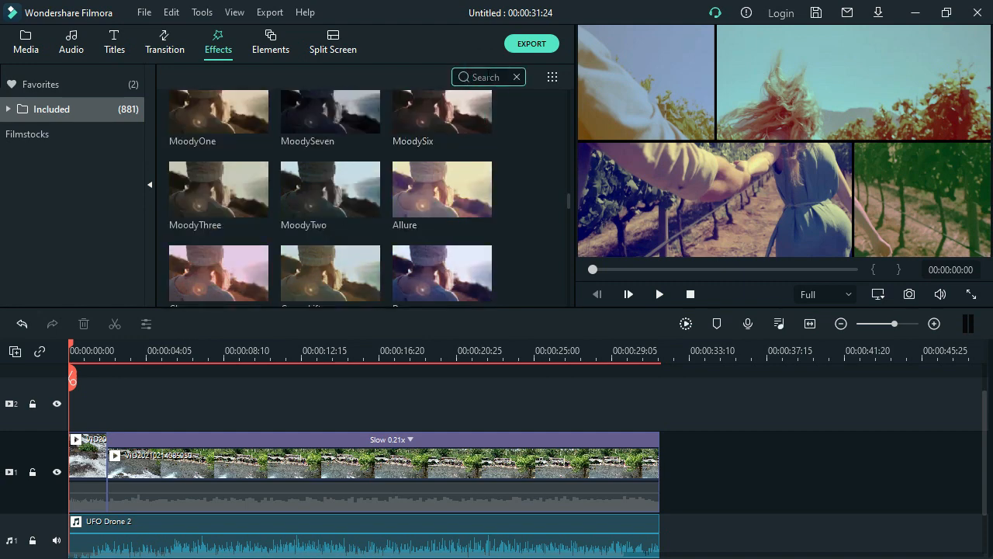
{"action": "type", "text": "THU"}
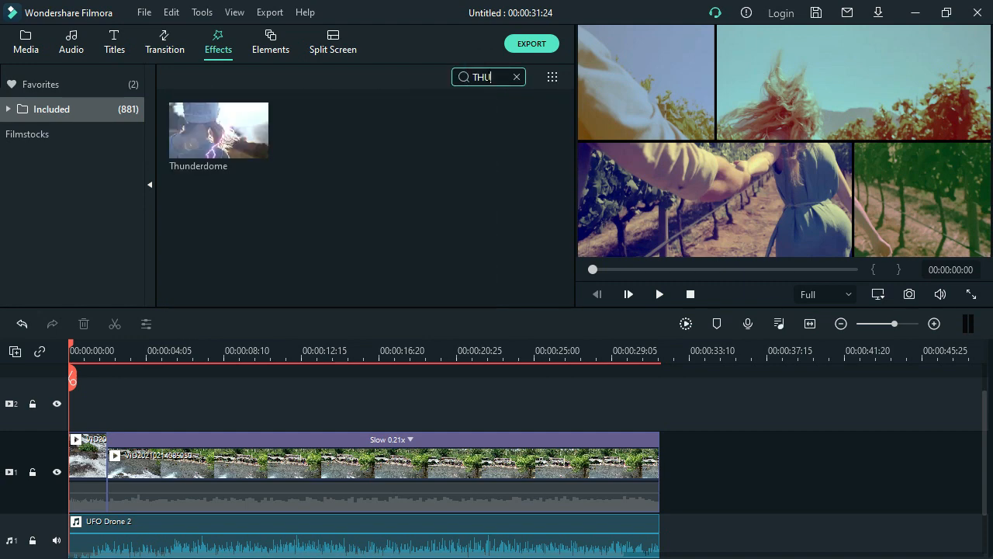
{"action": "mouse_move", "coordinate": [219, 130]}
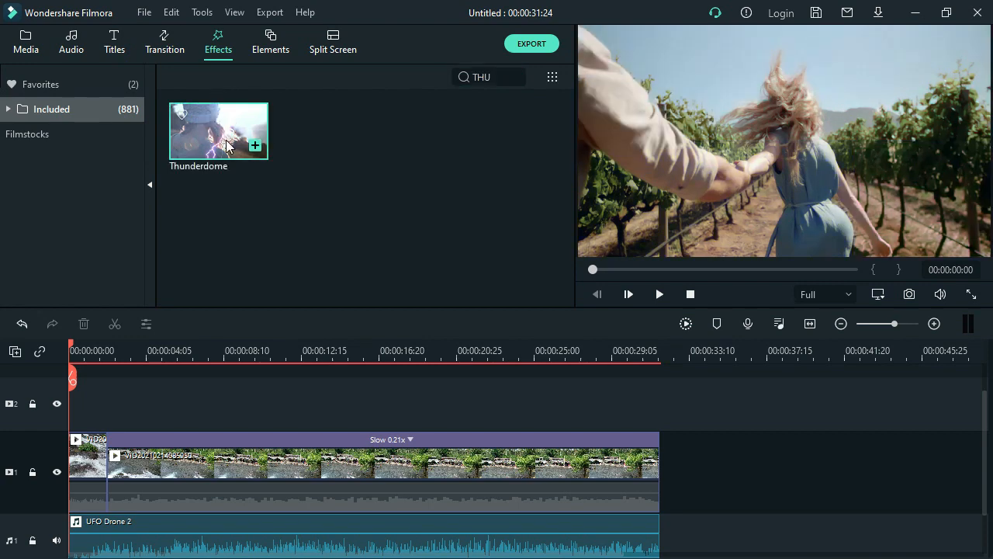
{"action": "mouse_move", "coordinate": [233, 139]}
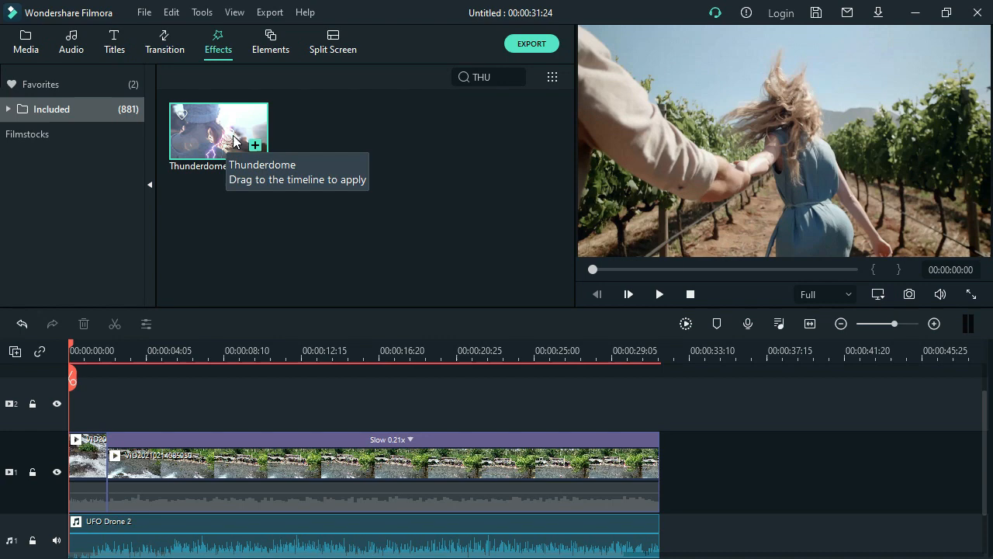
{"action": "mouse_move", "coordinate": [223, 130]}
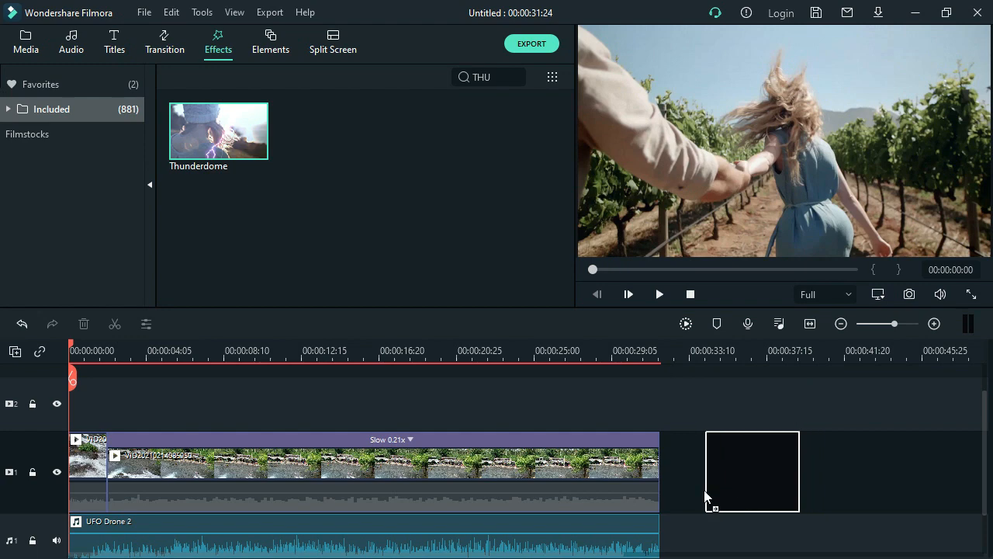
{"action": "left_click_drag", "start_coordinate": [217, 131], "coordinate": [748, 472]}
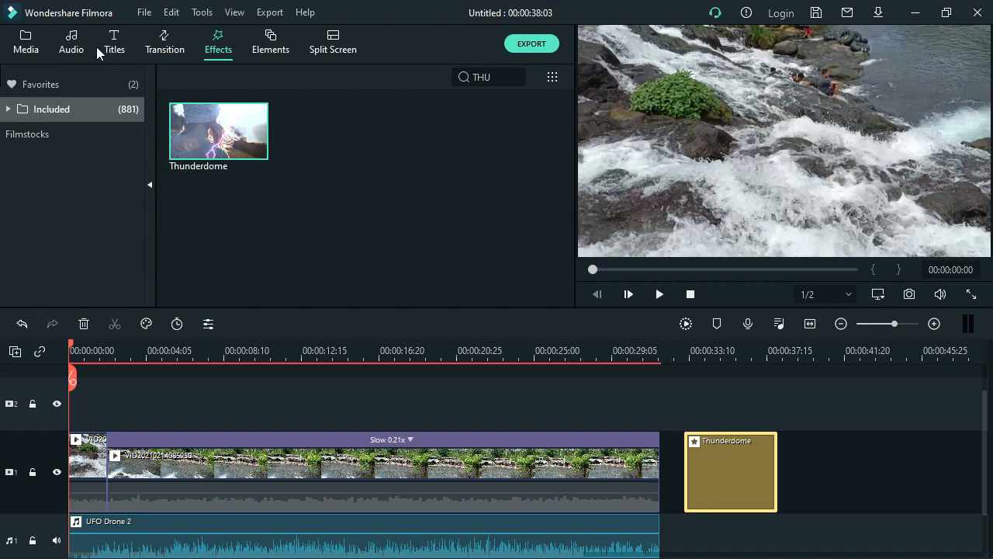
{"action": "mouse_move", "coordinate": [276, 298]}
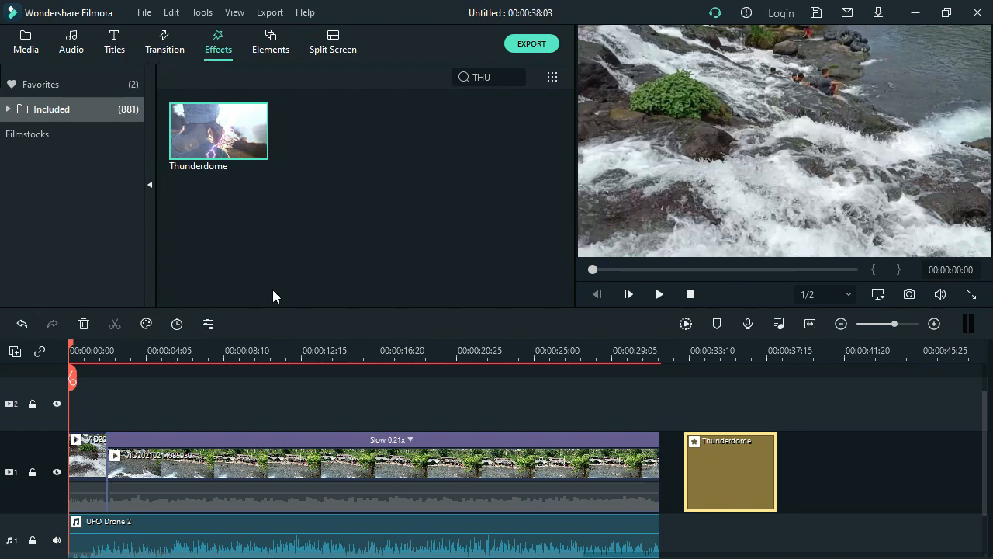
{"action": "mouse_move", "coordinate": [151, 67]}
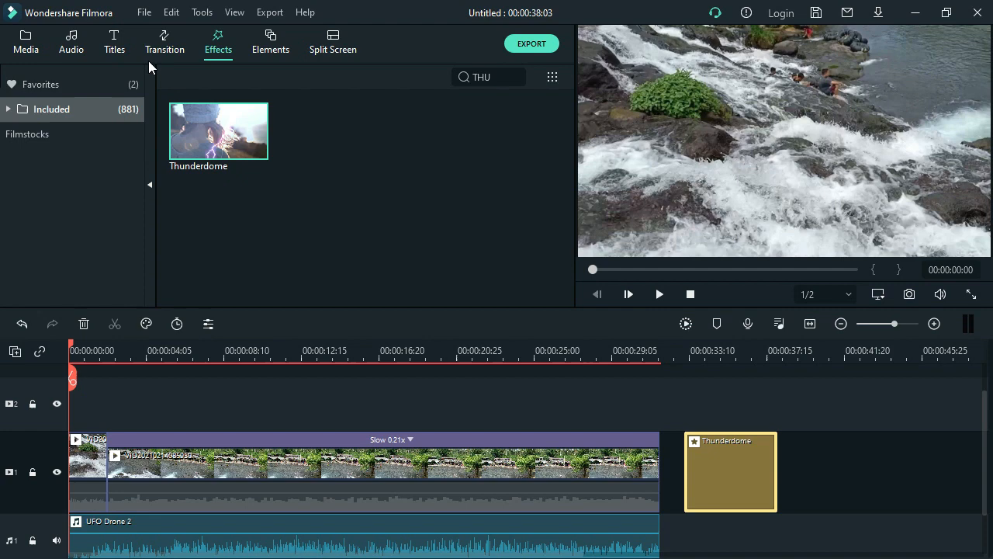
{"action": "left_click", "coordinate": [8, 109]}
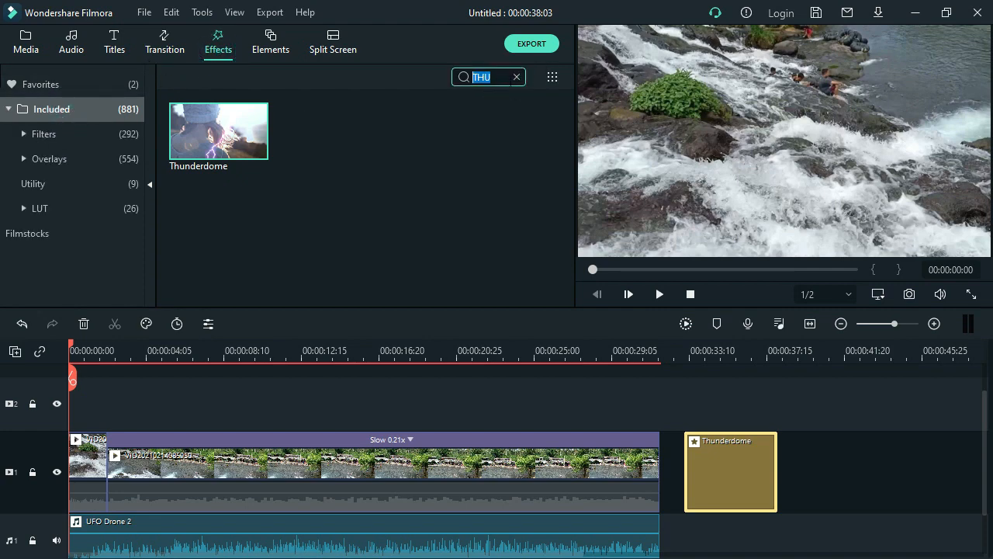
Search effects for 'PLA' and preview Planets Pack Overlay 03 and Overlay 02
{"action": "left_click", "coordinate": [515, 78]}
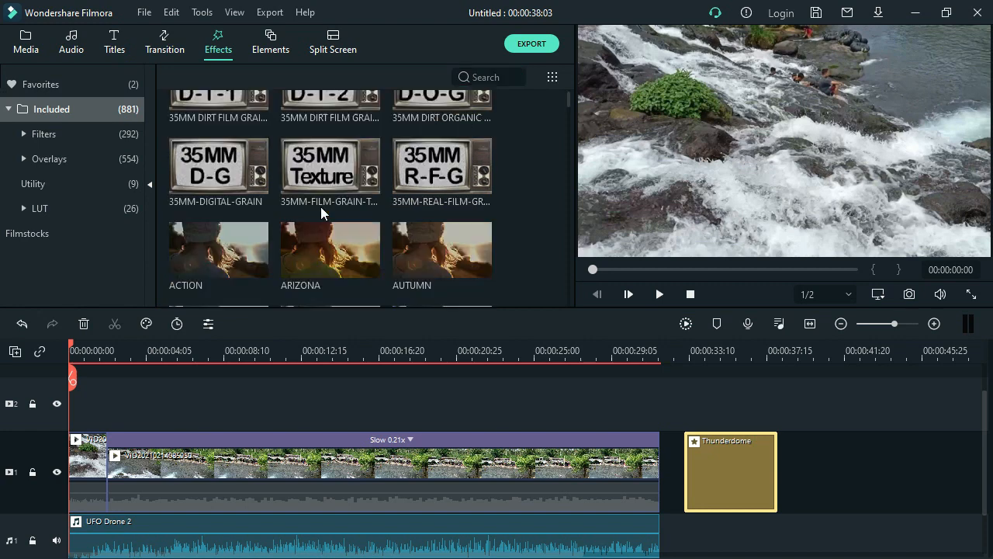
{"action": "scroll", "scroll_direction": "down", "scroll_amount": 3}
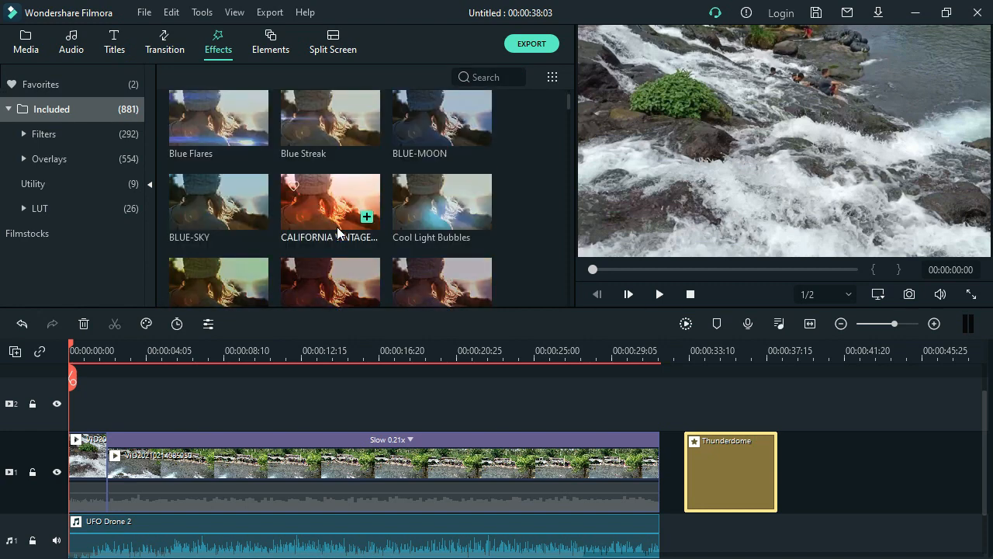
{"action": "scroll", "scroll_direction": "down", "scroll_amount": 3}
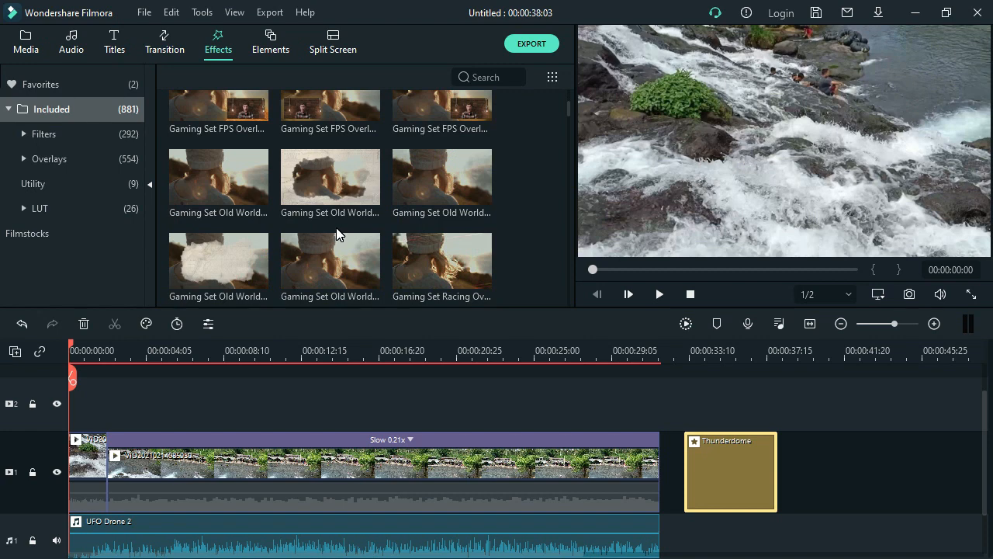
{"action": "scroll", "scroll_direction": "down", "scroll_amount": 3}
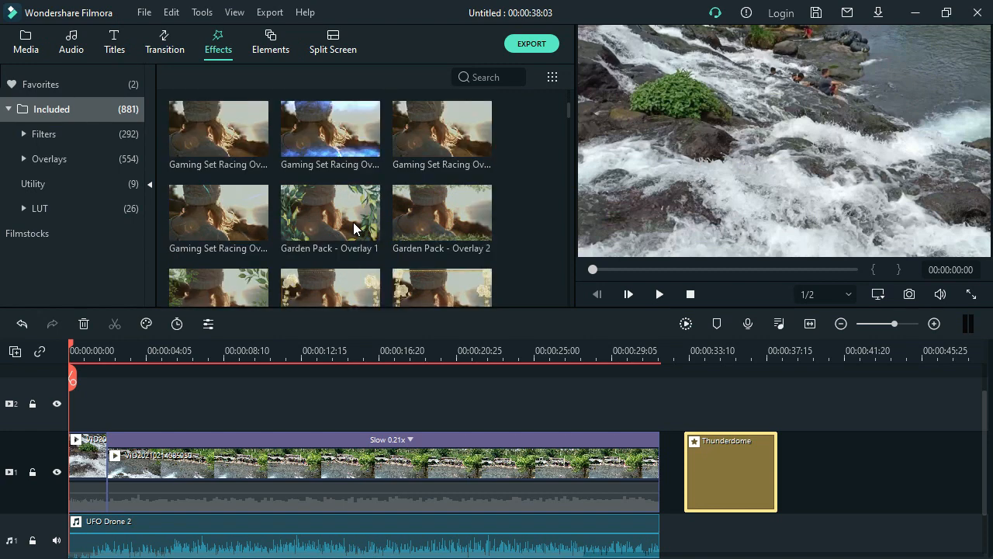
{"action": "scroll", "scroll_direction": "down", "scroll_amount": 3}
{"action": "type", "text": "PLAA"}
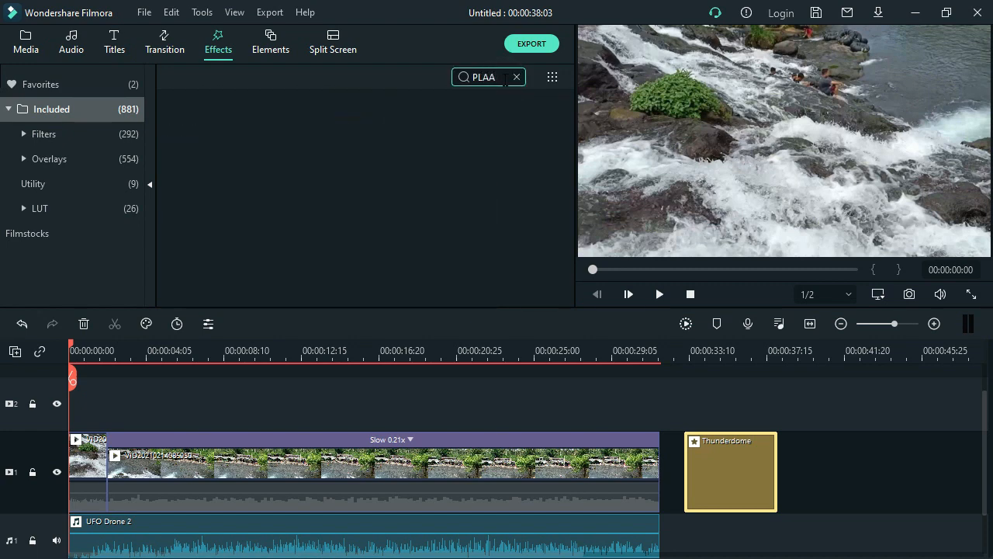
{"action": "key", "text": "Backspace"}
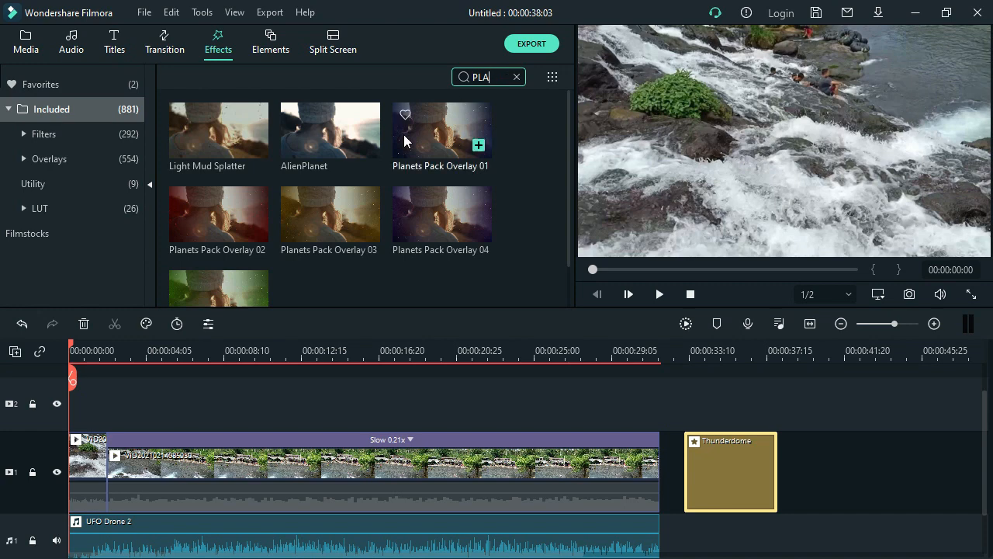
{"action": "mouse_move", "coordinate": [236, 224]}
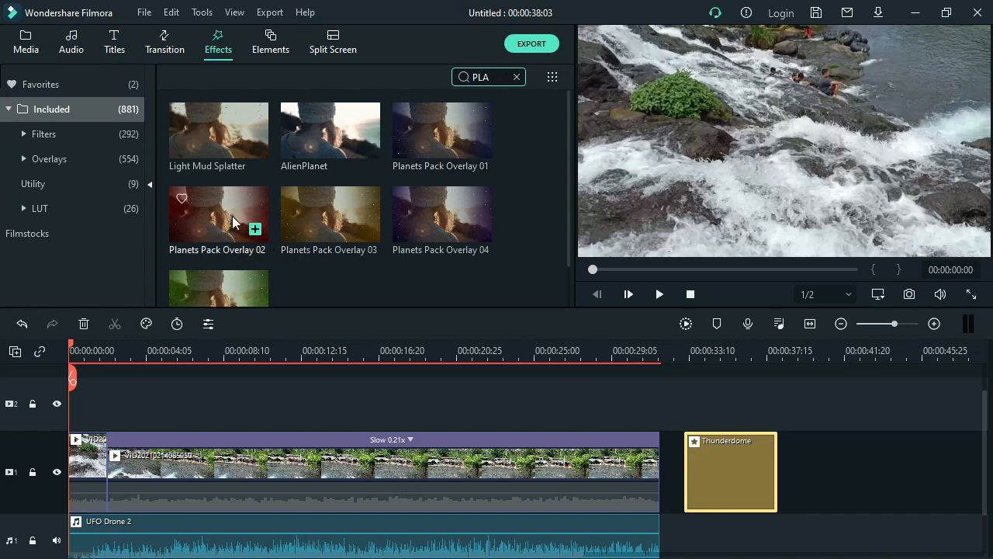
{"action": "left_click", "coordinate": [329, 214]}
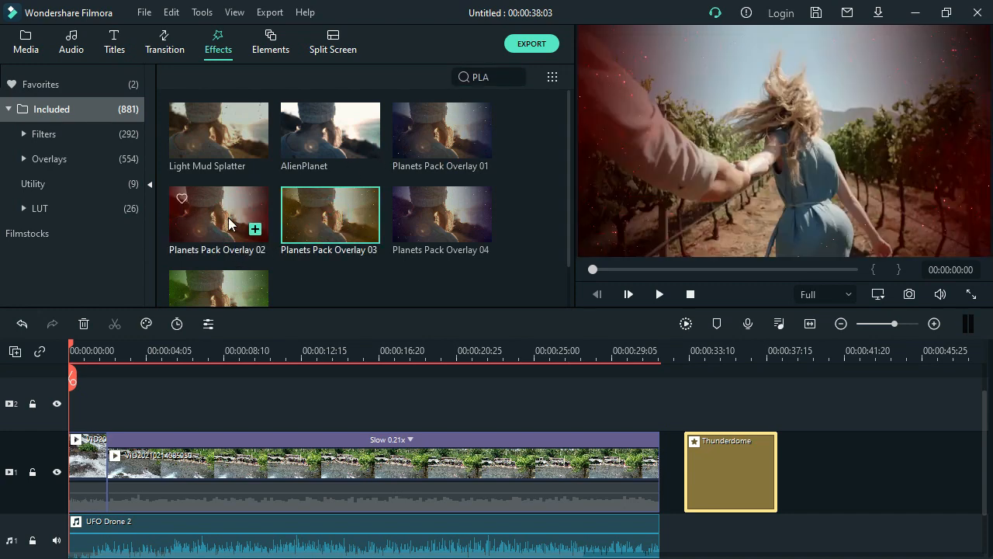
{"action": "left_click", "coordinate": [658, 293]}
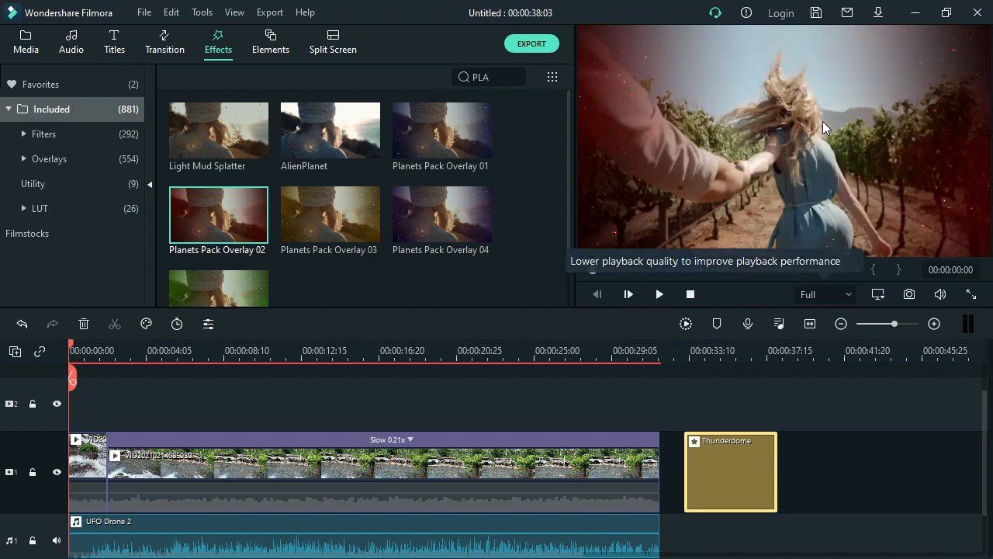
{"action": "mouse_move", "coordinate": [239, 225]}
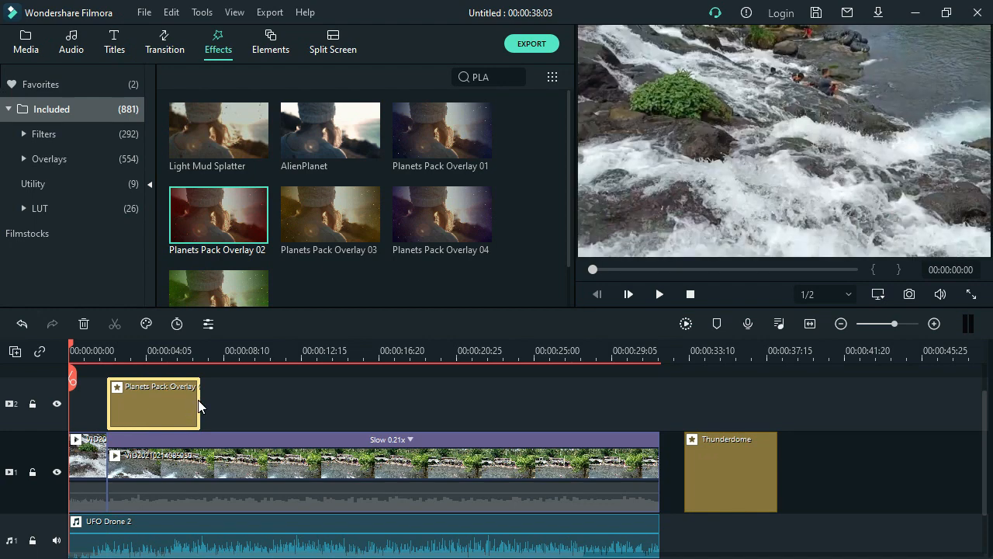
Stretch Planets Pack Overlay 02 on the top track to end with the waterfall clip
{"action": "left_click_drag", "start_coordinate": [199, 404], "coordinate": [633, 404]}
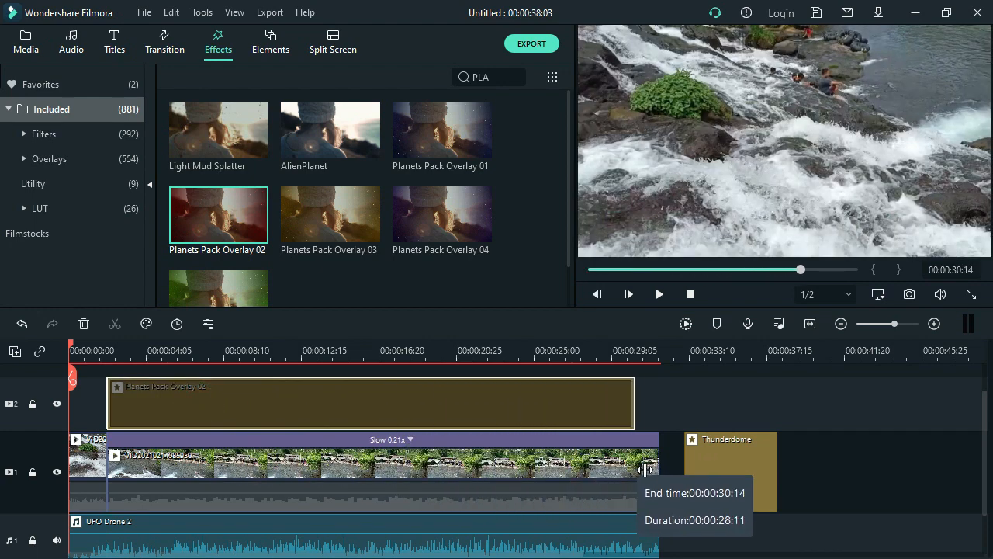
{"action": "left_click_drag", "start_coordinate": [646, 469], "coordinate": [659, 474]}
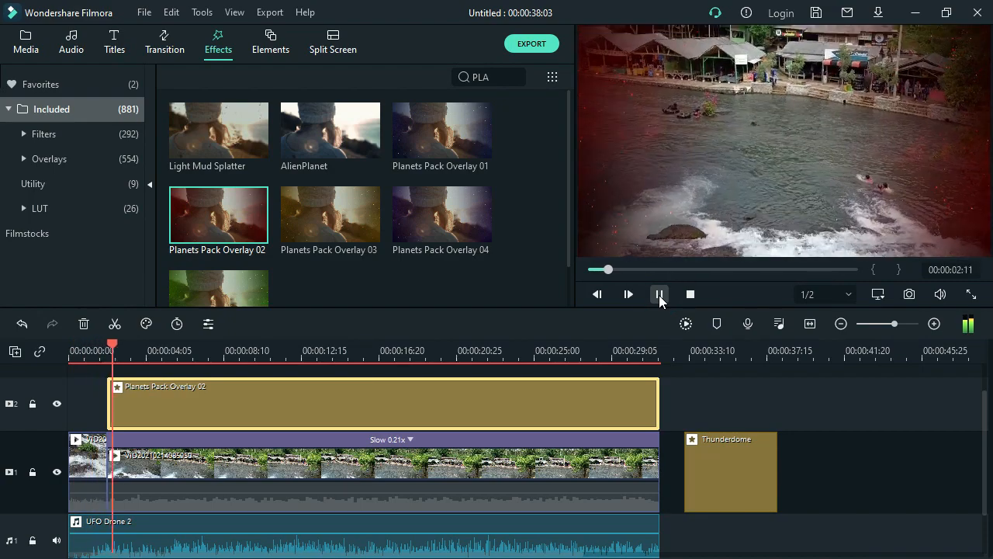
{"action": "left_click", "coordinate": [658, 294]}
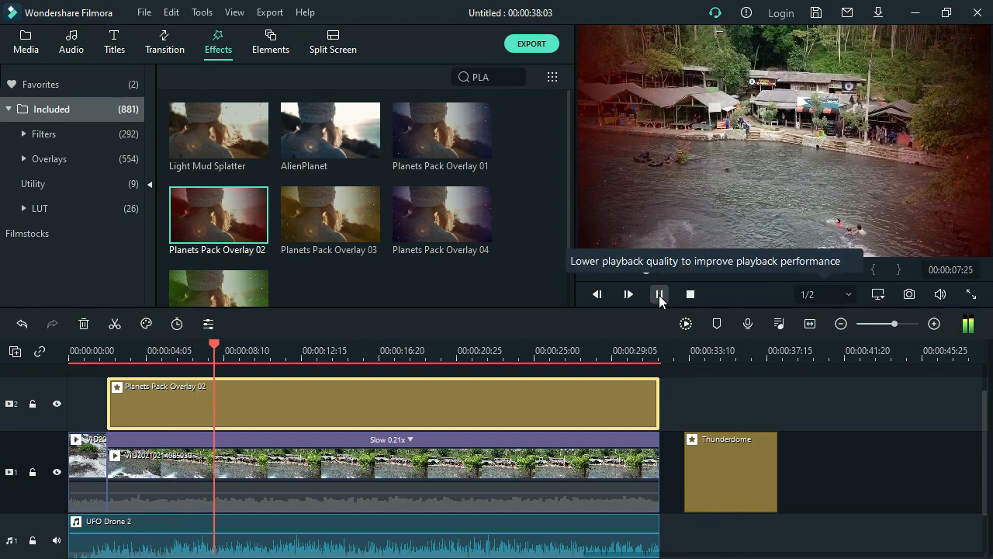
{"action": "left_click", "coordinate": [658, 293]}
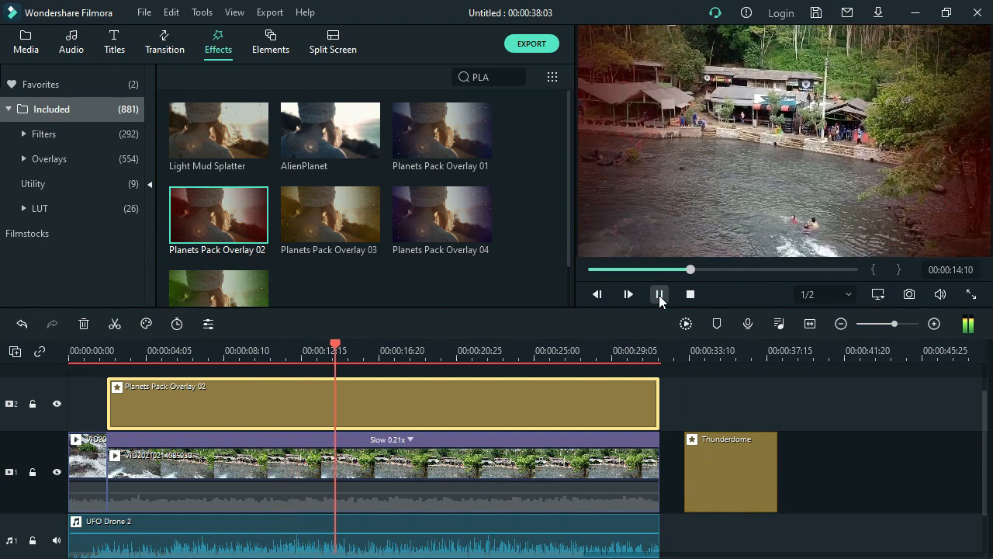
{"action": "left_click", "coordinate": [658, 295]}
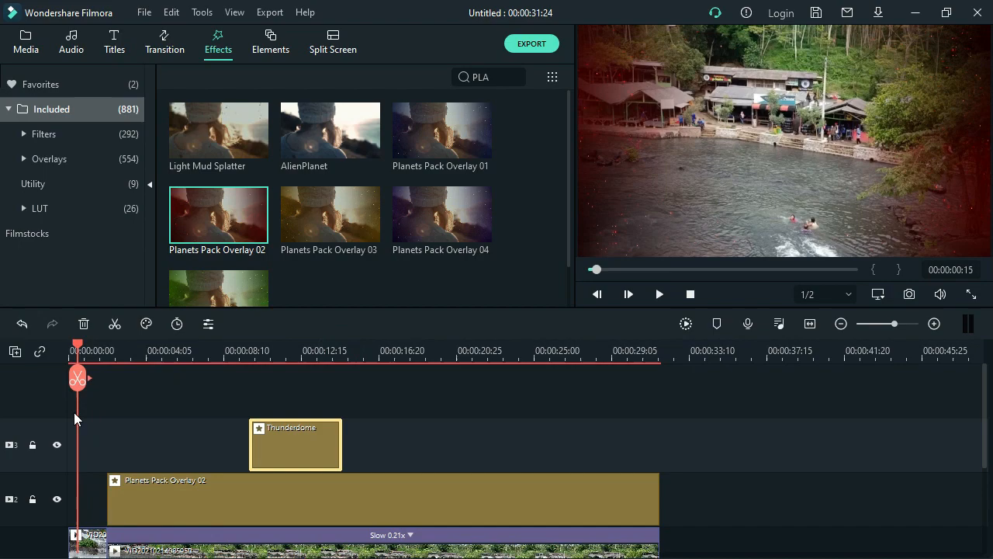
Play the intro from the start to review Thunderdome over the tinted overlay, pausing near 14 seconds
{"action": "left_click", "coordinate": [658, 294]}
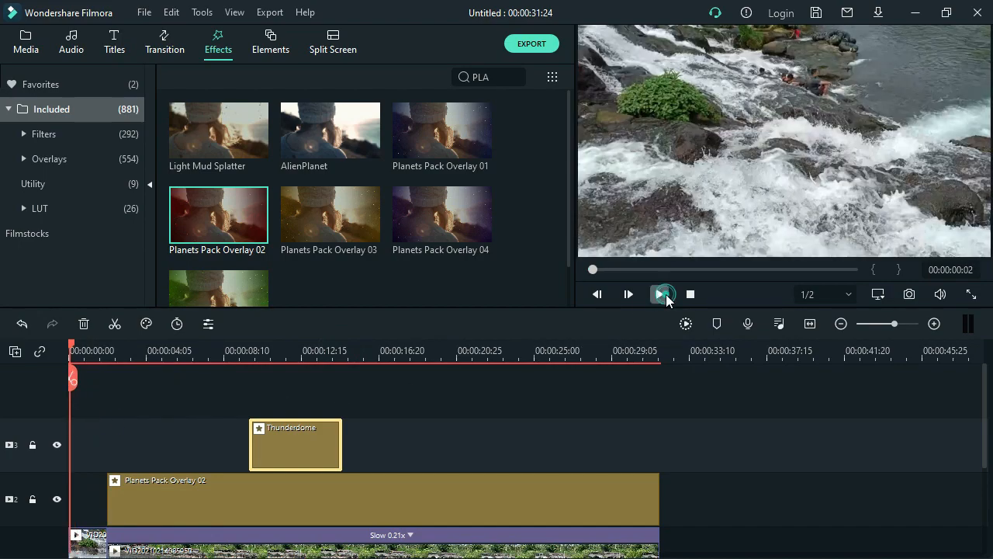
{"action": "left_click", "coordinate": [658, 293]}
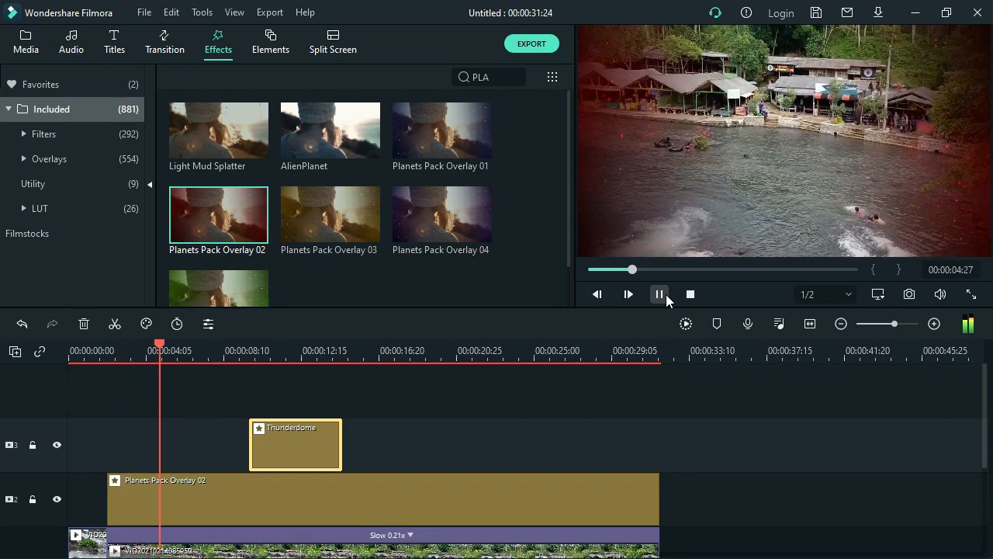
{"action": "left_click", "coordinate": [658, 293]}
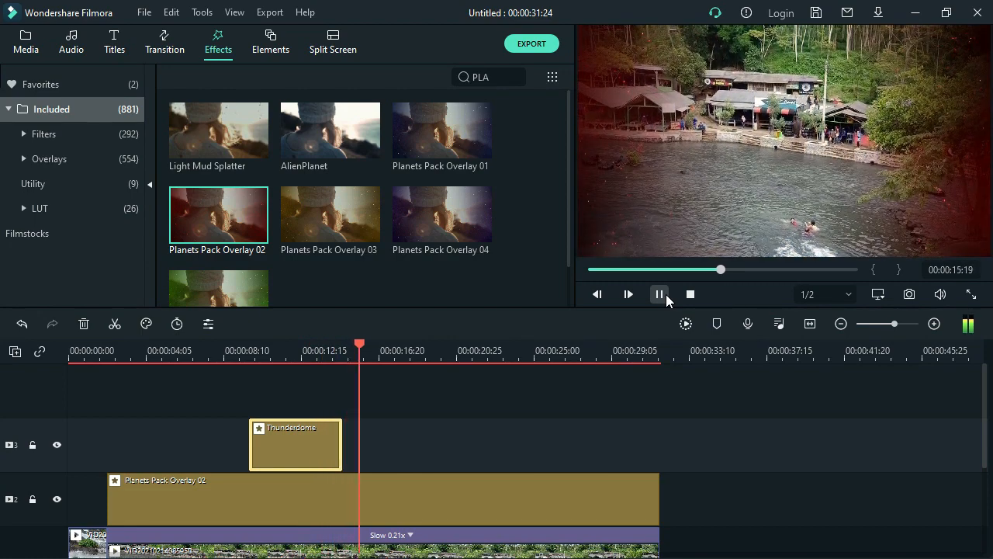
{"action": "left_click", "coordinate": [658, 293]}
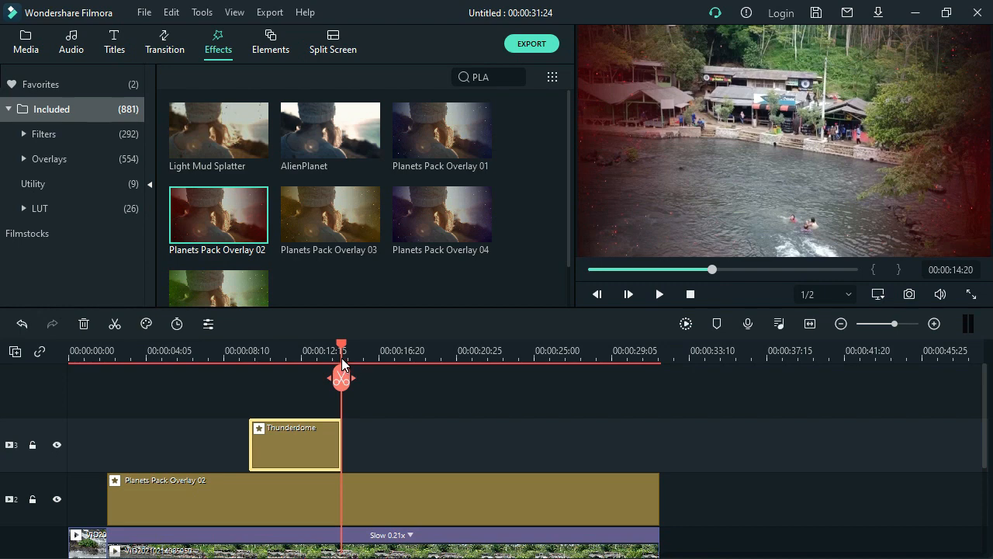
{"action": "mouse_move", "coordinate": [330, 329]}
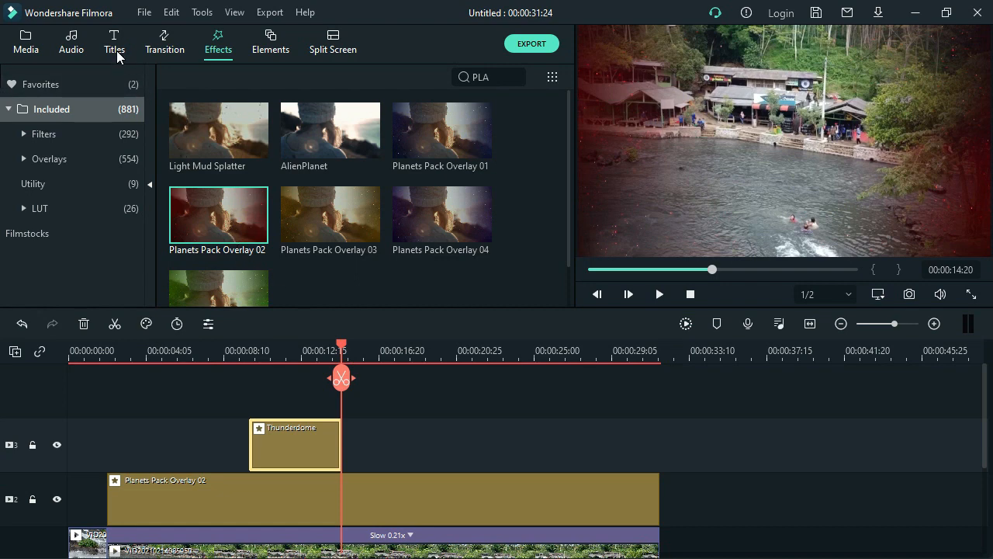
Browse the Titles library scrolling through the available title presets
{"action": "left_click", "coordinate": [115, 43]}
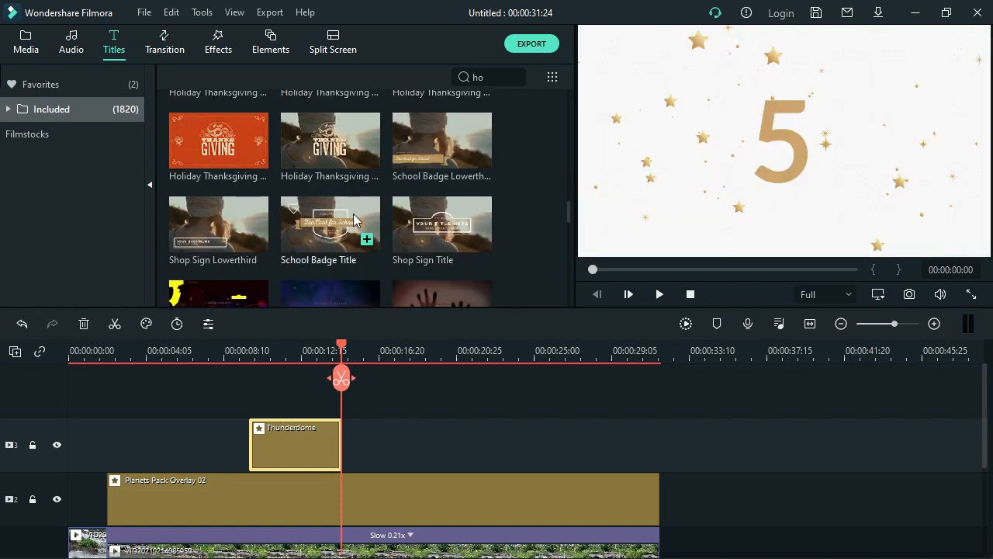
{"action": "scroll", "scroll_direction": "down", "scroll_amount": 3}
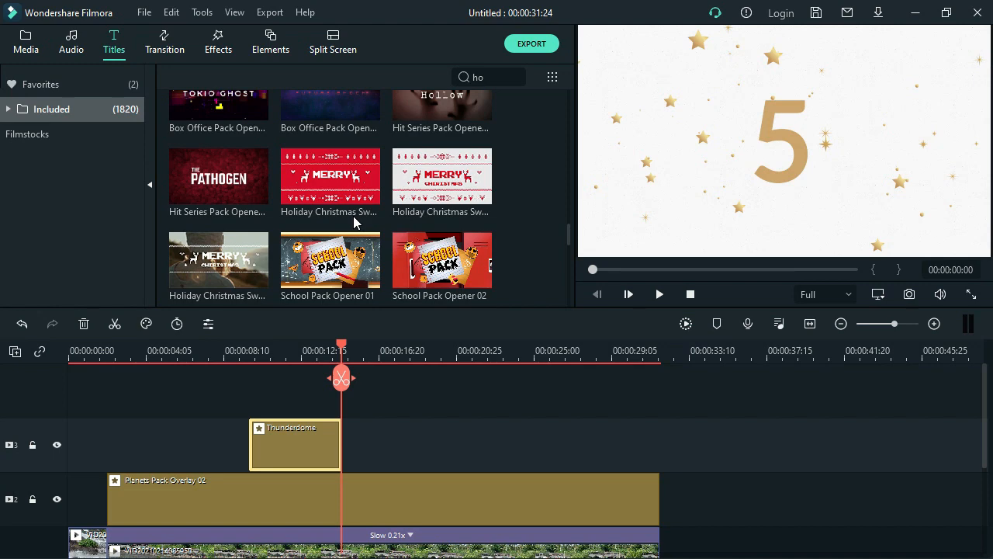
{"action": "scroll", "scroll_direction": "down", "scroll_amount": 3}
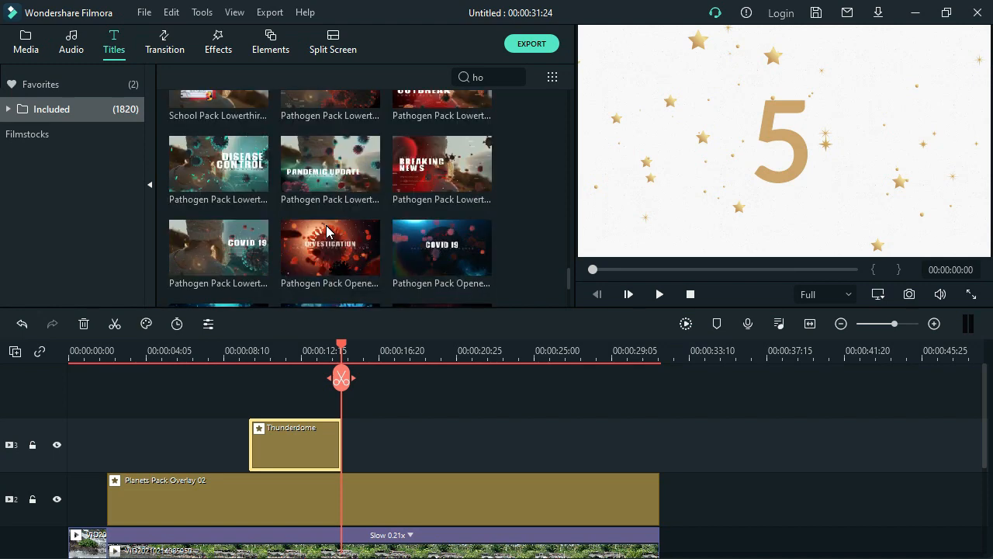
{"action": "scroll", "scroll_direction": "down", "scroll_amount": 3}
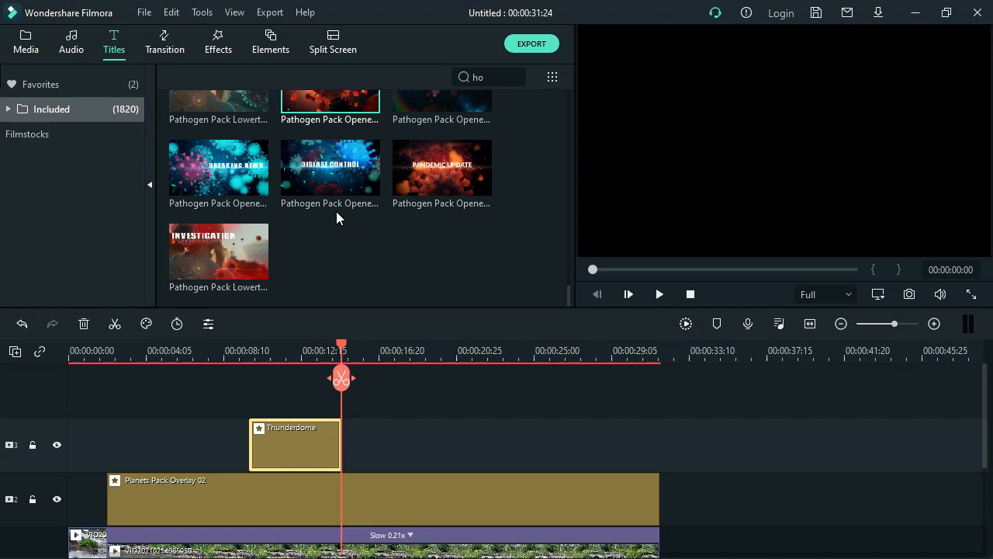
{"action": "scroll", "scroll_direction": "up", "scroll_amount": 3}
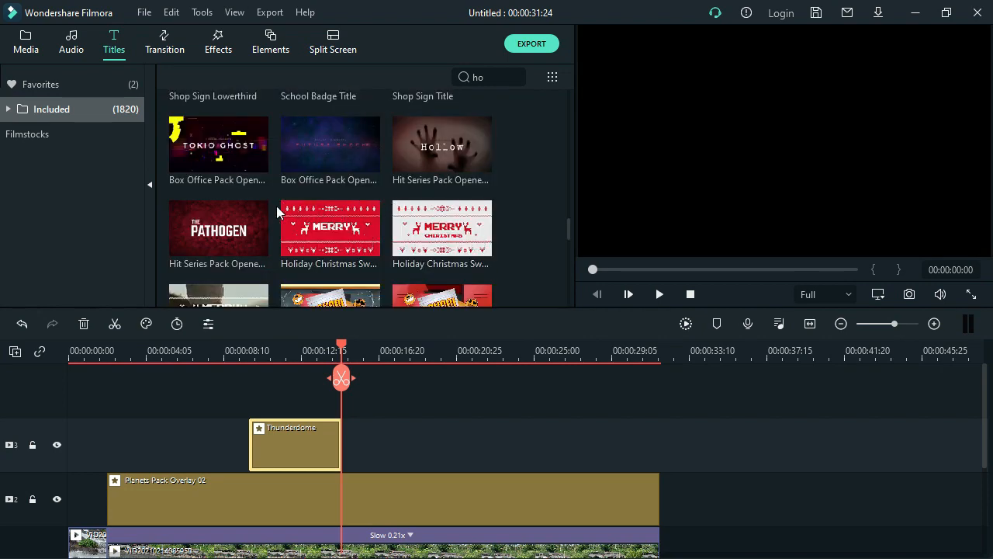
{"action": "mouse_move", "coordinate": [365, 158]}
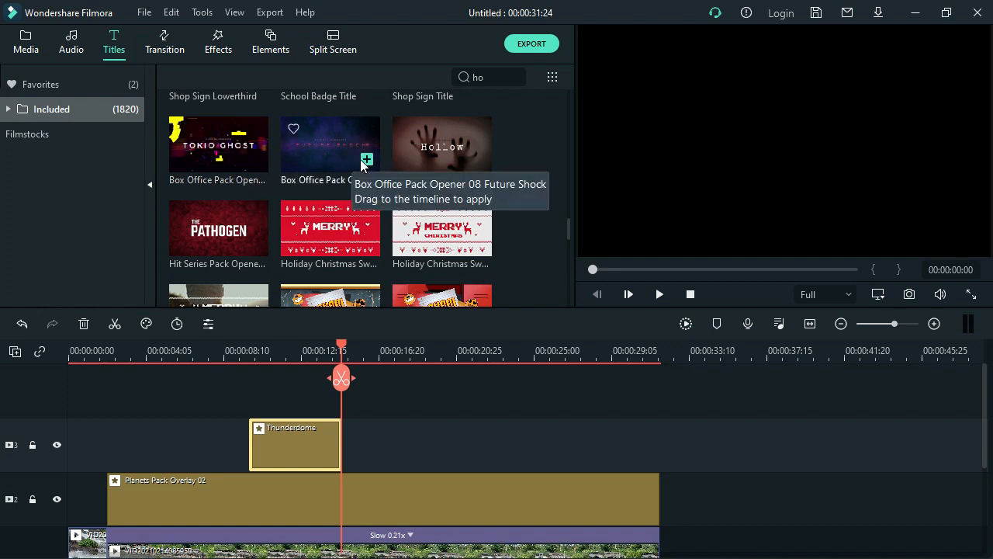
{"action": "scroll", "scroll_direction": "down", "scroll_amount": 3}
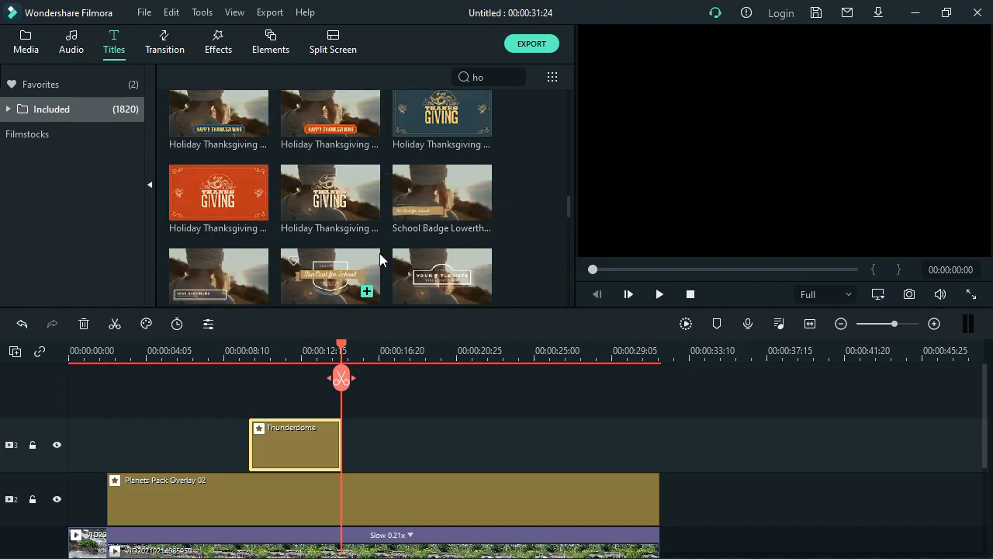
{"action": "scroll", "scroll_direction": "down", "scroll_amount": 3}
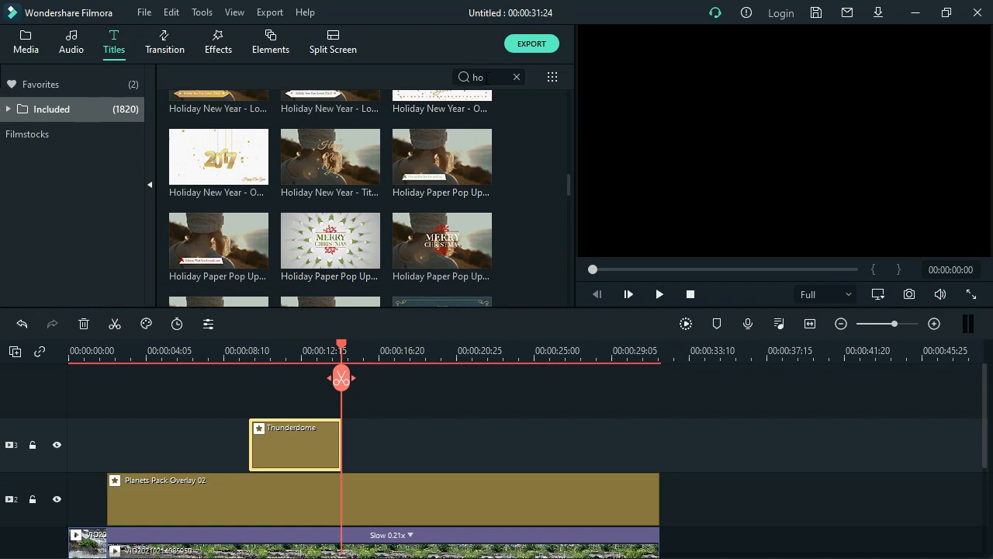
Search the titles for 'HOR' to list the Horror Pack presets
{"action": "triple_click", "coordinate": [487, 77]}
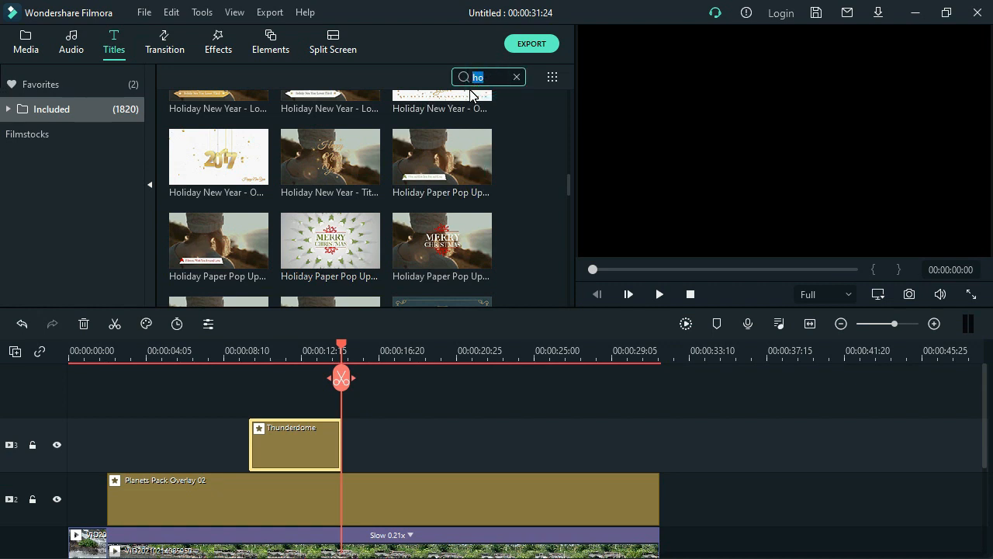
{"action": "mouse_move", "coordinate": [478, 93]}
{"action": "type", "text": "HO"}
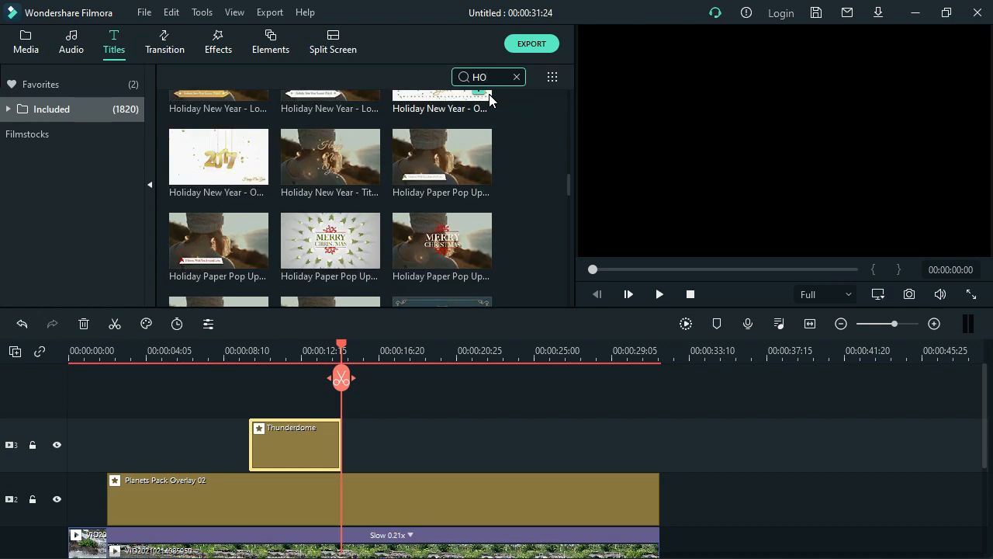
{"action": "type", "text": "R"}
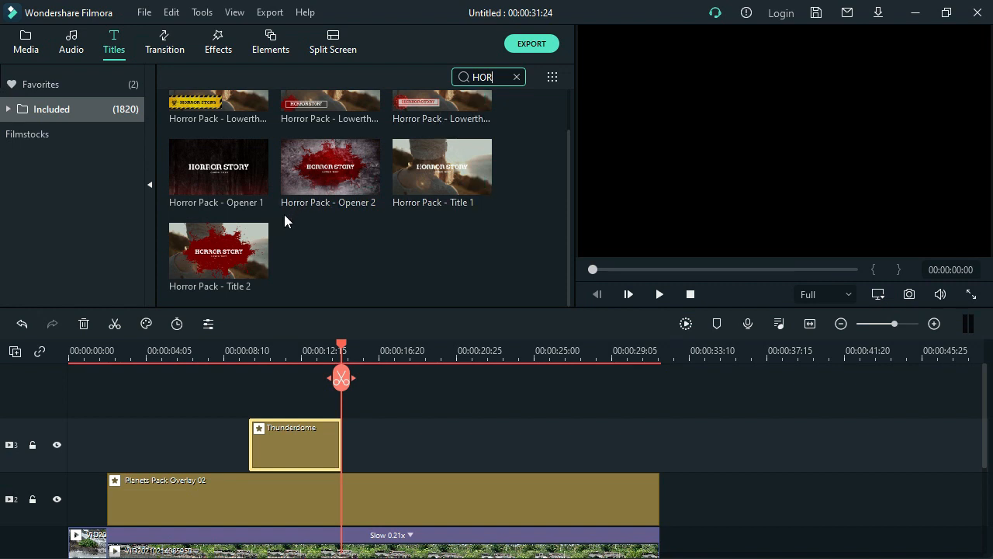
{"action": "mouse_move", "coordinate": [225, 257]}
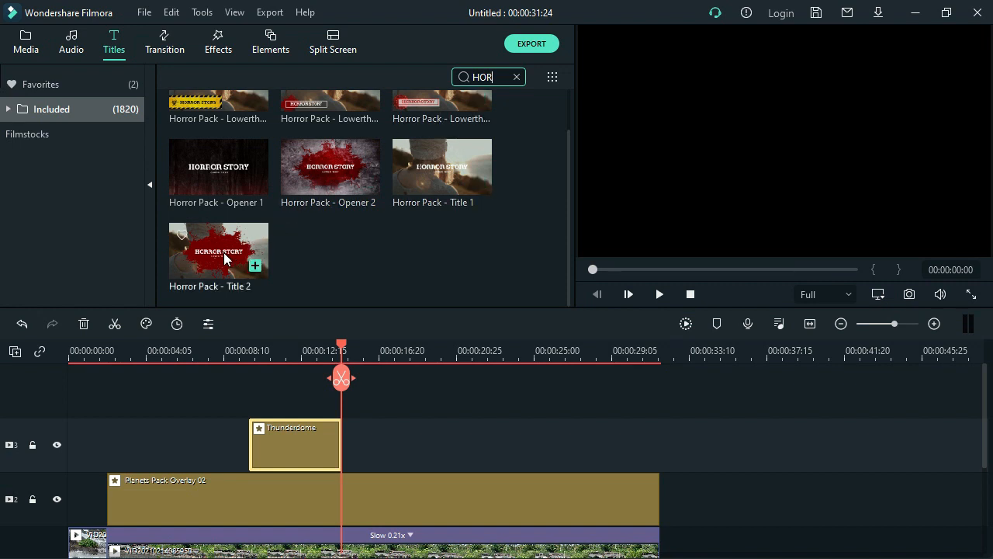
Add Horror Pack - Title 2 after Thunderdome, preview it, and stretch the clip longer
{"action": "left_click_drag", "start_coordinate": [217, 250], "coordinate": [407, 444]}
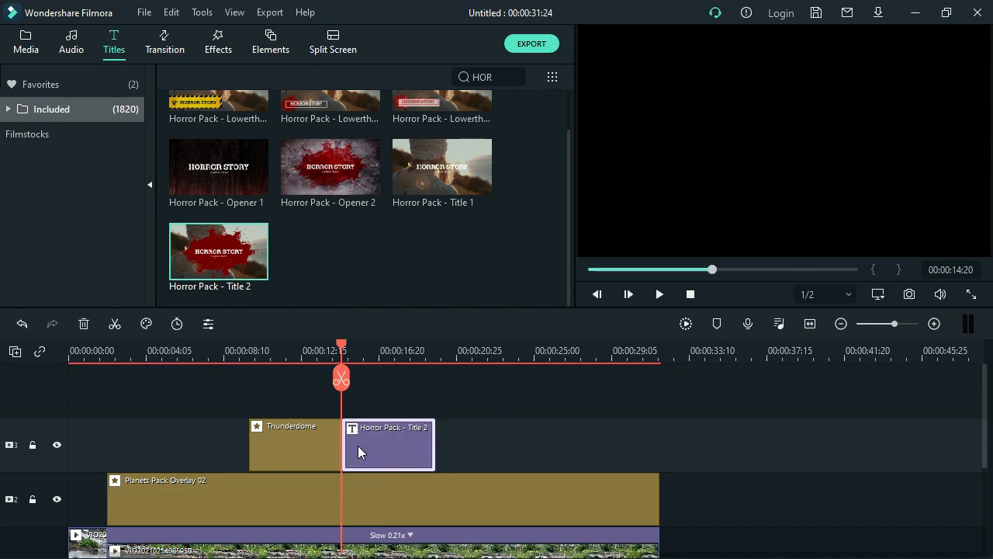
{"action": "left_click", "coordinate": [658, 293]}
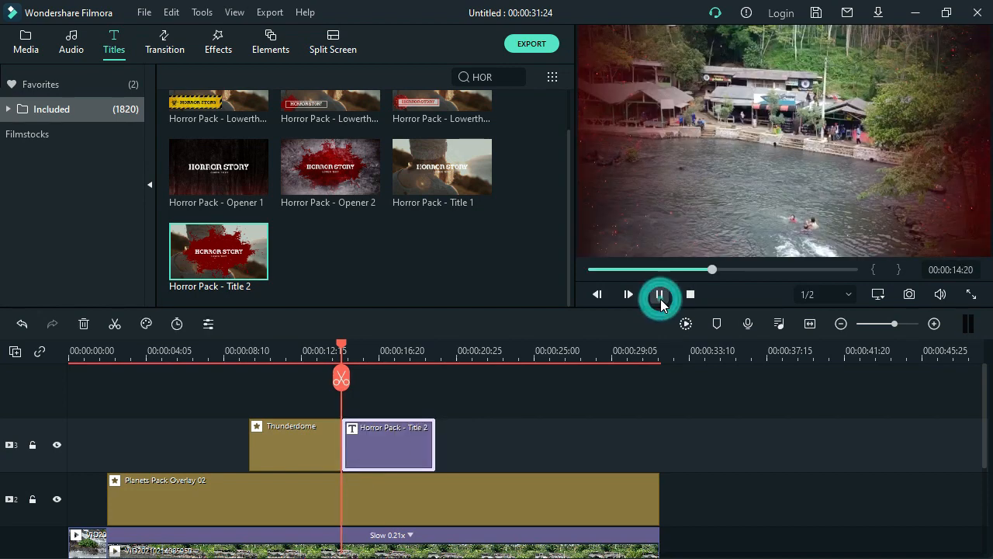
{"action": "left_click", "coordinate": [660, 295]}
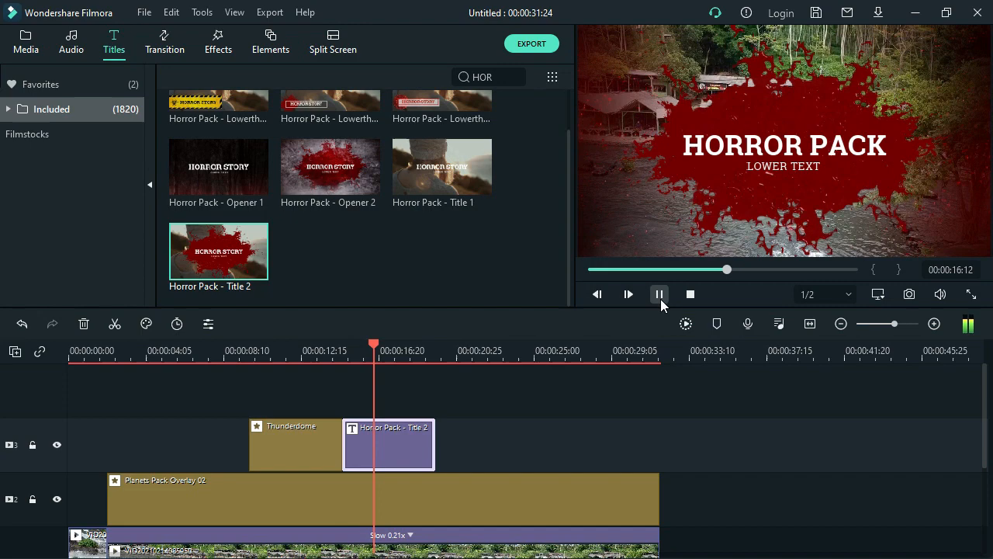
{"action": "left_click", "coordinate": [658, 294]}
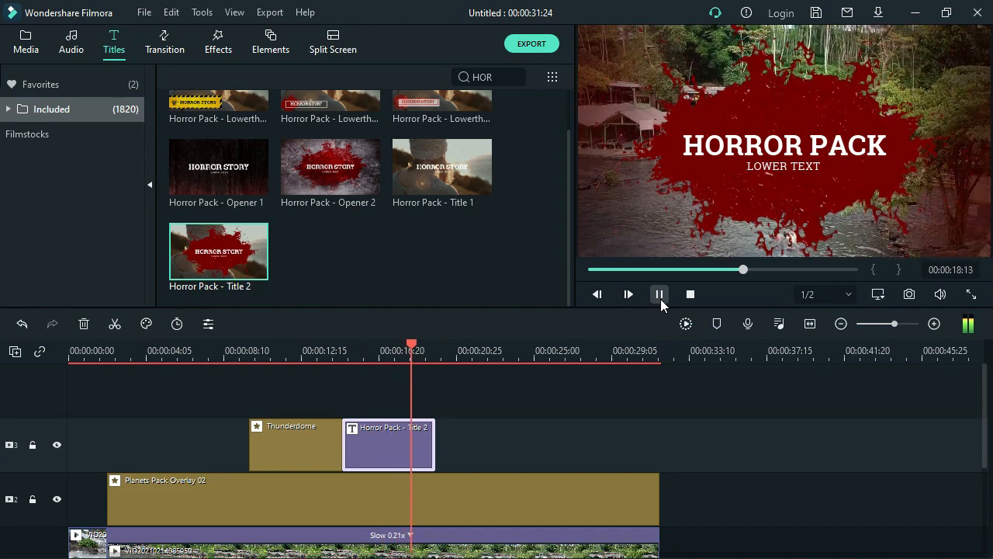
{"action": "left_click", "coordinate": [658, 293]}
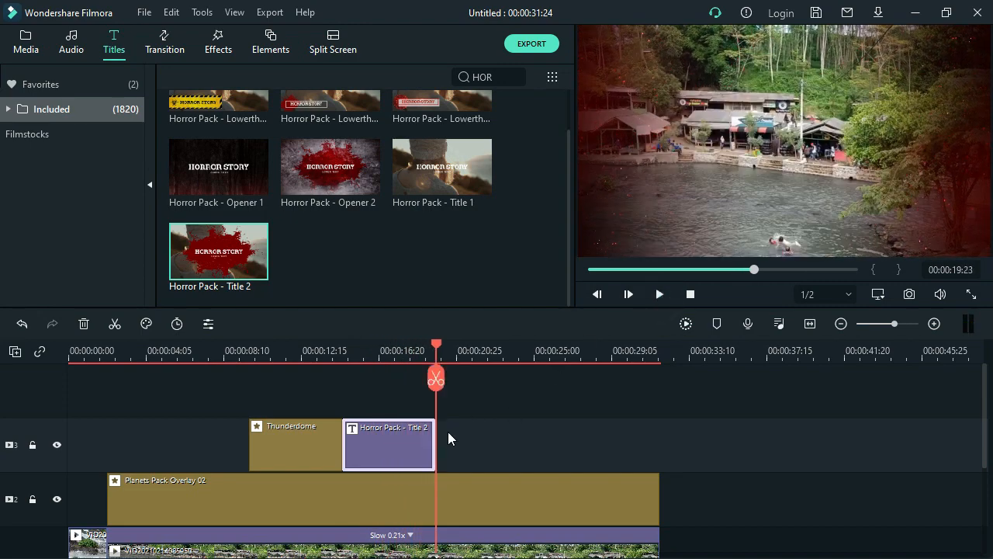
{"action": "left_click_drag", "start_coordinate": [434, 444], "coordinate": [574, 444]}
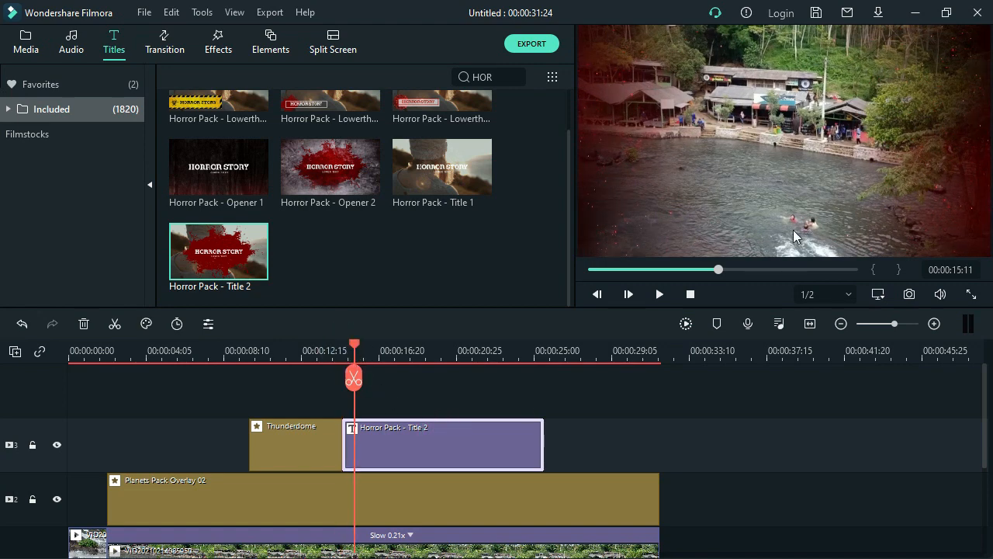
Replace the title's HORROR PACK text with HANTU AIR and apply the change
{"action": "double_click", "coordinate": [443, 444]}
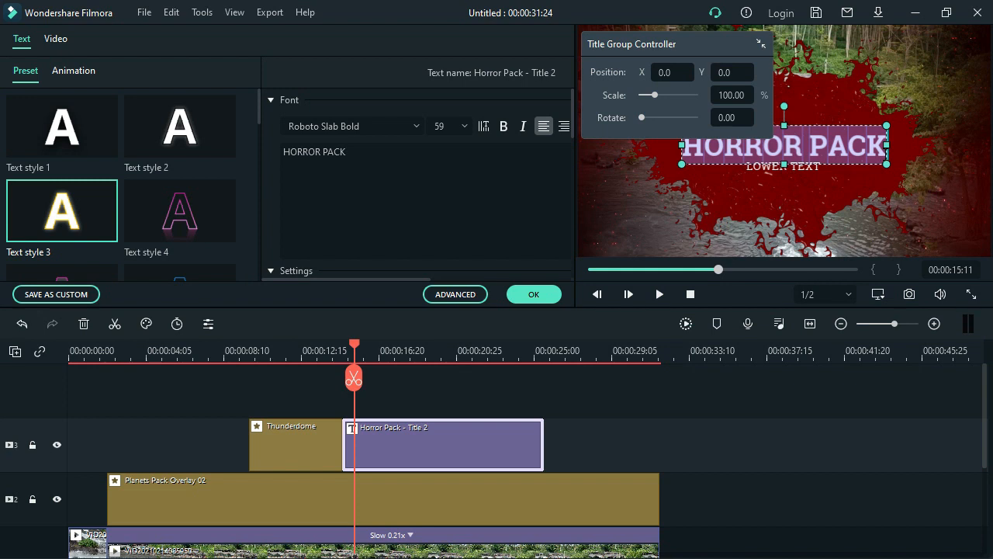
{"action": "type", "text": "HANTU"}
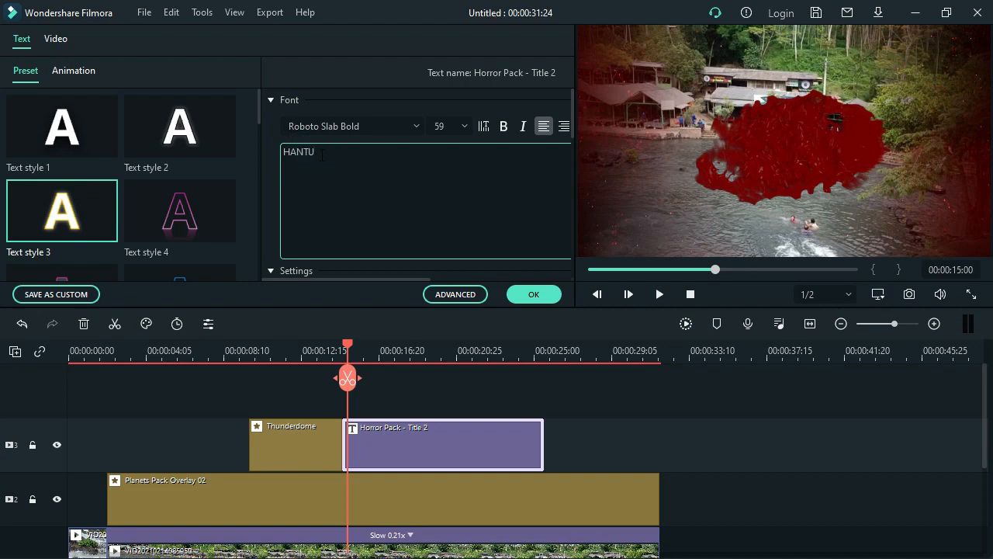
{"action": "type", "text": "Ai"}
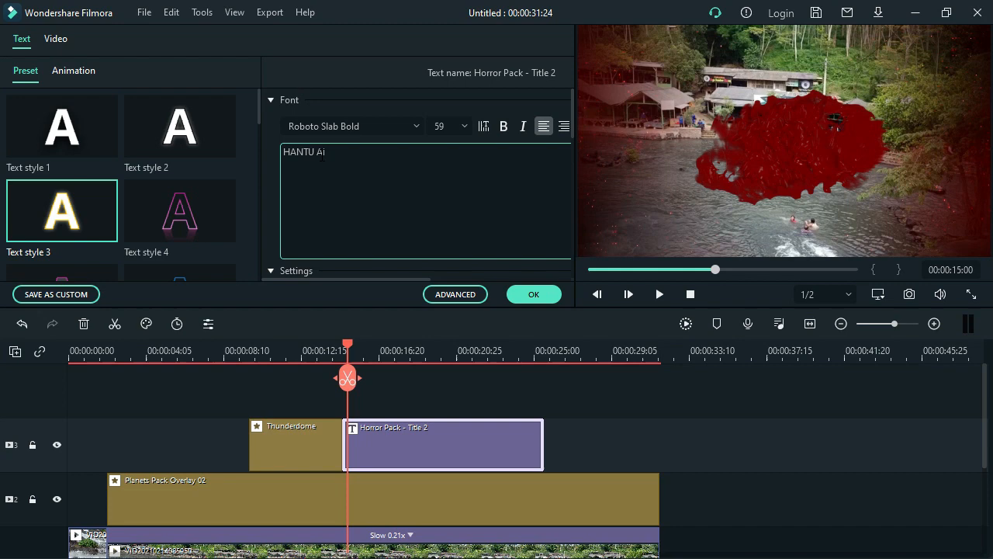
{"action": "type", "text": "R"}
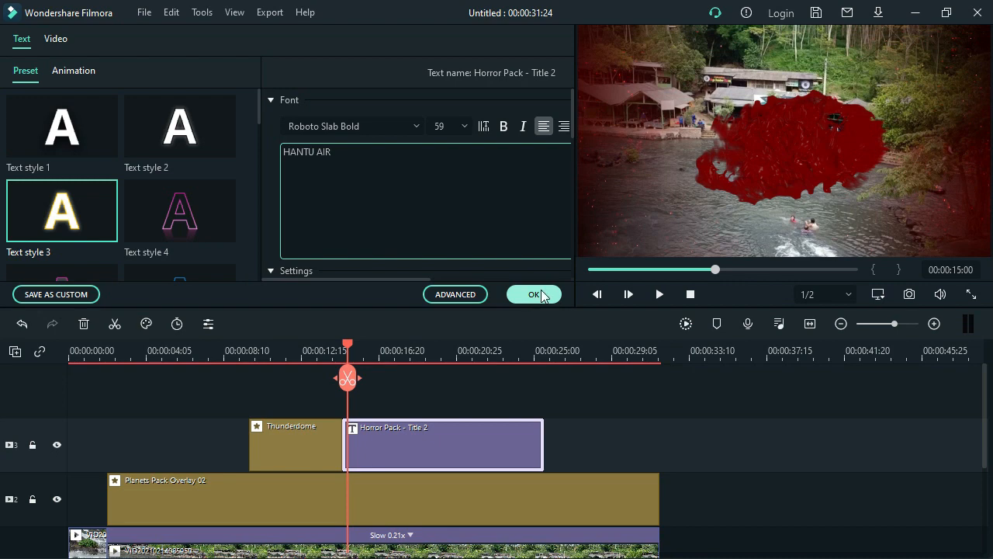
{"action": "left_click", "coordinate": [534, 293]}
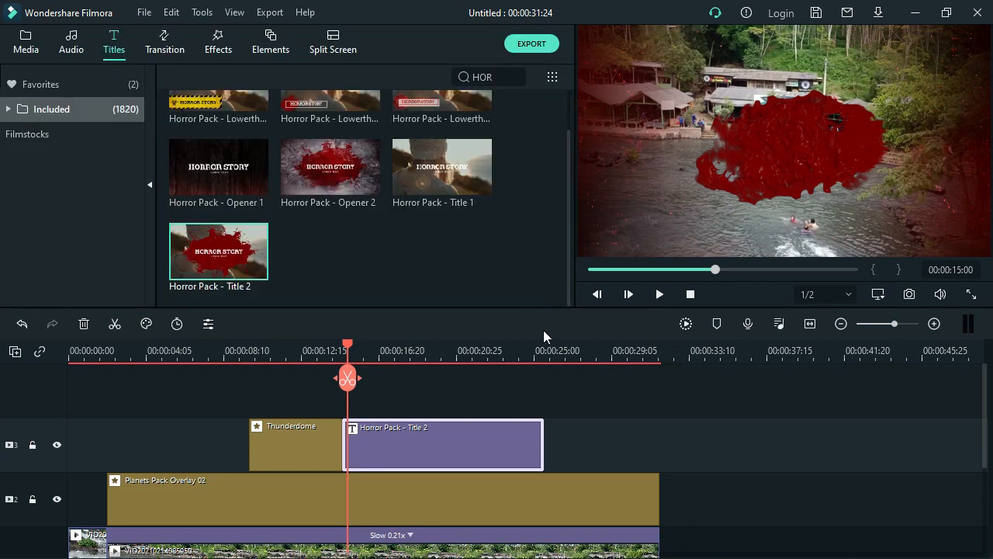
Preview the HANTU AIR title over the blood splash, then reopen it for editing
{"action": "left_click", "coordinate": [658, 294]}
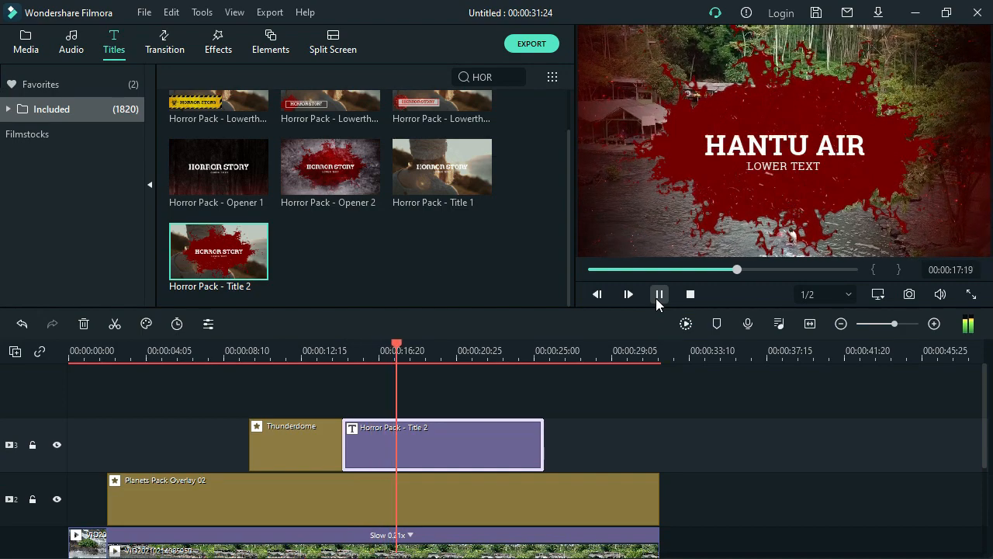
{"action": "left_click", "coordinate": [658, 293]}
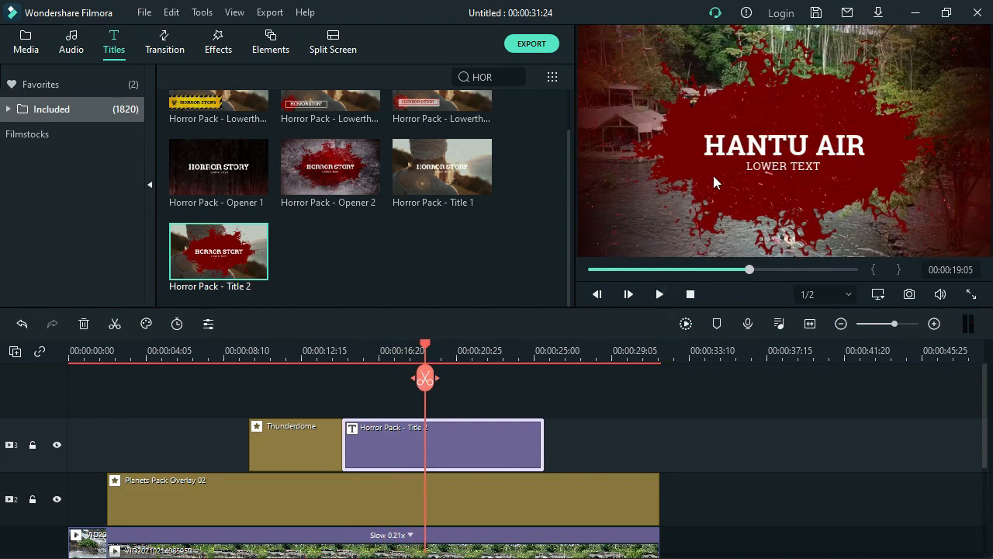
{"action": "left_click", "coordinate": [783, 146]}
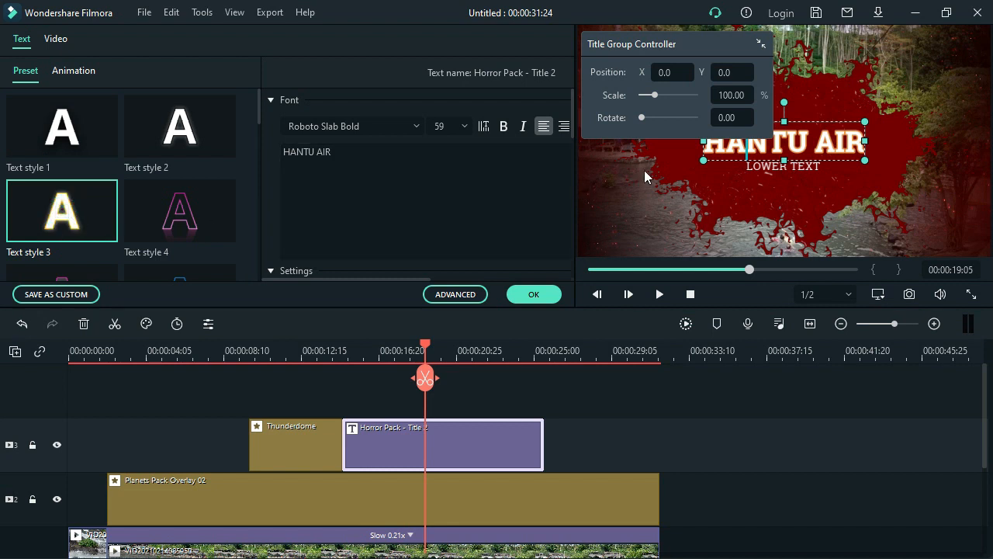
Enlarge the HANTU AIR heading to font size 90 (via 68) and select the LOWER TEXT line
{"action": "left_click", "coordinate": [463, 126]}
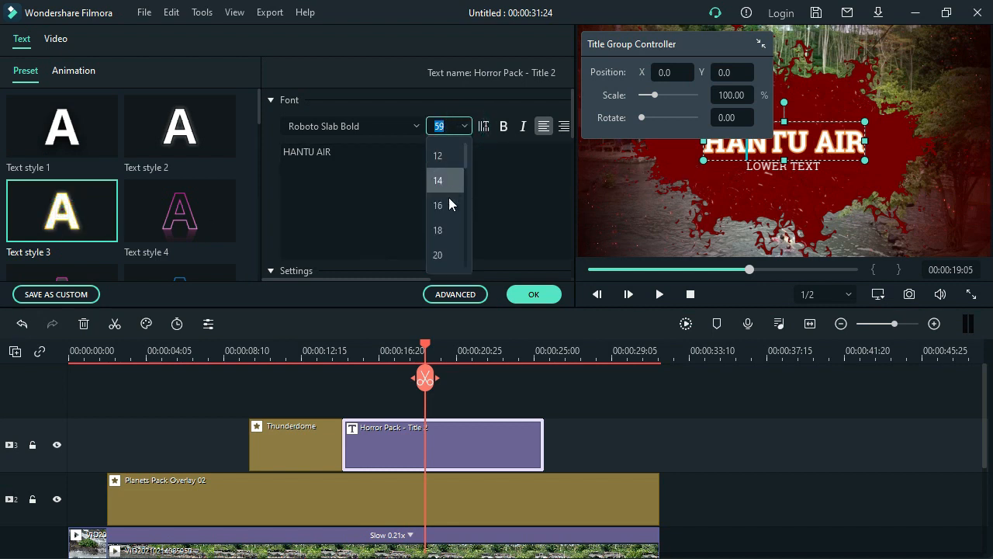
{"action": "scroll", "scroll_direction": "down", "scroll_amount": 3}
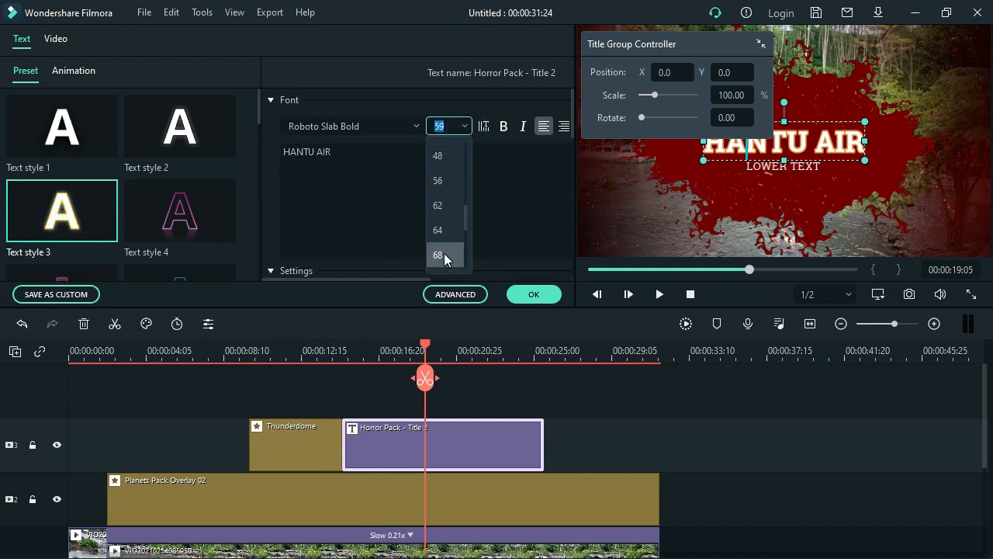
{"action": "left_click", "coordinate": [438, 254]}
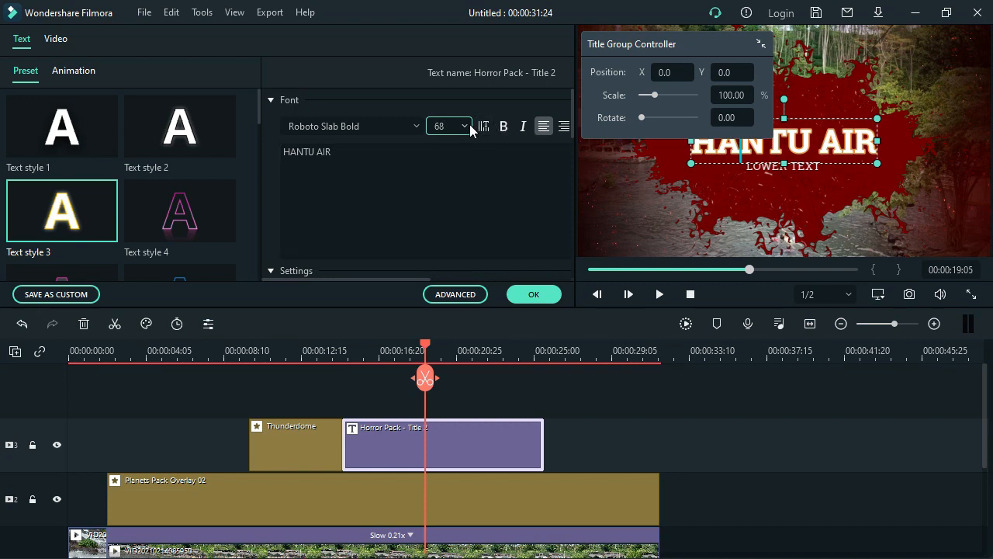
{"action": "left_click", "coordinate": [465, 125]}
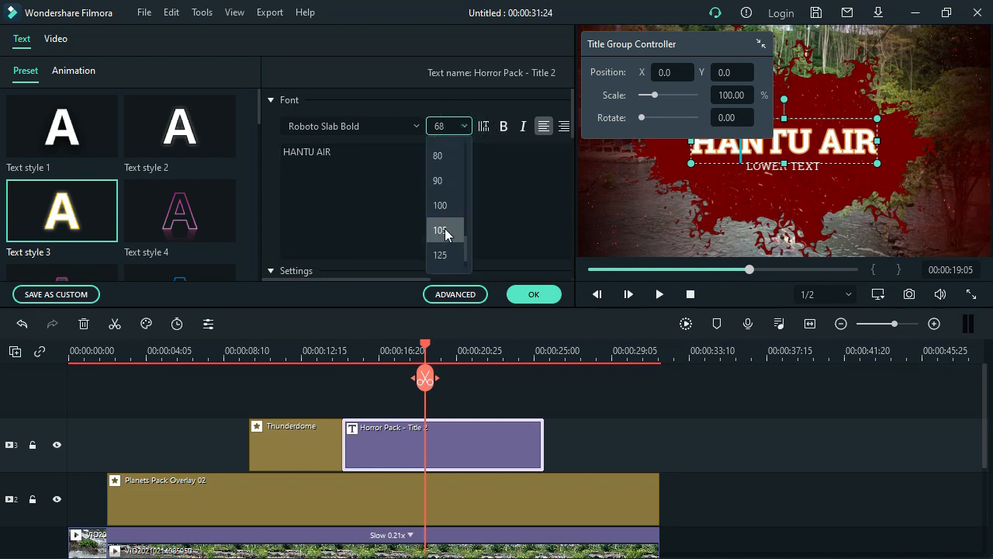
{"action": "left_click", "coordinate": [438, 180]}
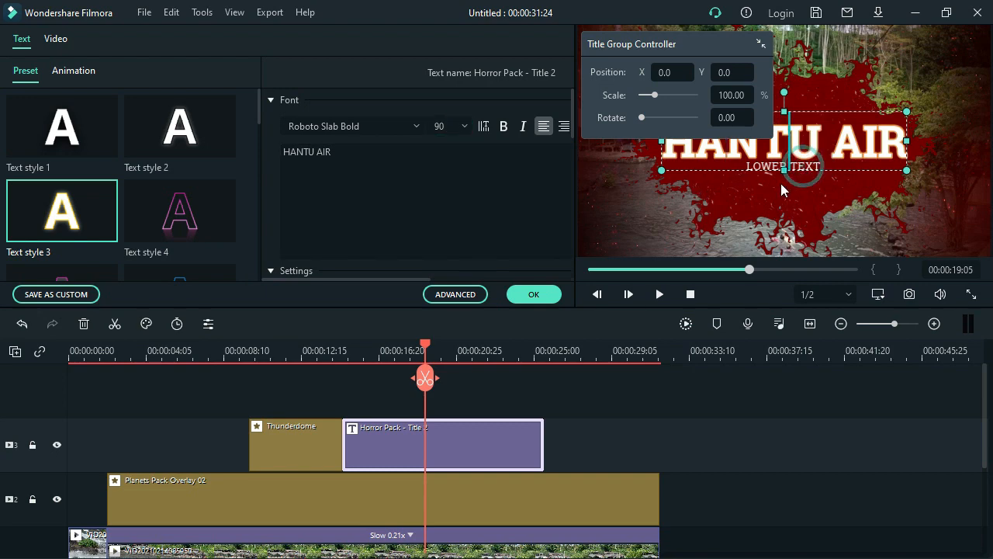
{"action": "left_click", "coordinate": [784, 166]}
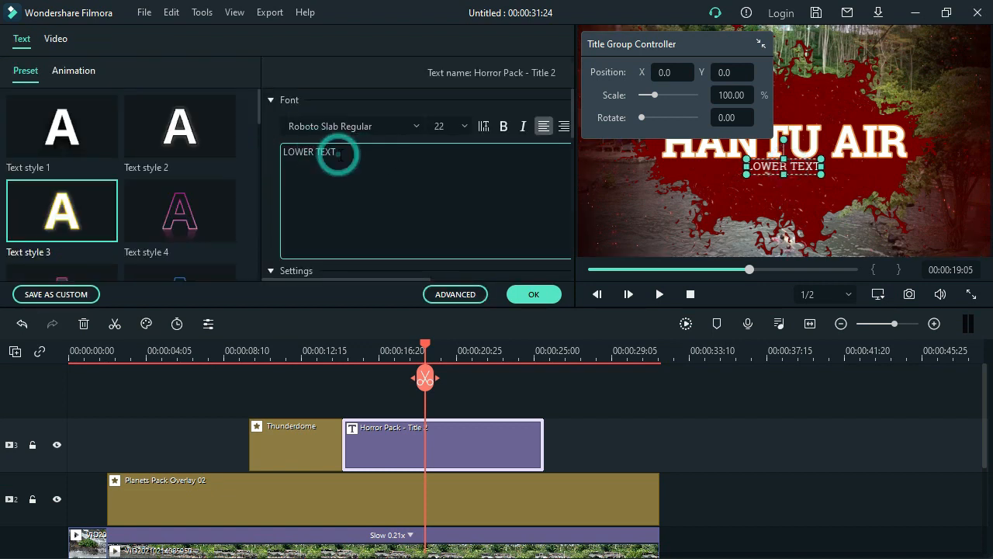
Replace LOWER TEXT with THE REAL and browse the text style options
{"action": "key", "text": "Backspace"}
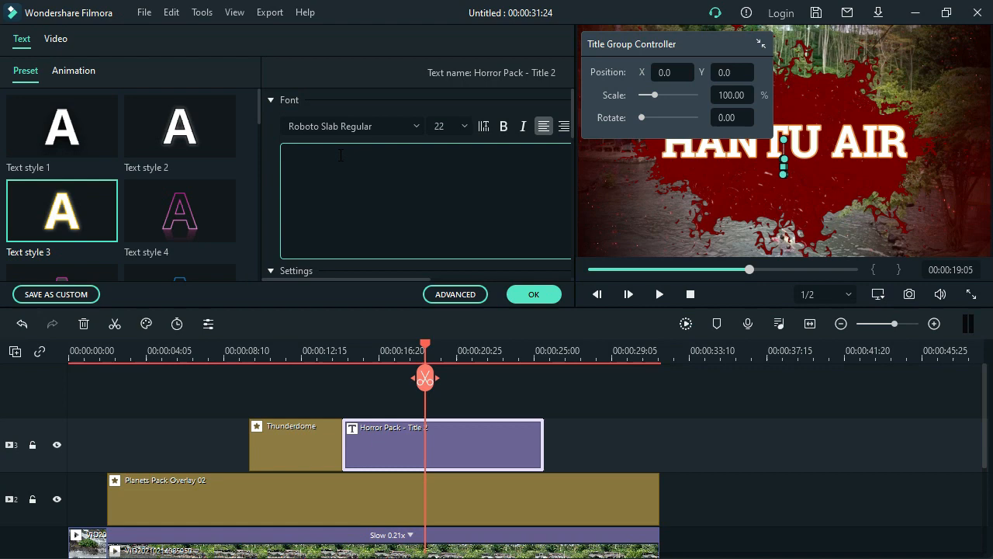
{"action": "type", "text": "THE"}
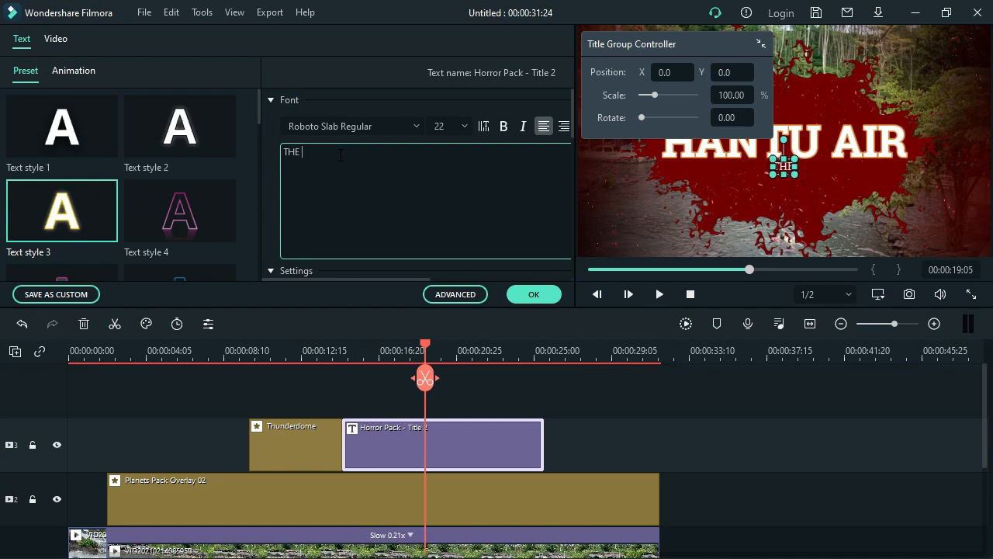
{"action": "type", "text": "RE"}
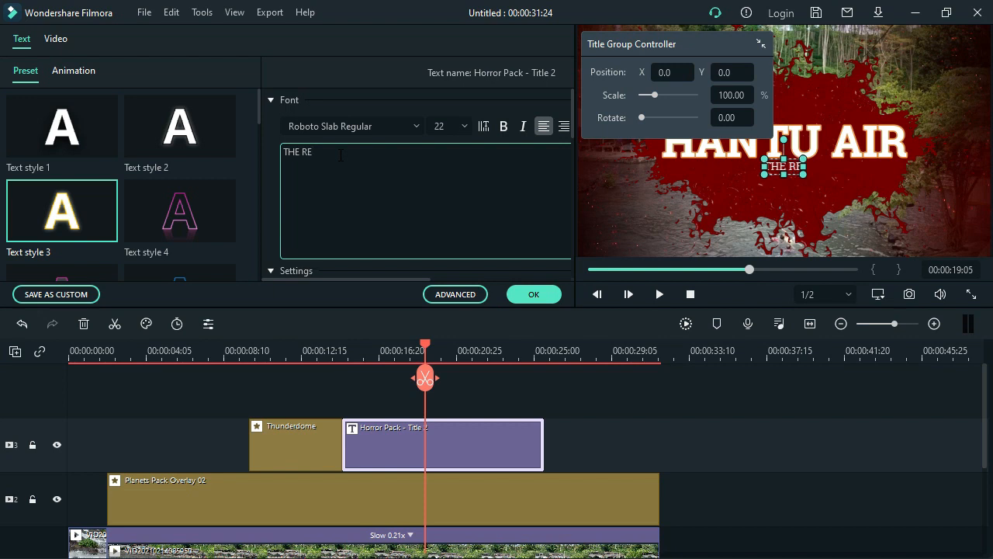
{"action": "type", "text": "AL"}
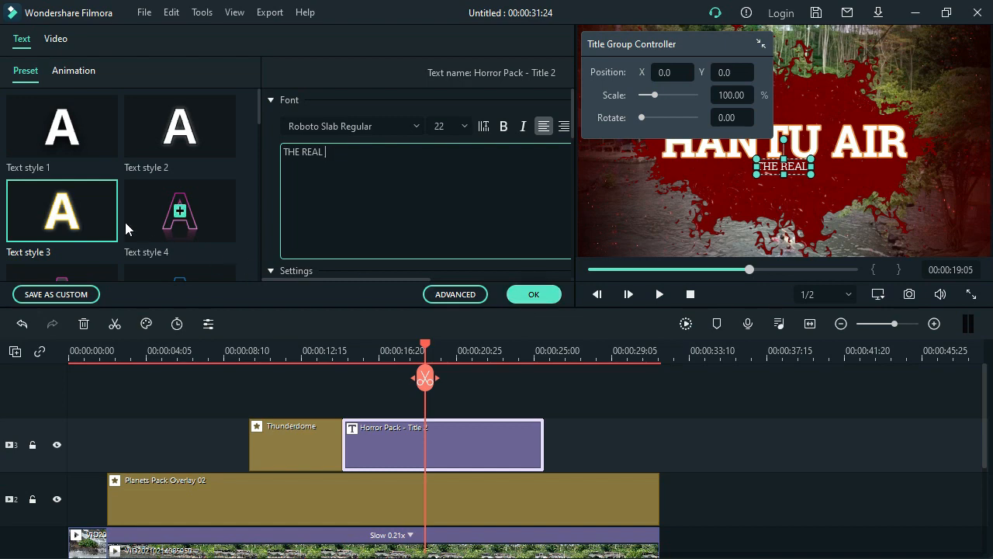
{"action": "scroll", "scroll_direction": "down", "scroll_amount": 3}
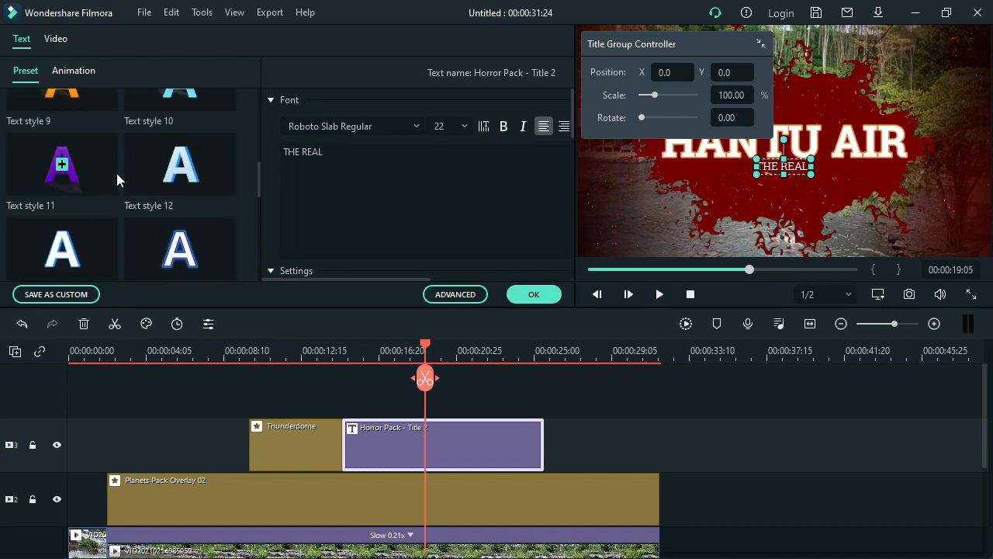
{"action": "scroll", "scroll_direction": "down", "scroll_amount": 3}
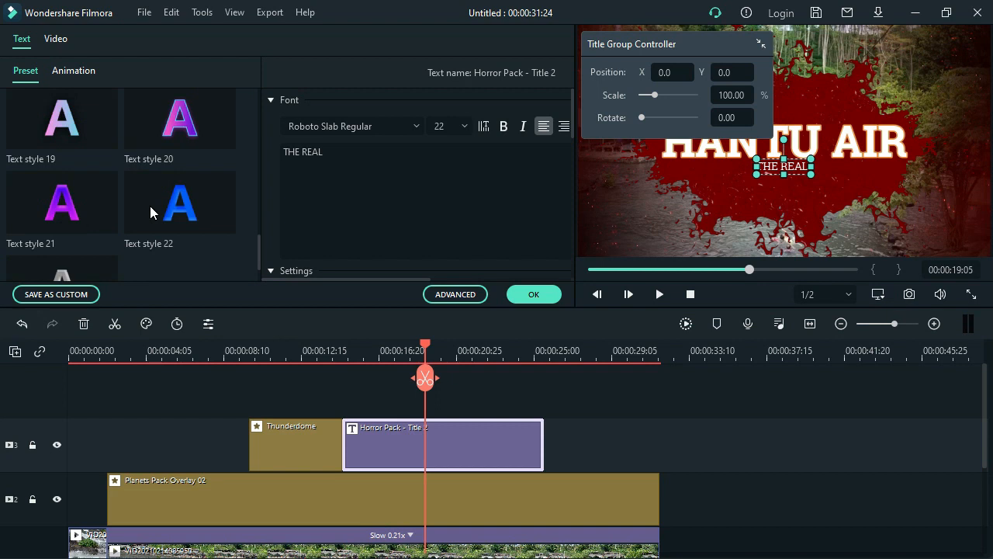
{"action": "scroll", "scroll_direction": "up", "scroll_amount": 3}
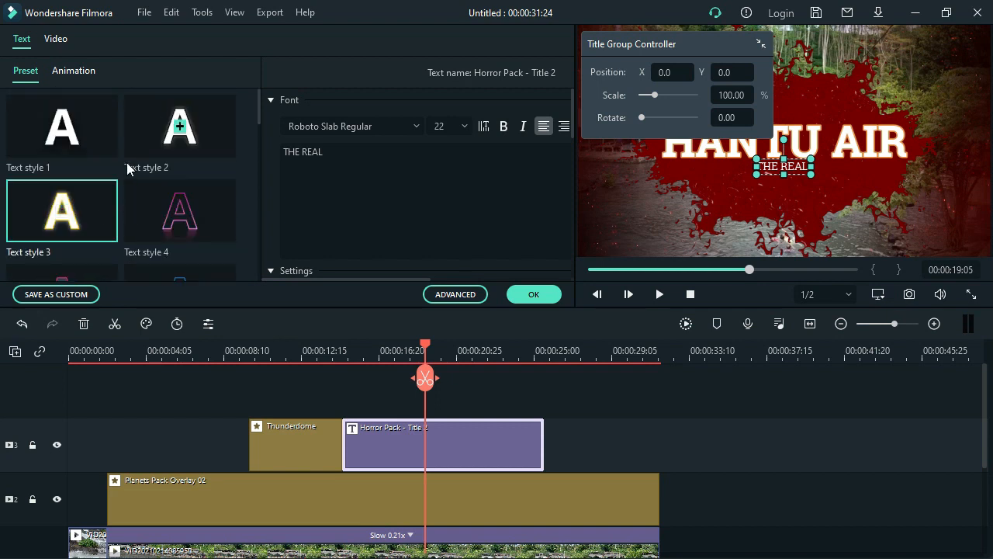
{"action": "mouse_move", "coordinate": [170, 142]}
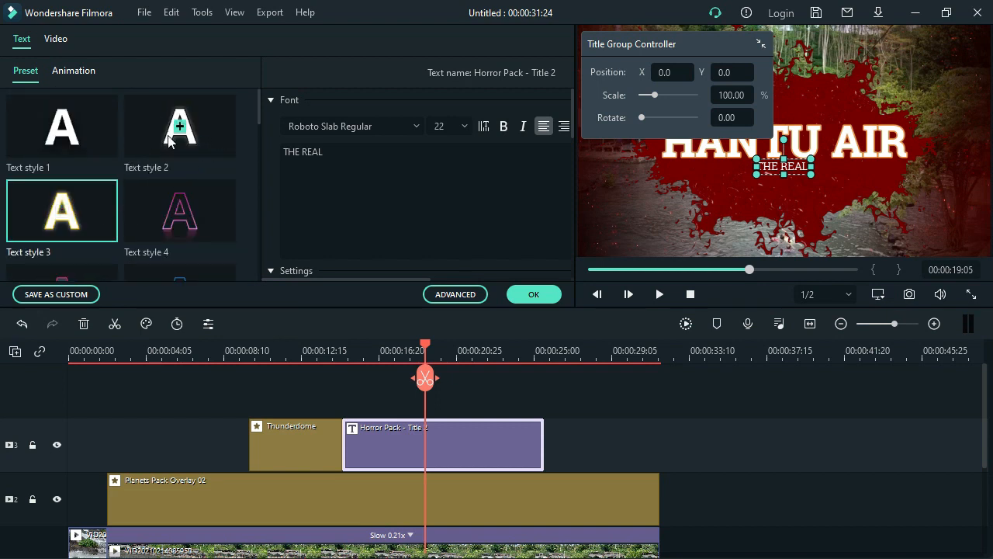
{"action": "mouse_move", "coordinate": [90, 146]}
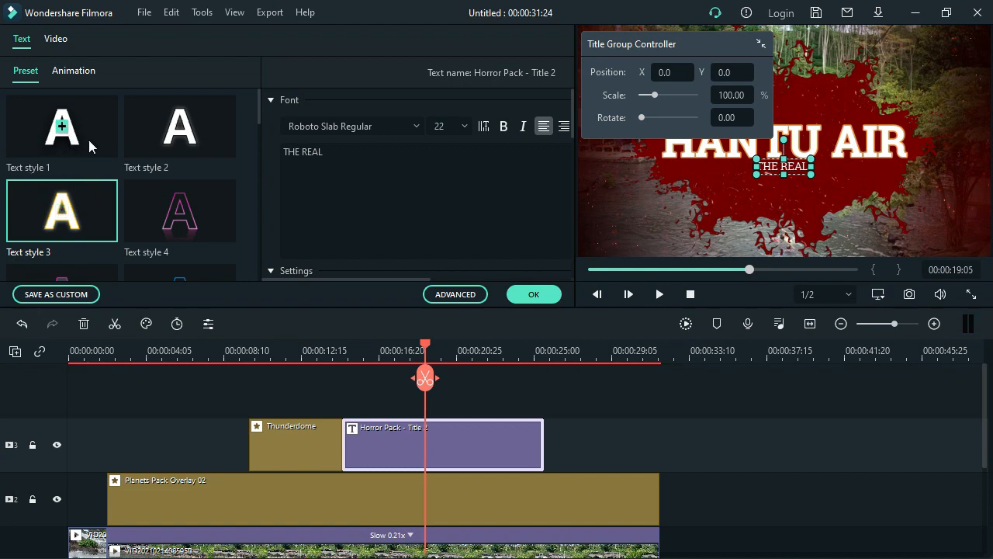
{"action": "mouse_move", "coordinate": [62, 211]}
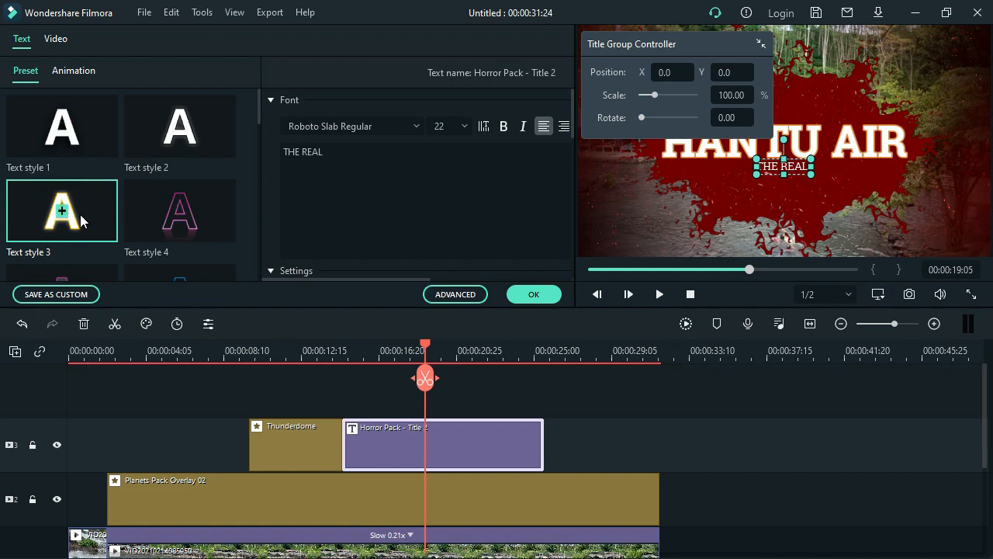
{"action": "mouse_move", "coordinate": [77, 221]}
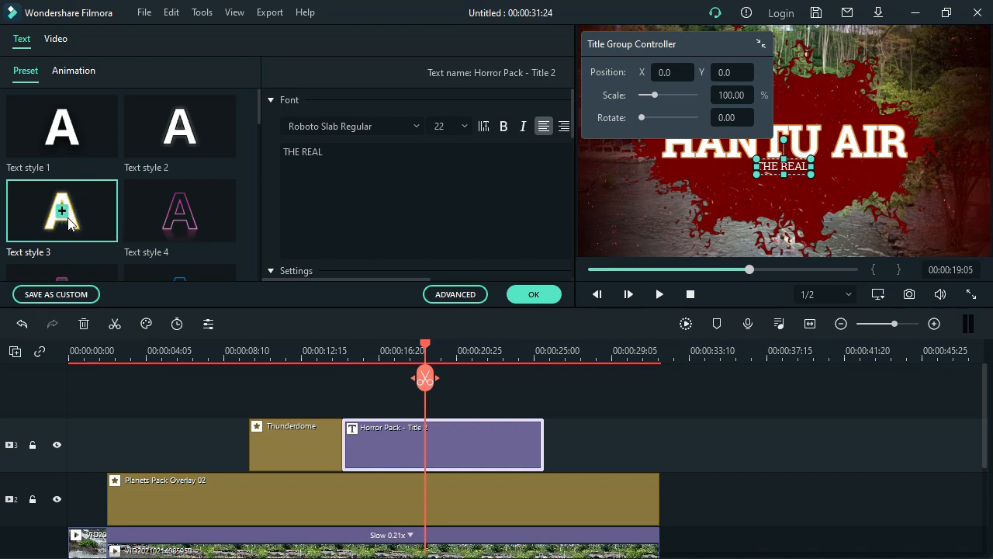
{"action": "mouse_move", "coordinate": [722, 180]}
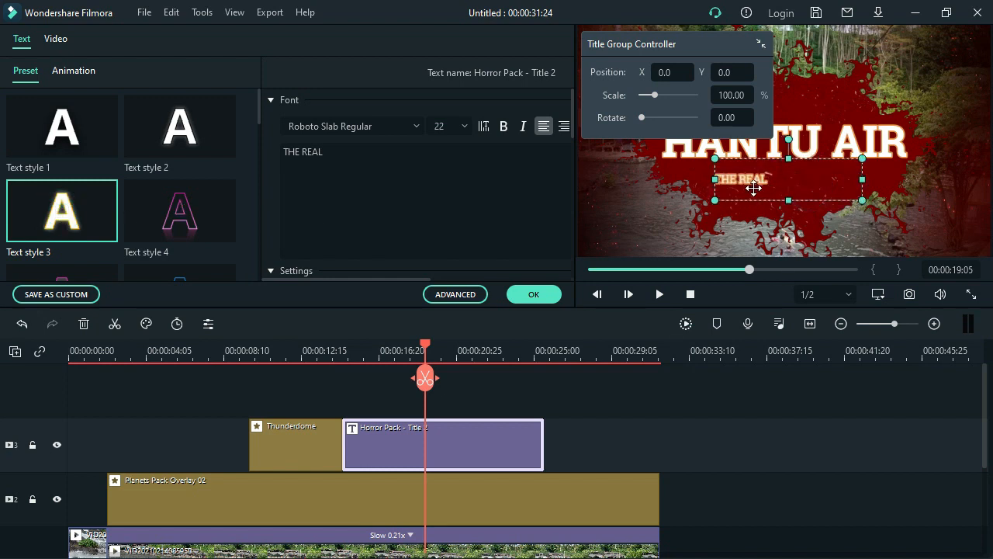
Tuck THE REAL just under HANTU AIR, set it to size 32, and confirm the title edits
{"action": "left_click_drag", "start_coordinate": [755, 188], "coordinate": [811, 177]}
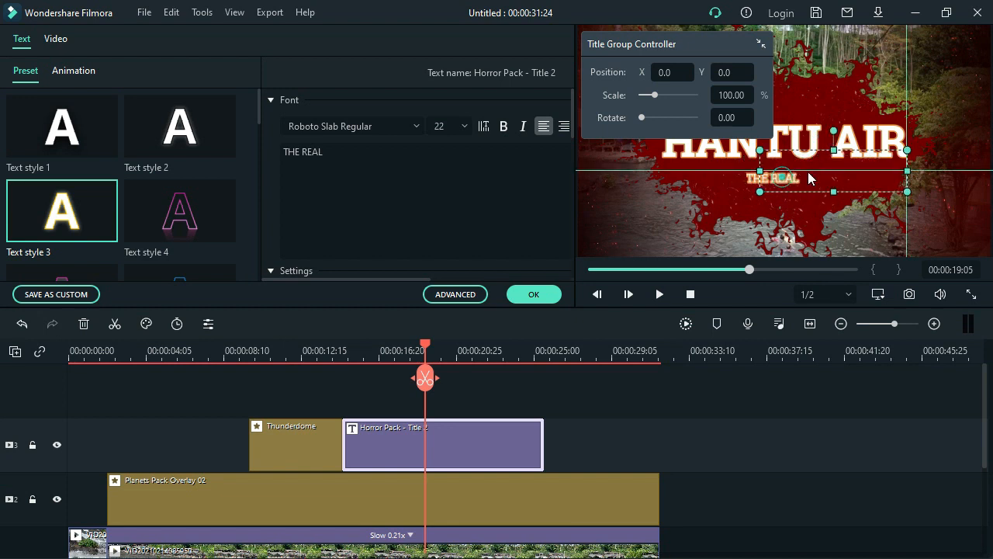
{"action": "left_click_drag", "start_coordinate": [776, 179], "coordinate": [792, 169]}
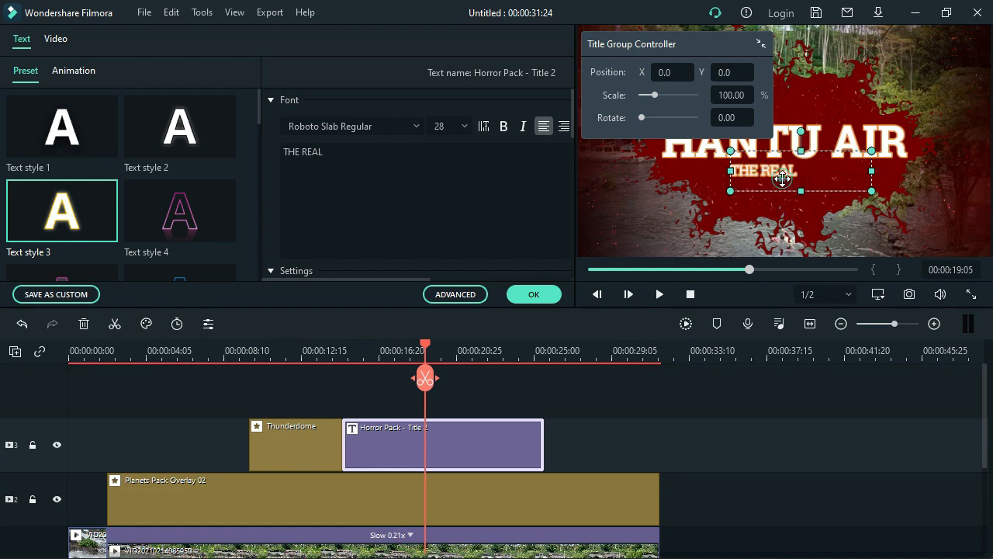
{"action": "left_click", "coordinate": [462, 126]}
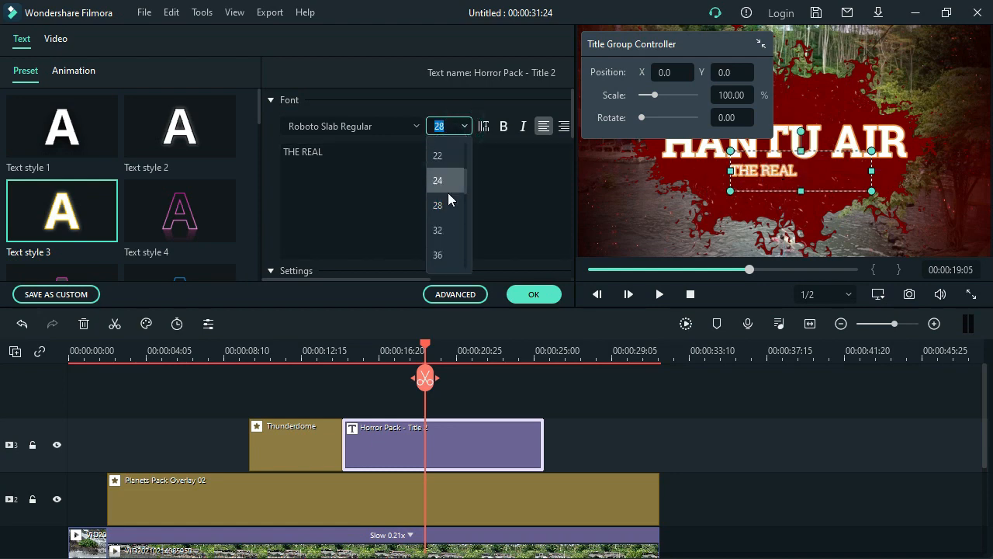
{"action": "left_click", "coordinate": [438, 229]}
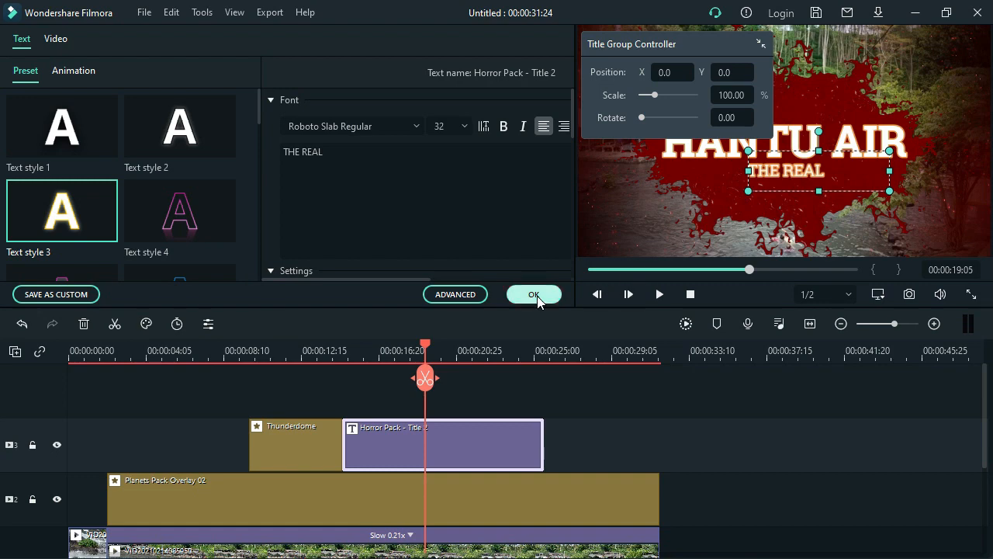
{"action": "left_click", "coordinate": [534, 295]}
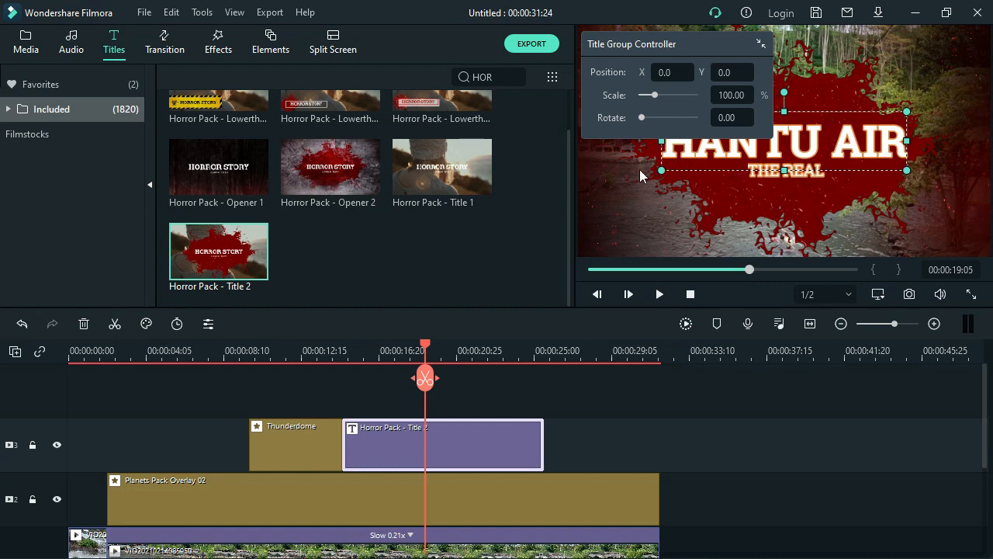
Close the Title Group Controller, leaving HANTU AIR / THE REAL over the blood splash
{"action": "double_click", "coordinate": [443, 444]}
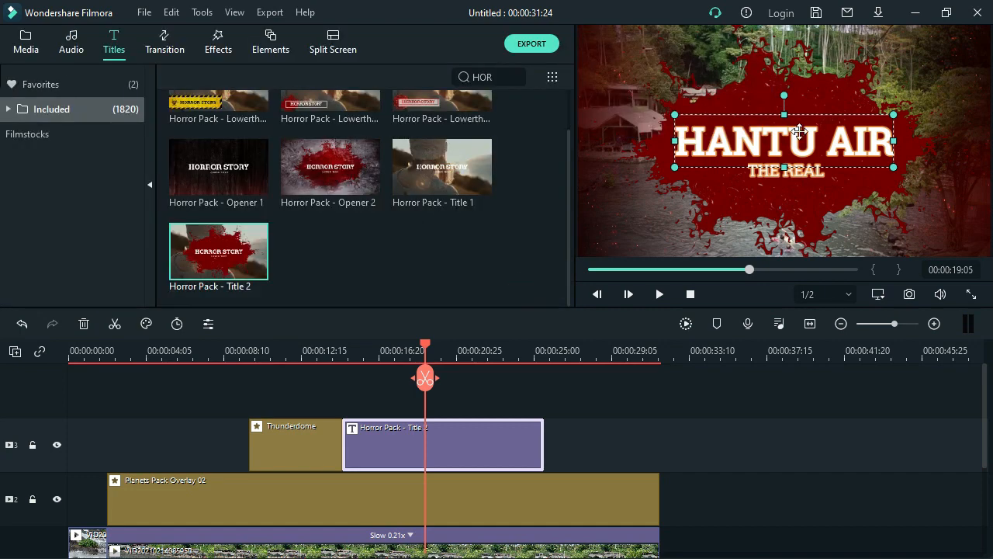
{"action": "mouse_move", "coordinate": [736, 143]}
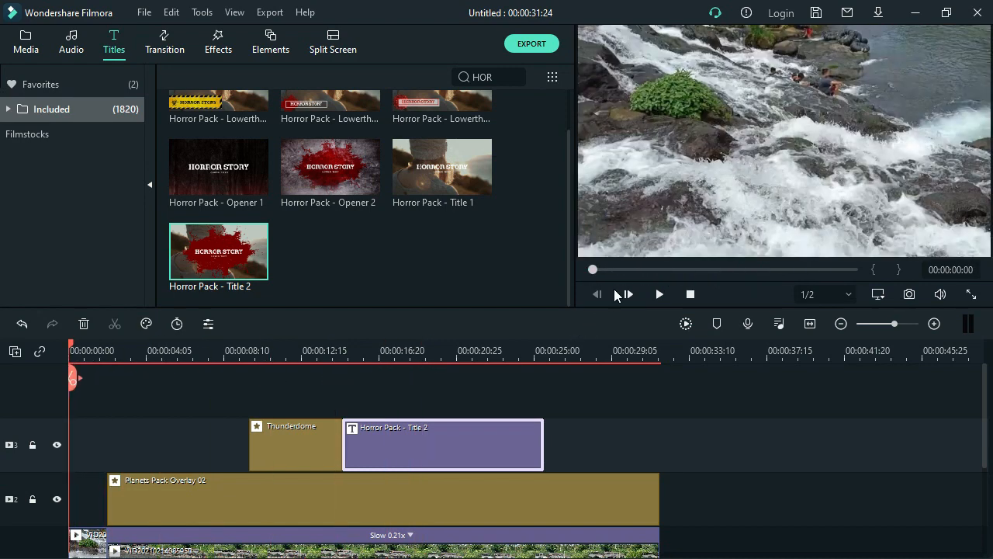
{"action": "mouse_move", "coordinate": [658, 295]}
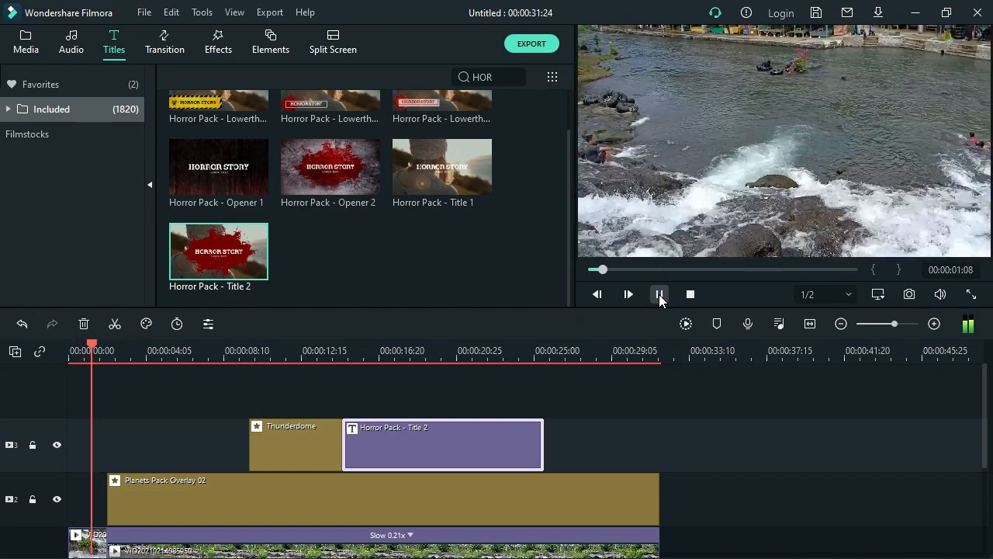
Play the whole intro from the start and pause near 23 seconds on the title
{"action": "left_click", "coordinate": [659, 294]}
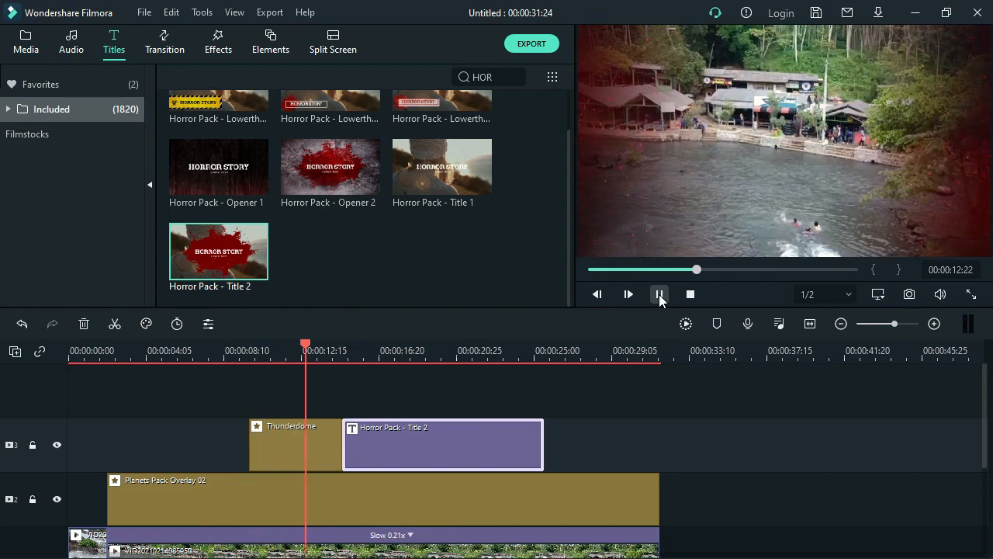
{"action": "left_click", "coordinate": [659, 295]}
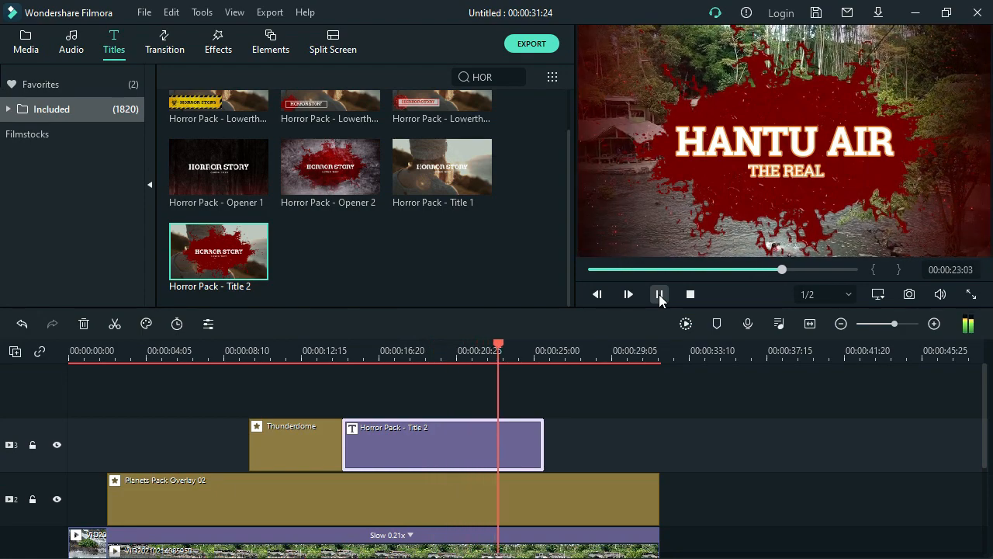
{"action": "left_click", "coordinate": [658, 295]}
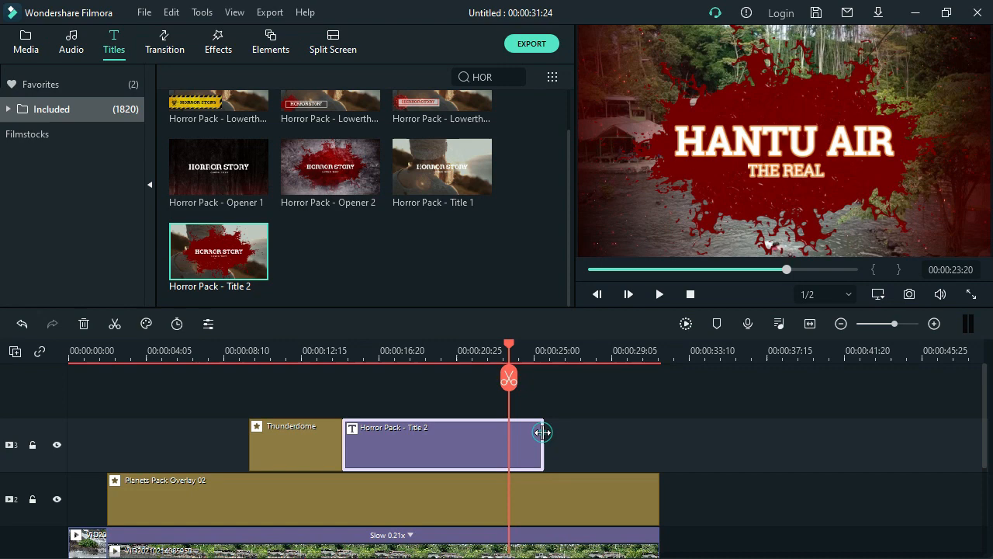
Trim the Horror Pack title clip's end to the playhead at about 00:00:23:20
{"action": "left_click_drag", "start_coordinate": [544, 432], "coordinate": [512, 447]}
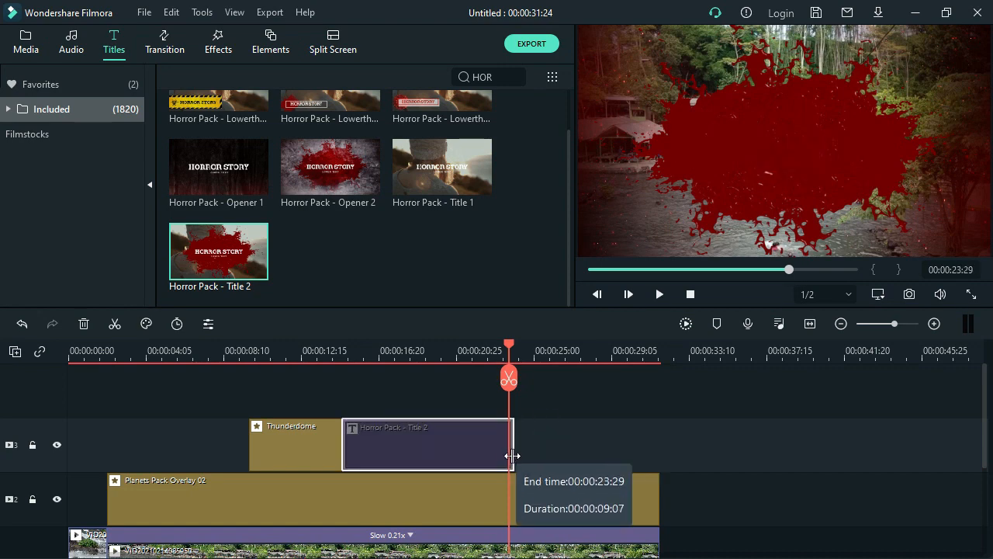
{"action": "left_click_drag", "start_coordinate": [512, 456], "coordinate": [510, 459]}
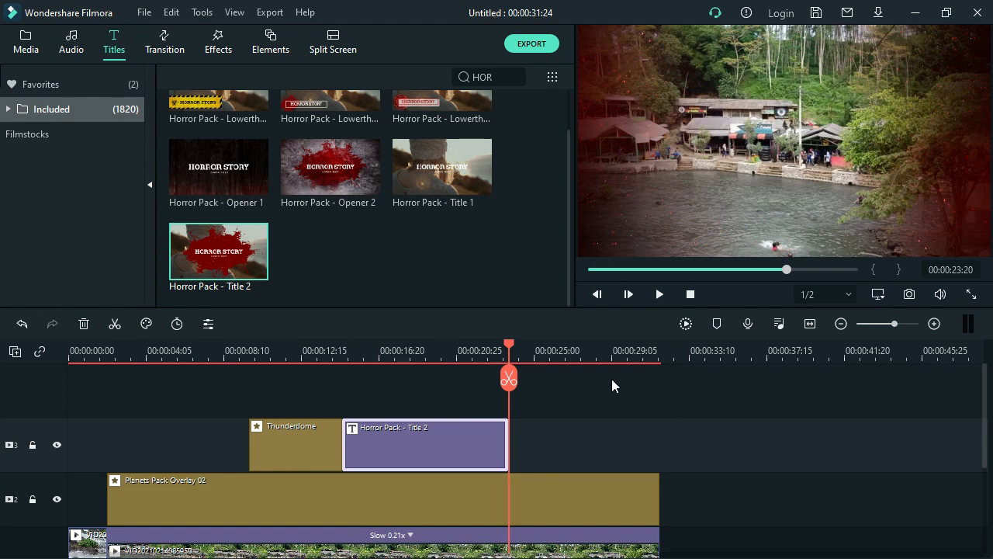
{"action": "mouse_move", "coordinate": [841, 208]}
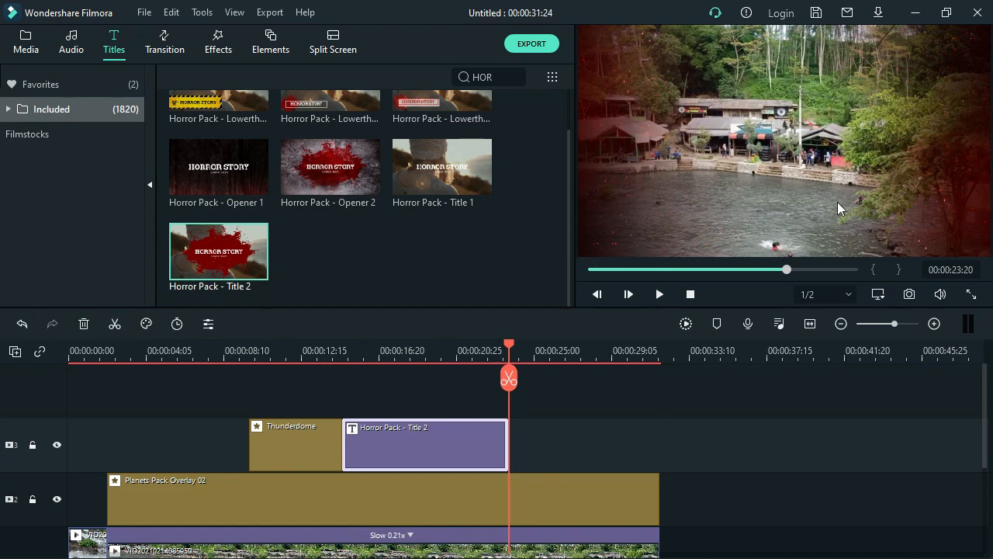
{"action": "mouse_move", "coordinate": [686, 223]}
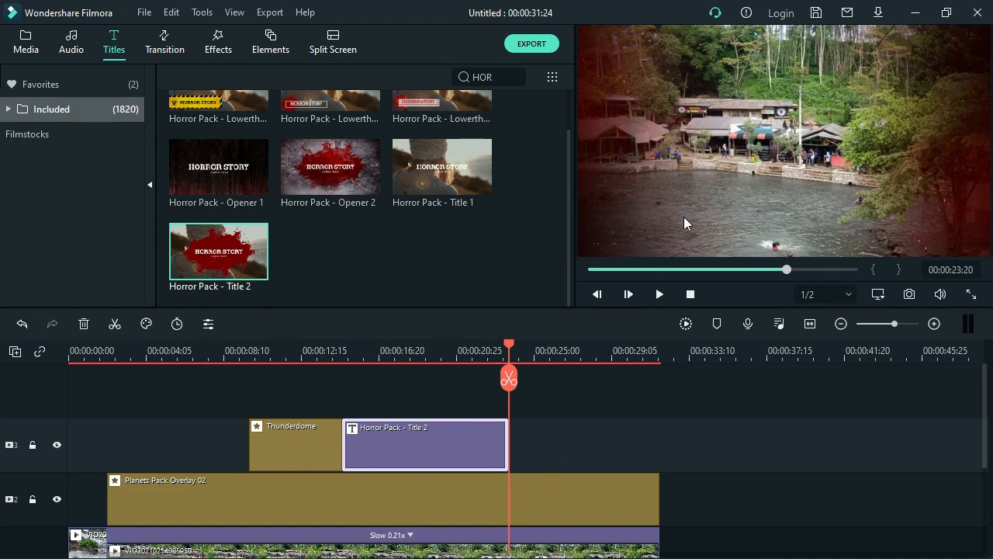
{"action": "mouse_move", "coordinate": [701, 231]}
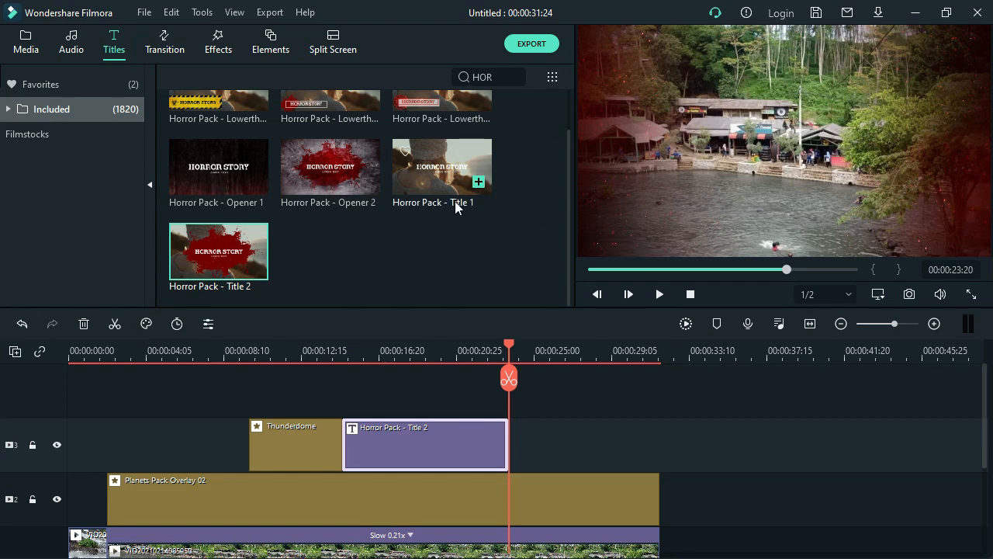
{"action": "mouse_move", "coordinate": [643, 222]}
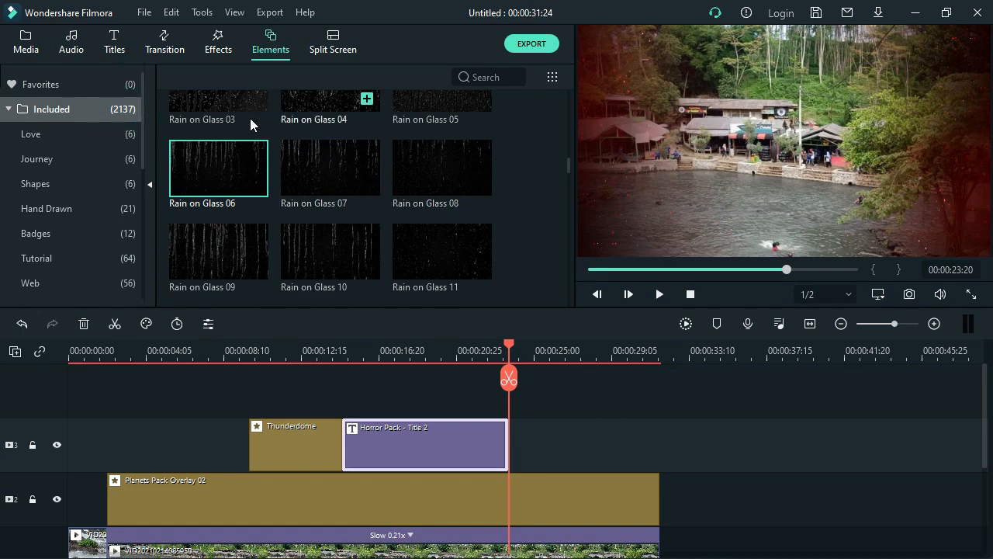
Preview Rain on Glass elements and browse the list toward Rain on Glass 09
{"action": "left_click", "coordinate": [329, 168]}
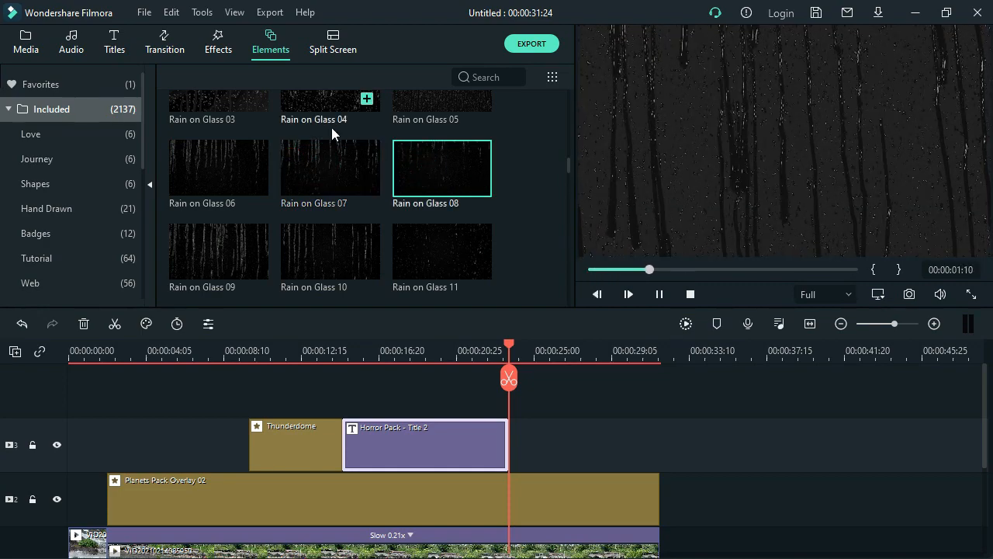
{"action": "scroll", "scroll_direction": "up", "scroll_amount": 3}
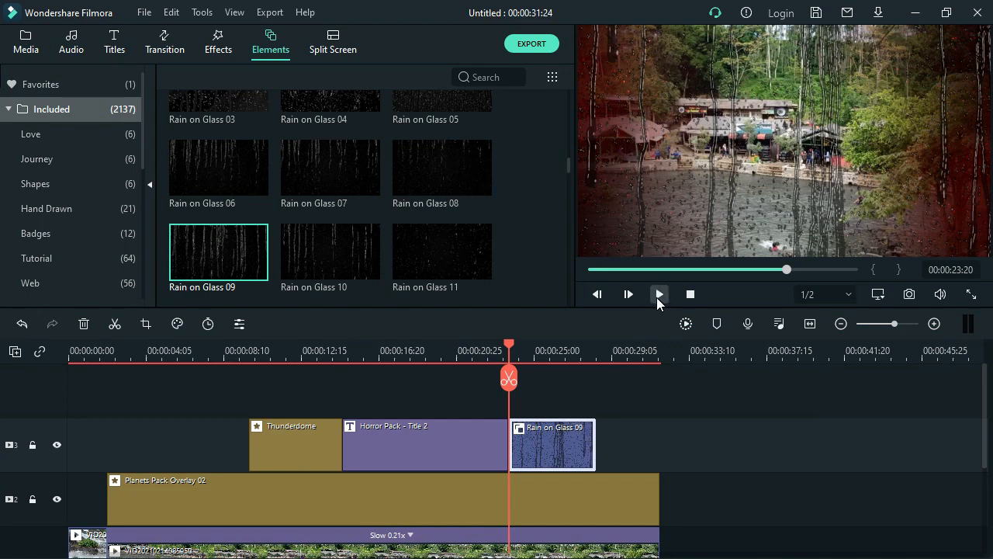
{"action": "left_click", "coordinate": [658, 294]}
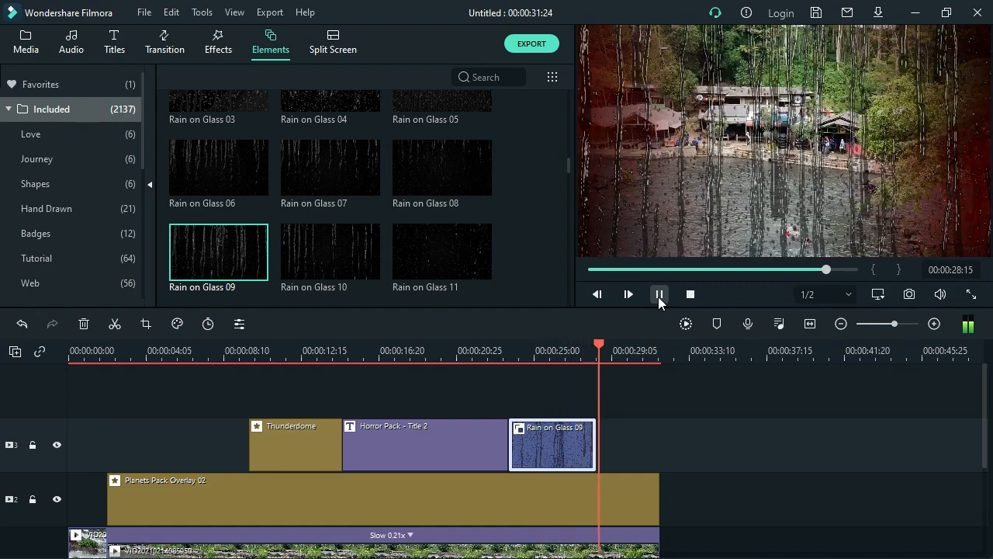
{"action": "left_click", "coordinate": [659, 293]}
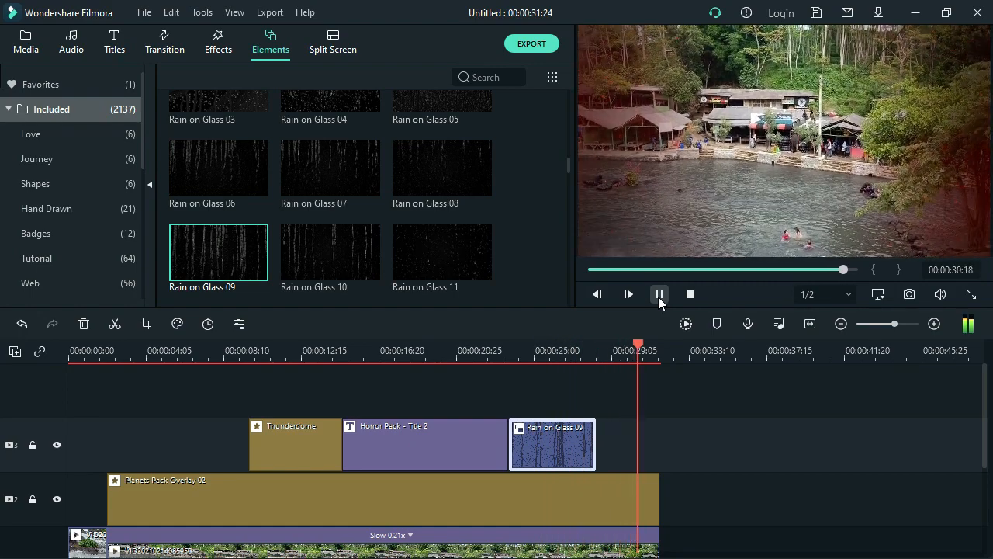
{"action": "left_click", "coordinate": [658, 295]}
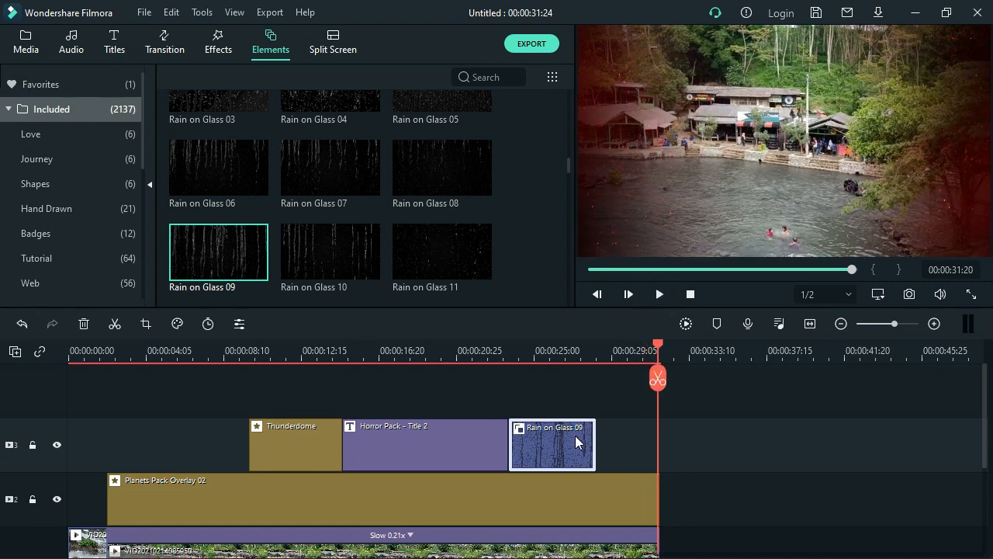
{"action": "mouse_move", "coordinate": [582, 447]}
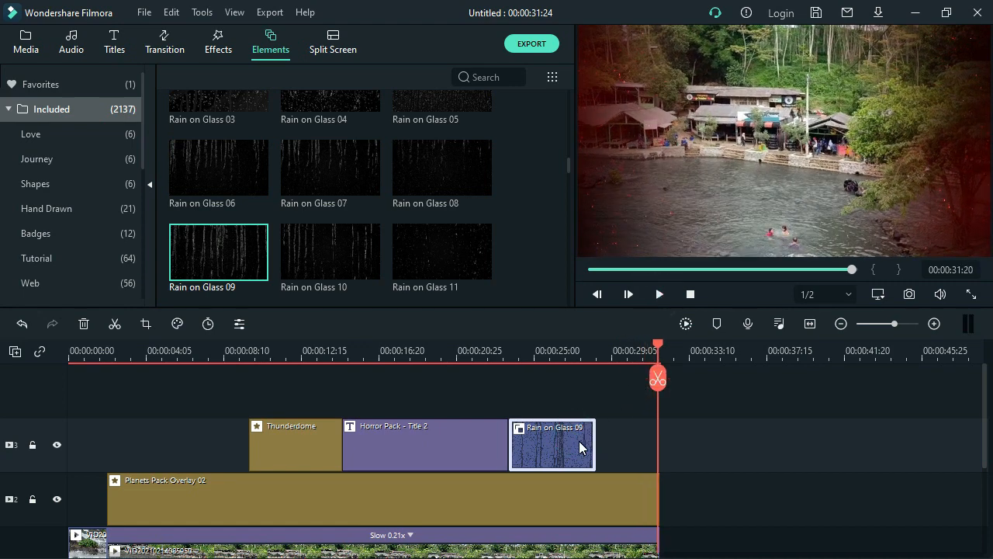
Duplicate the Rain on Glass 09 clip and trim the copy to end with the waterfall video near 31 s
{"action": "left_click", "coordinate": [582, 444]}
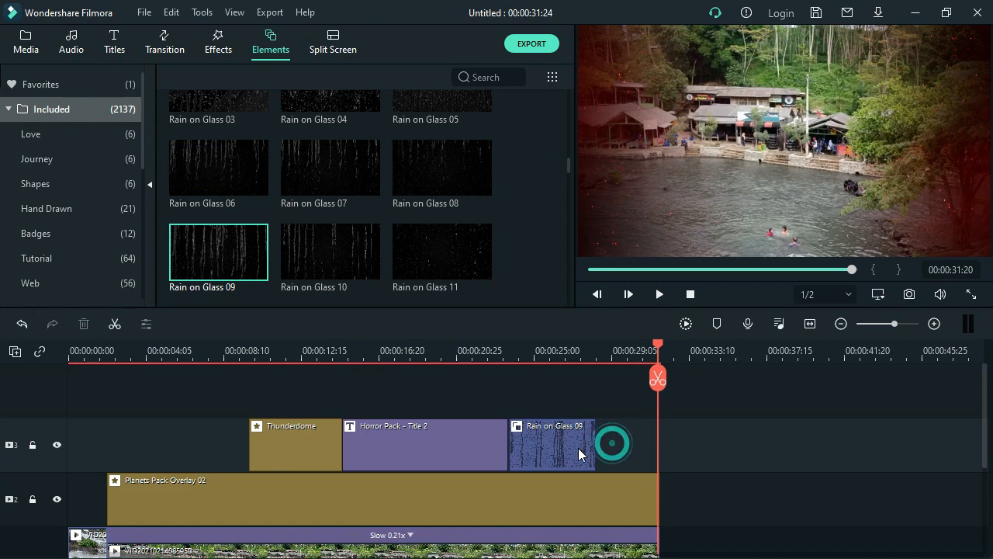
{"action": "left_click", "coordinate": [552, 444]}
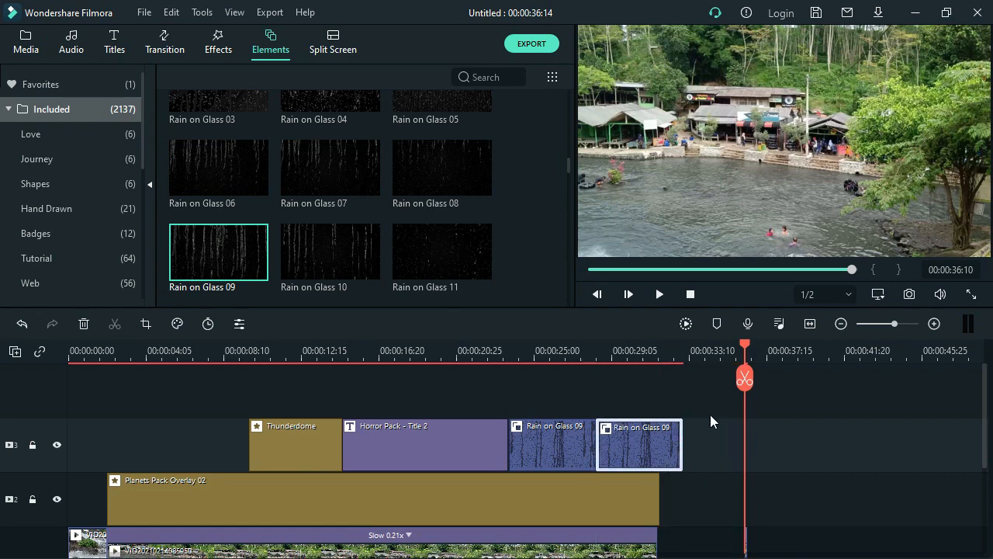
{"action": "left_click_drag", "start_coordinate": [745, 379], "coordinate": [667, 379]}
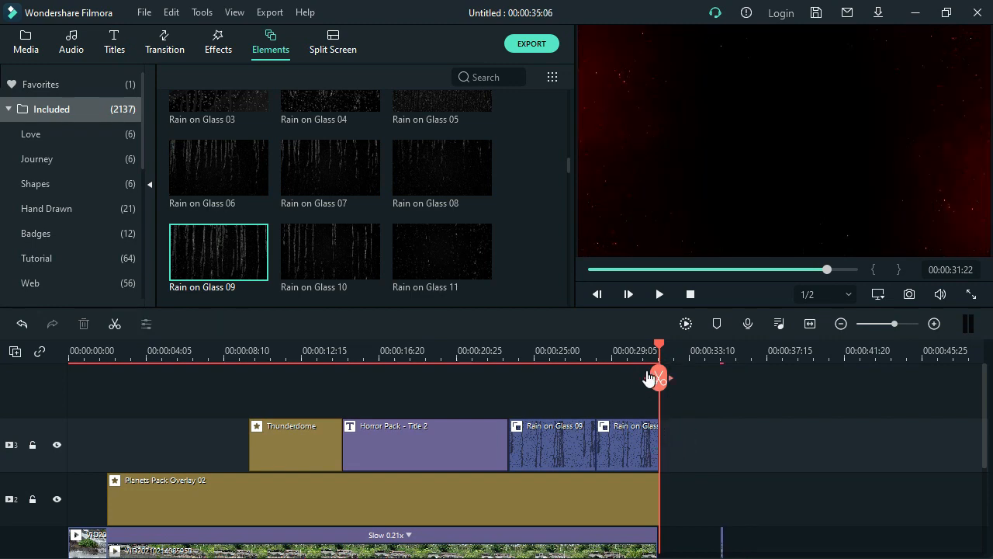
{"action": "mouse_move", "coordinate": [658, 377]}
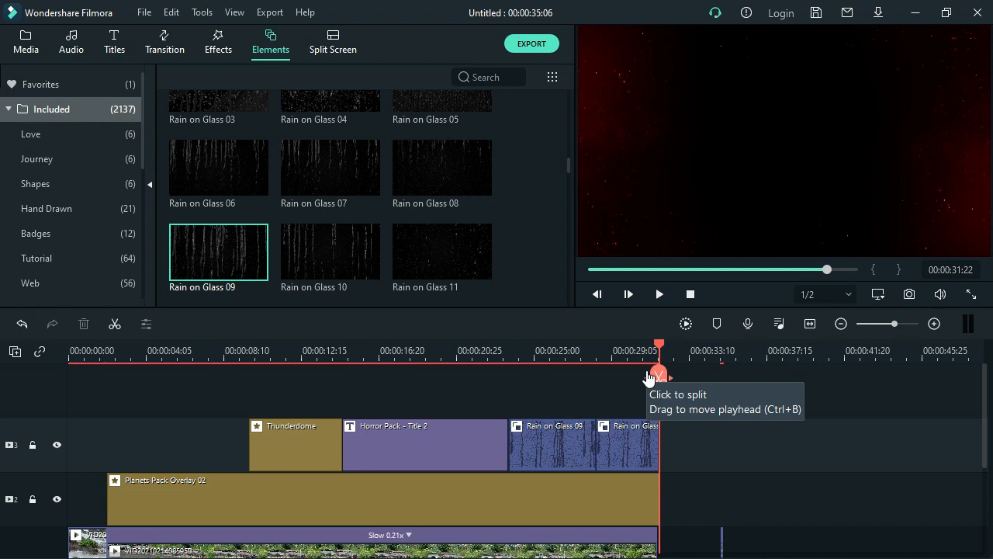